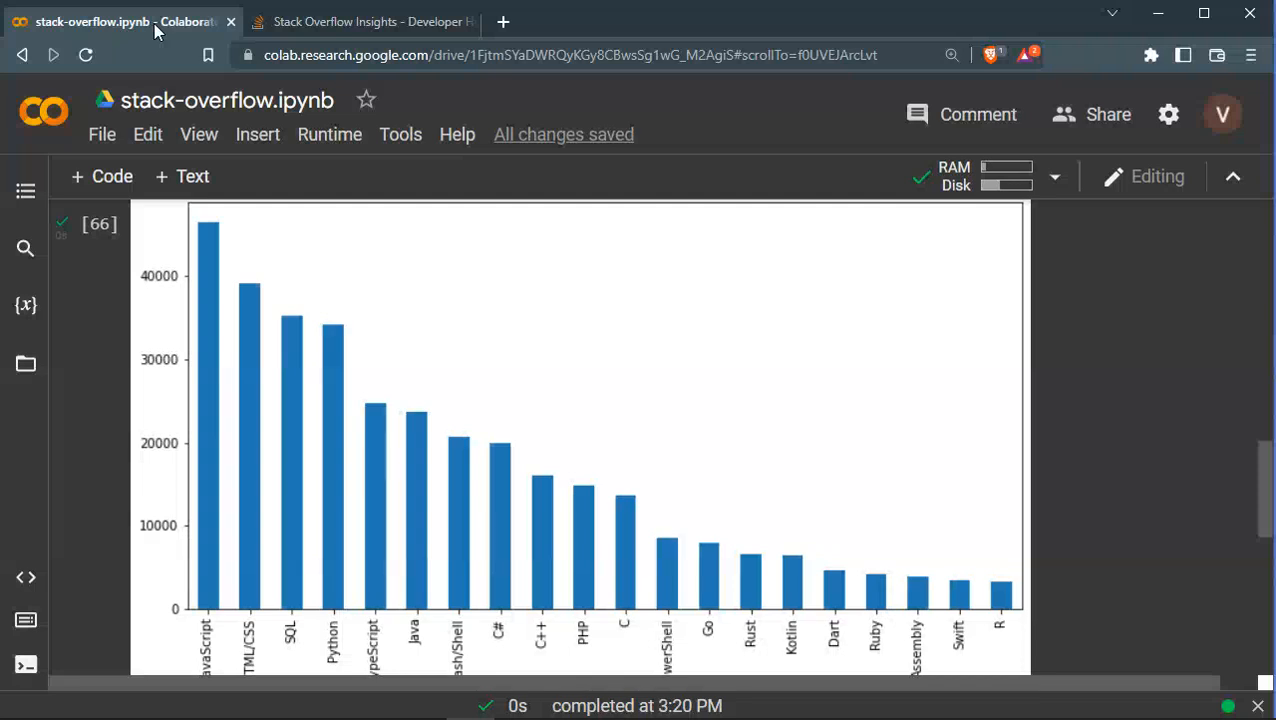
# Switch browser tabs and highlight the 2022 survey year on the source page
pyautogui.click(228, 100)
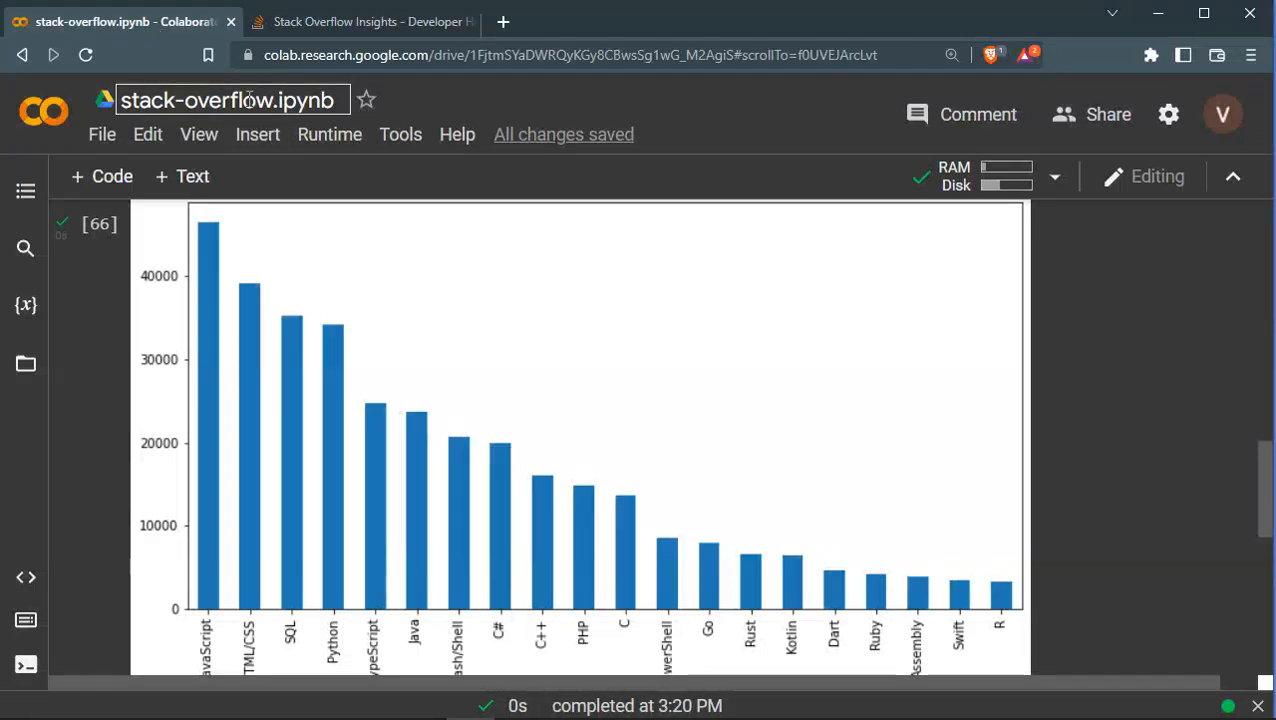
pyautogui.moveTo(224, 388)
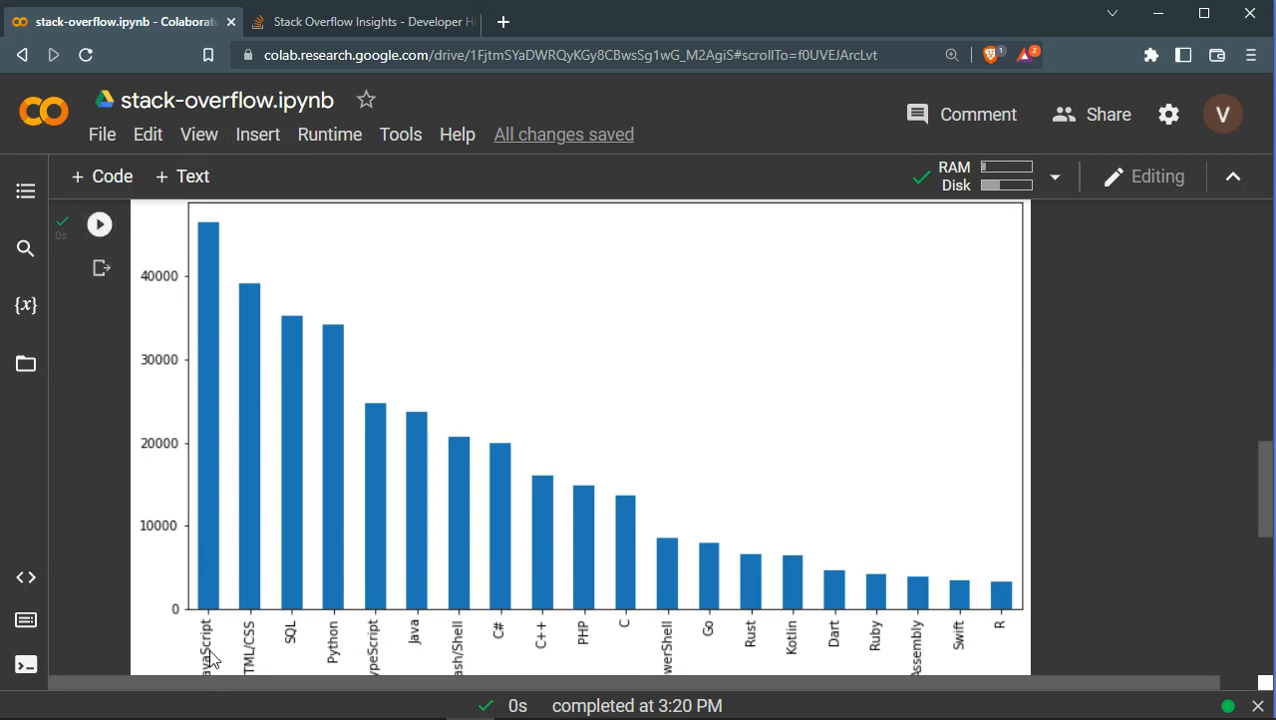
pyautogui.moveTo(450, 364)
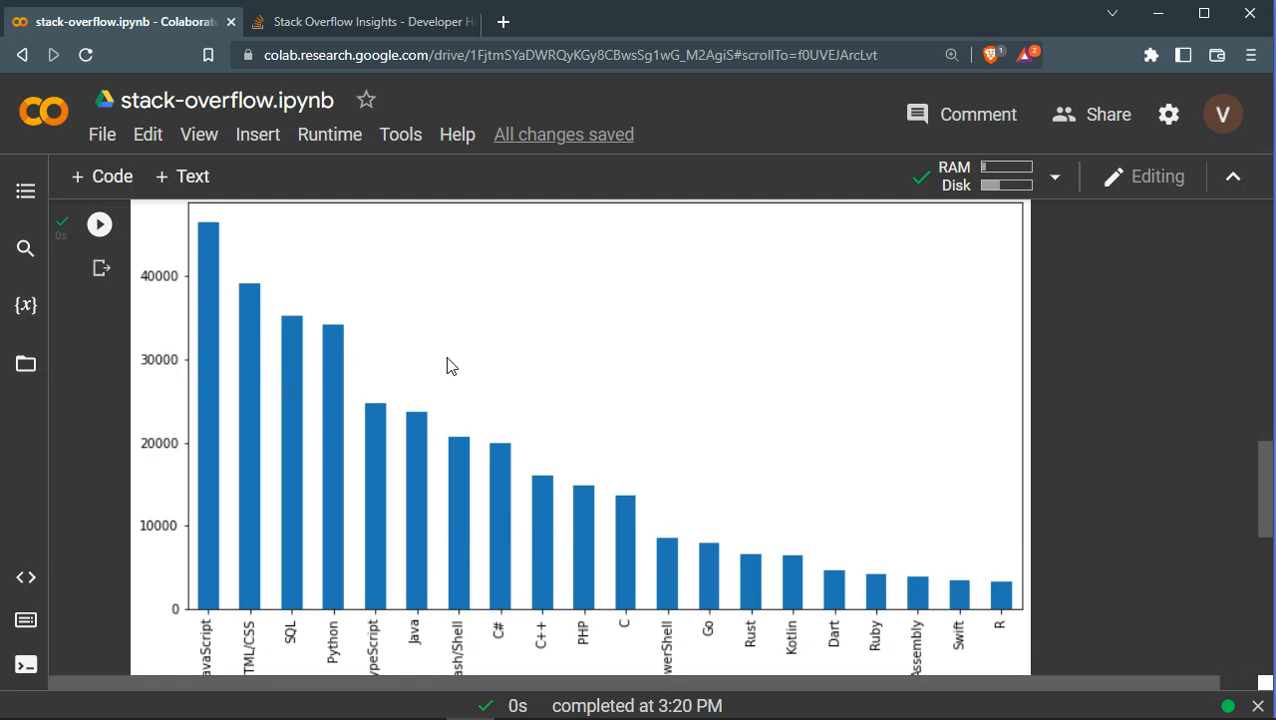
pyautogui.moveTo(492, 388)
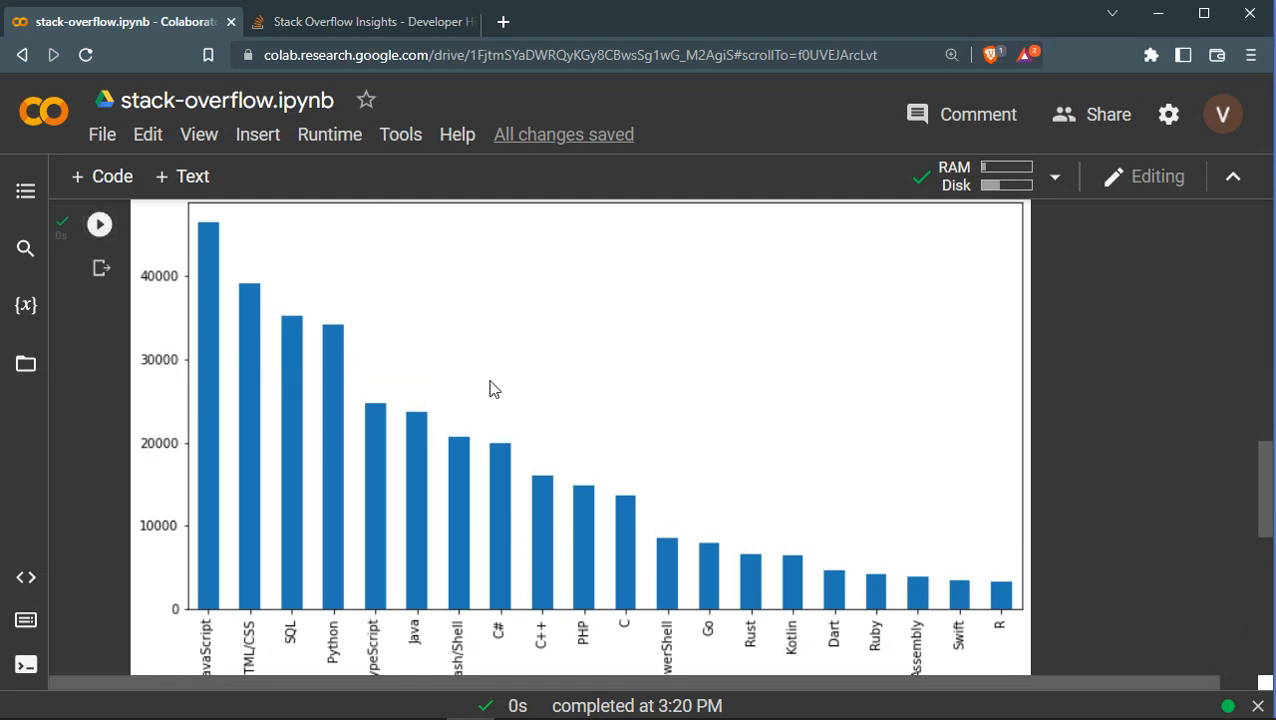
pyautogui.click(362, 20)
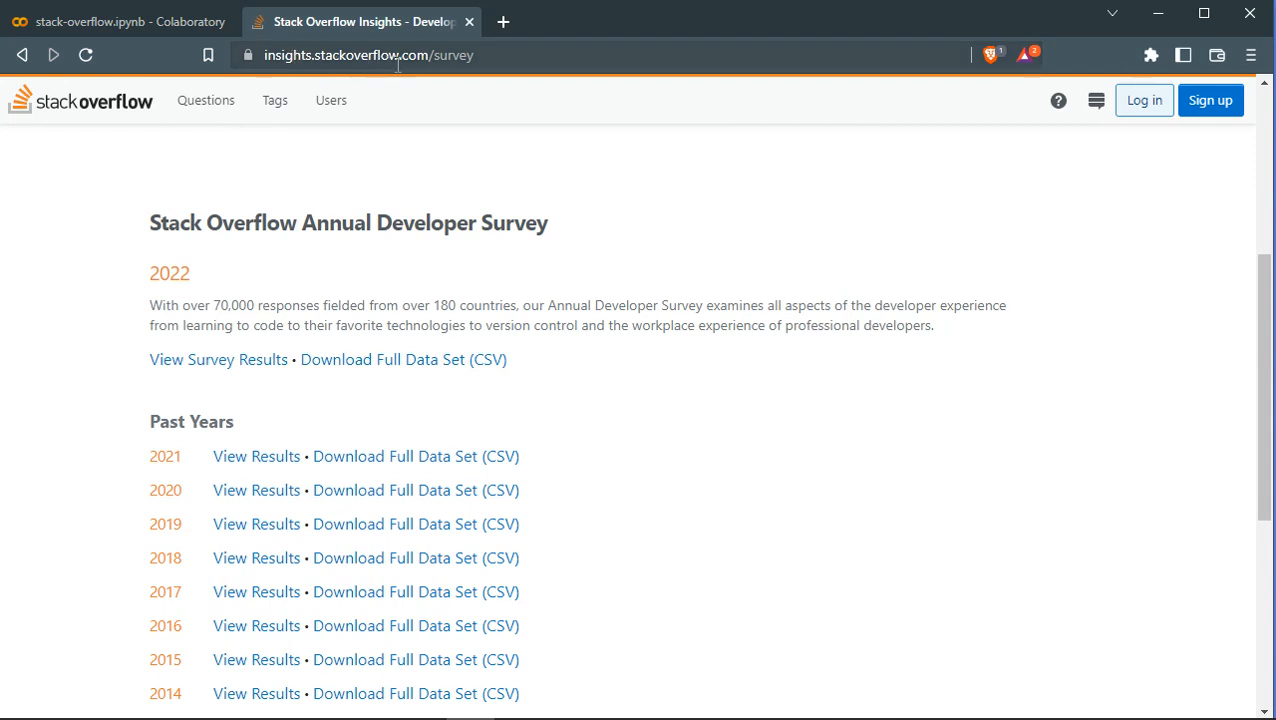
pyautogui.moveTo(264, 322)
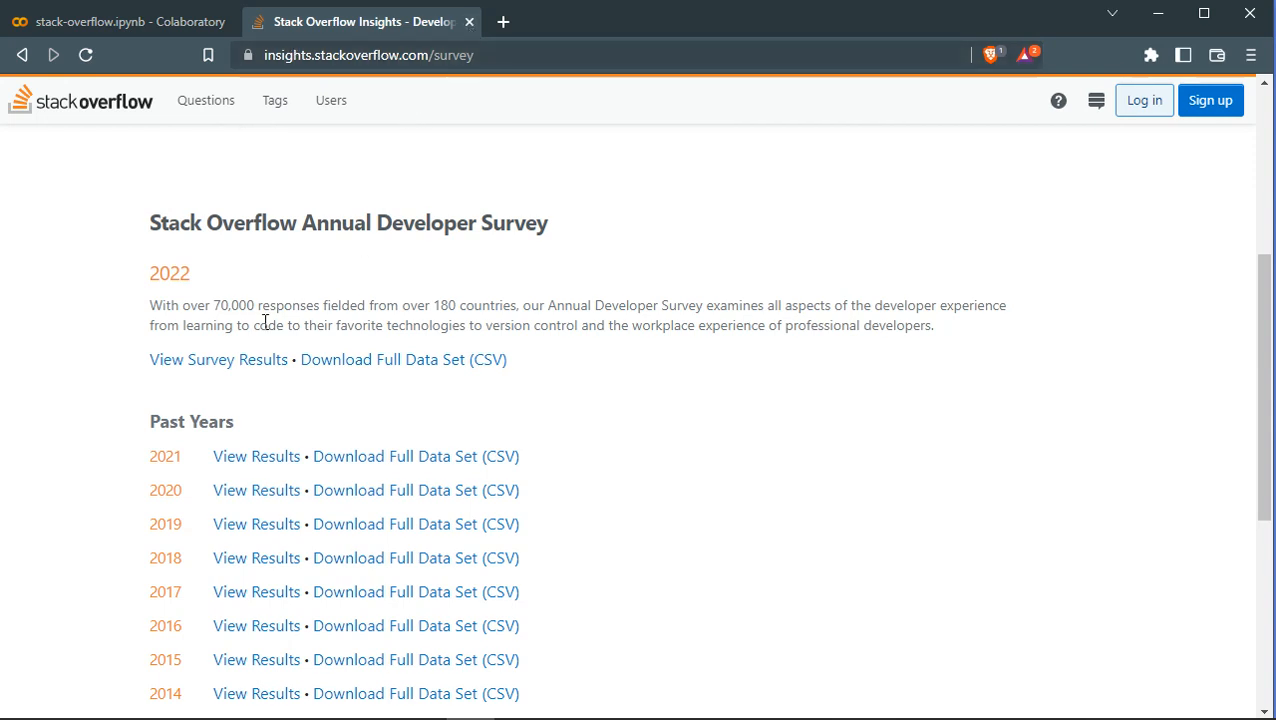
pyautogui.doubleClick(168, 272)
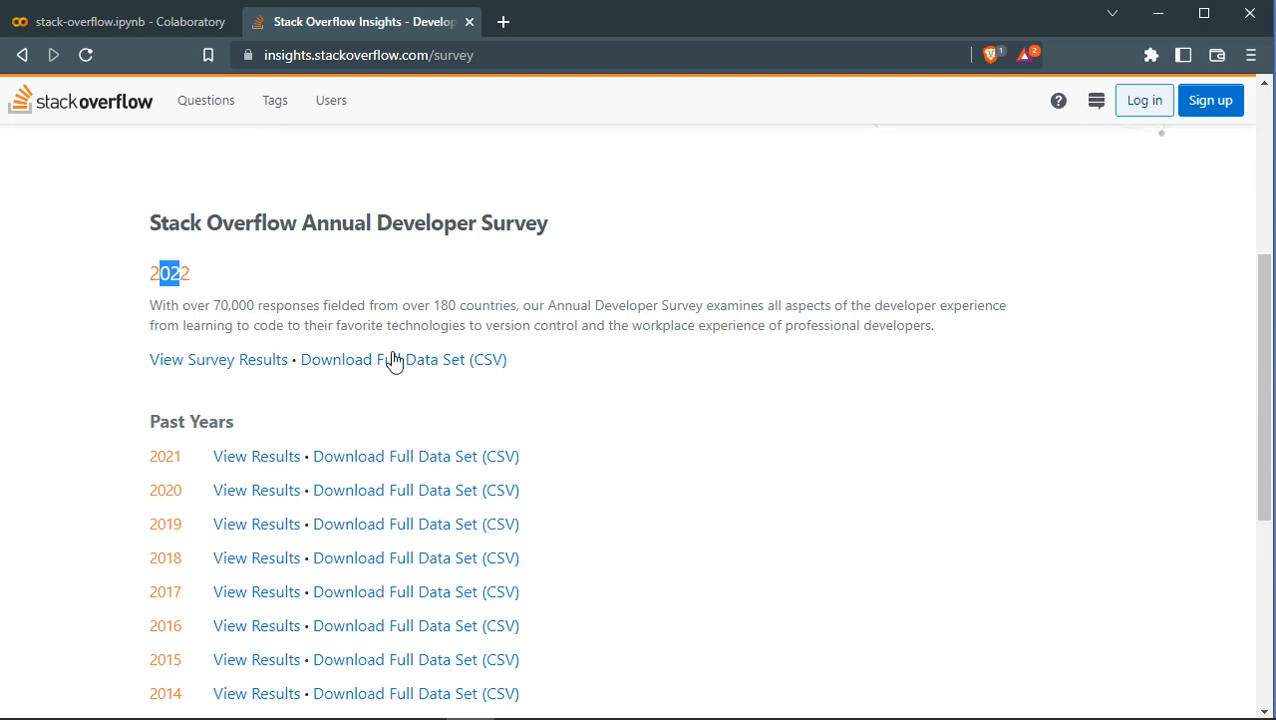
pyautogui.moveTo(490, 364)
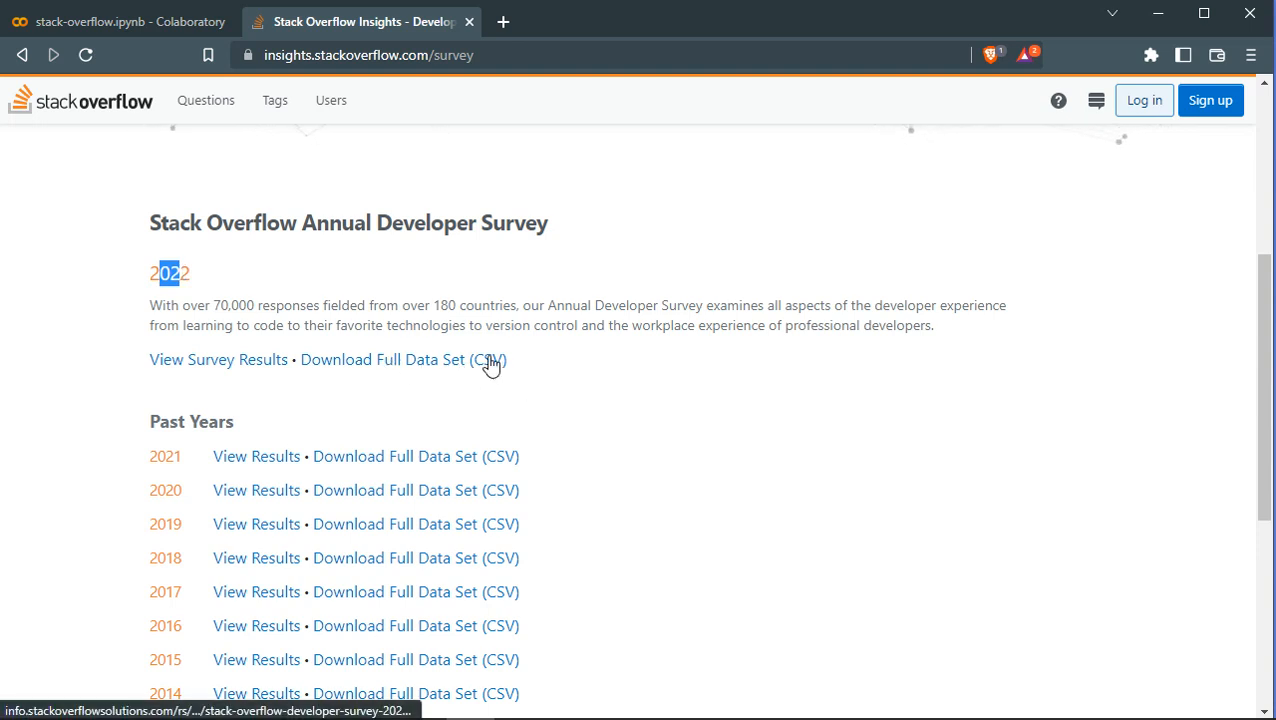
pyautogui.moveTo(484, 374)
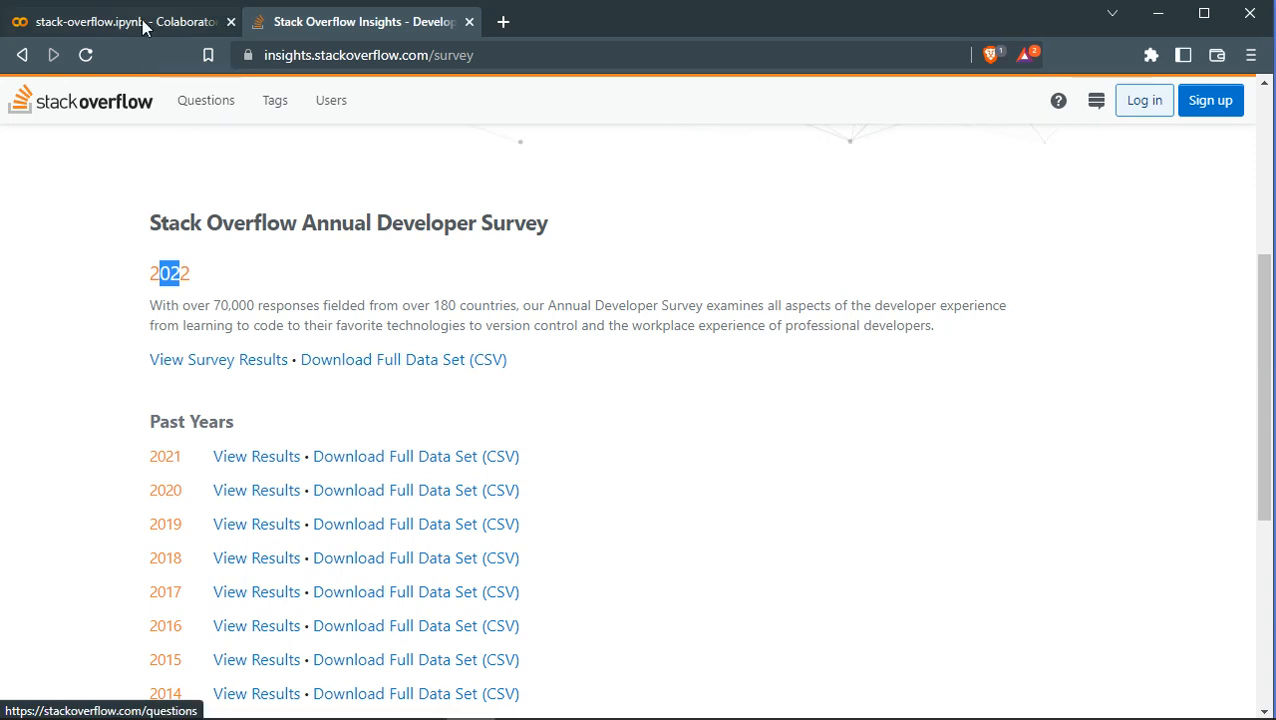
# Return to the notebook, confirm survey.csv in the session files, and scroll to the top cells
pyautogui.click(110, 20)
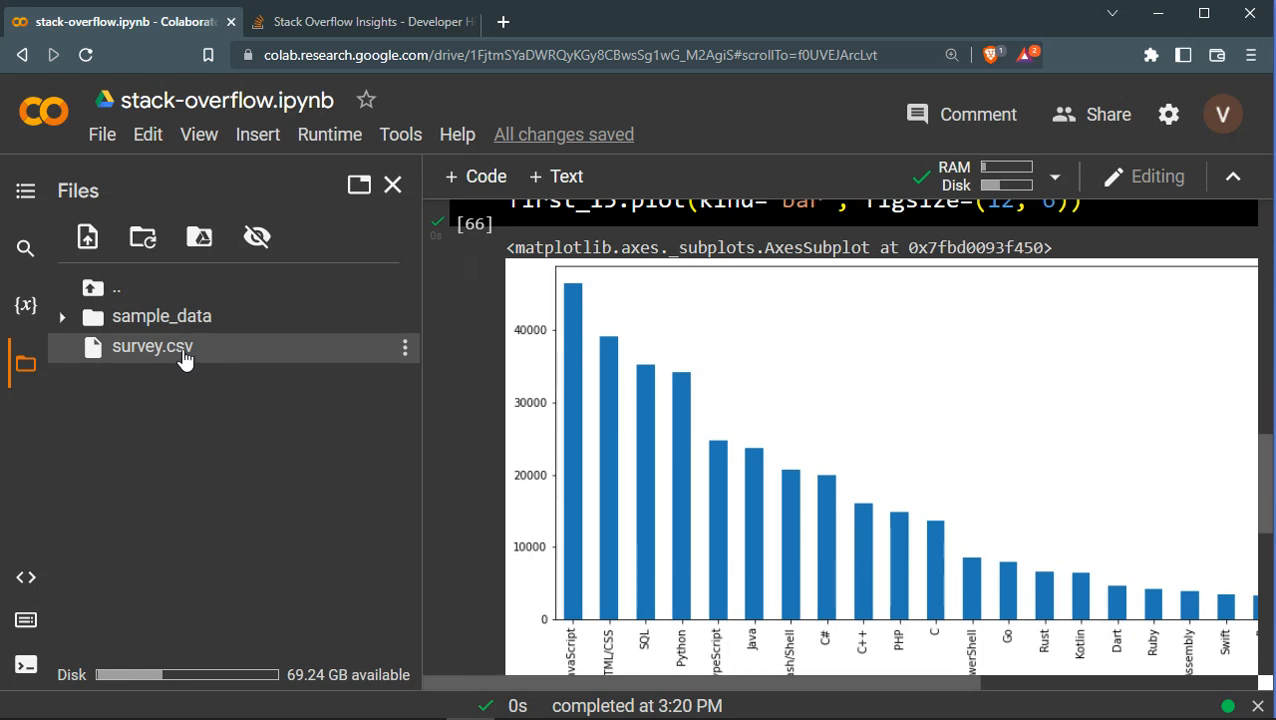
pyautogui.click(392, 184)
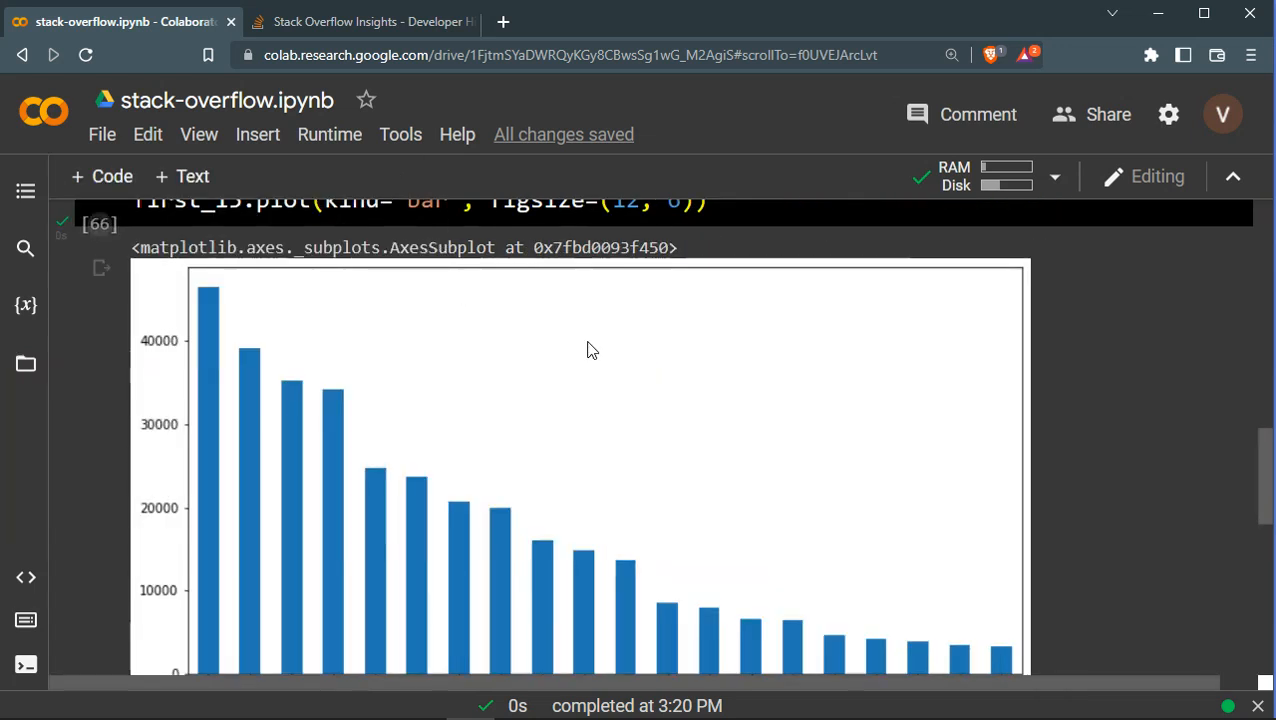
pyautogui.scroll(3)
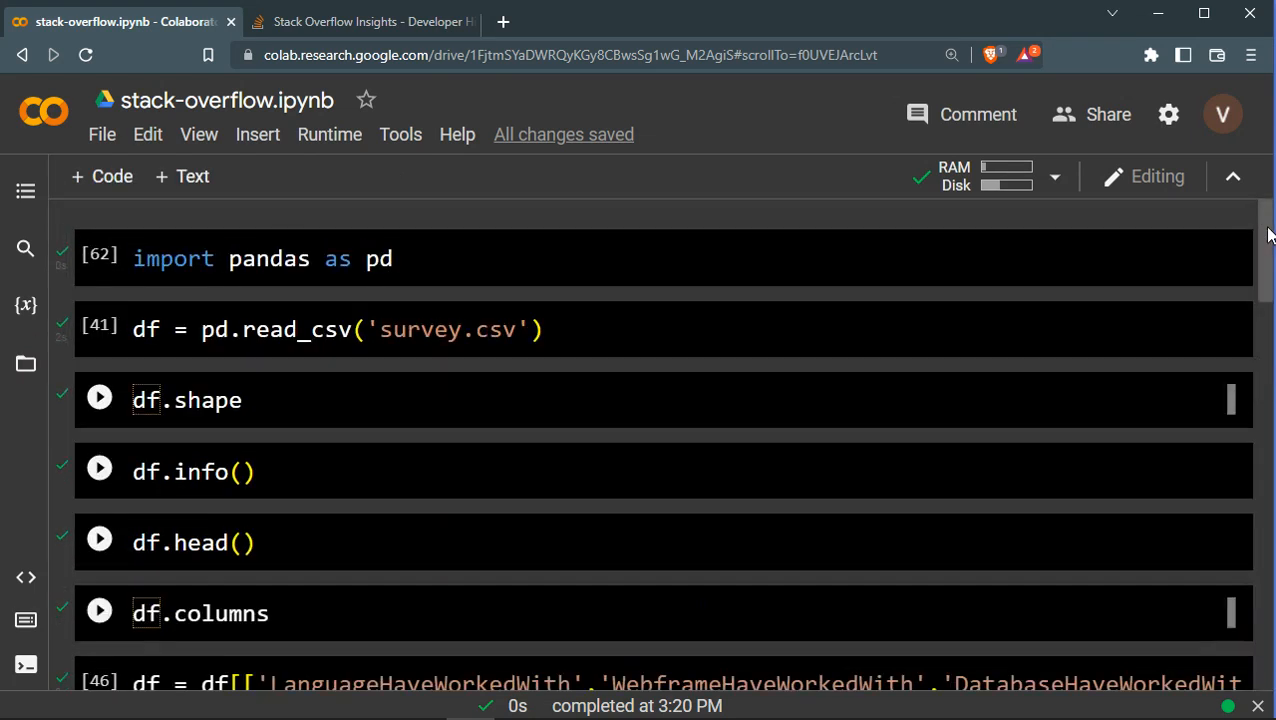
# Focus the 'import pandas as pd' cell and move into the read_csv line
pyautogui.click(400, 258)
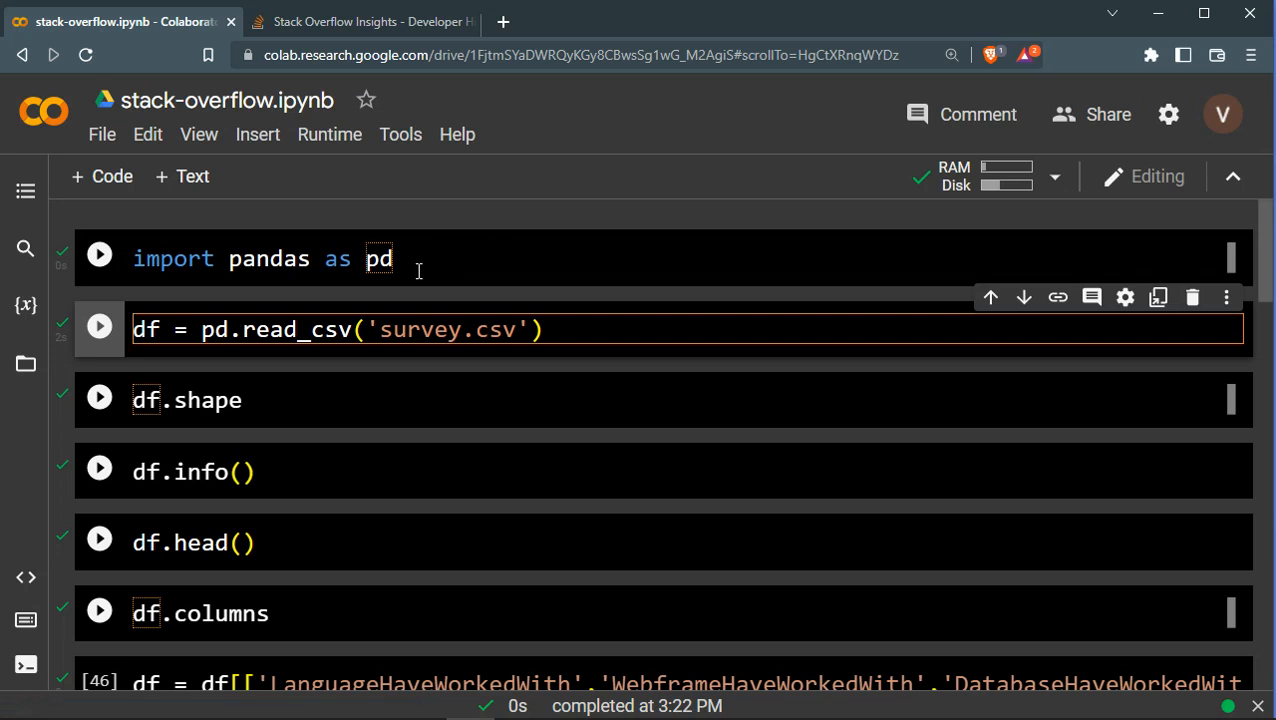
pyautogui.doubleClick(376, 258)
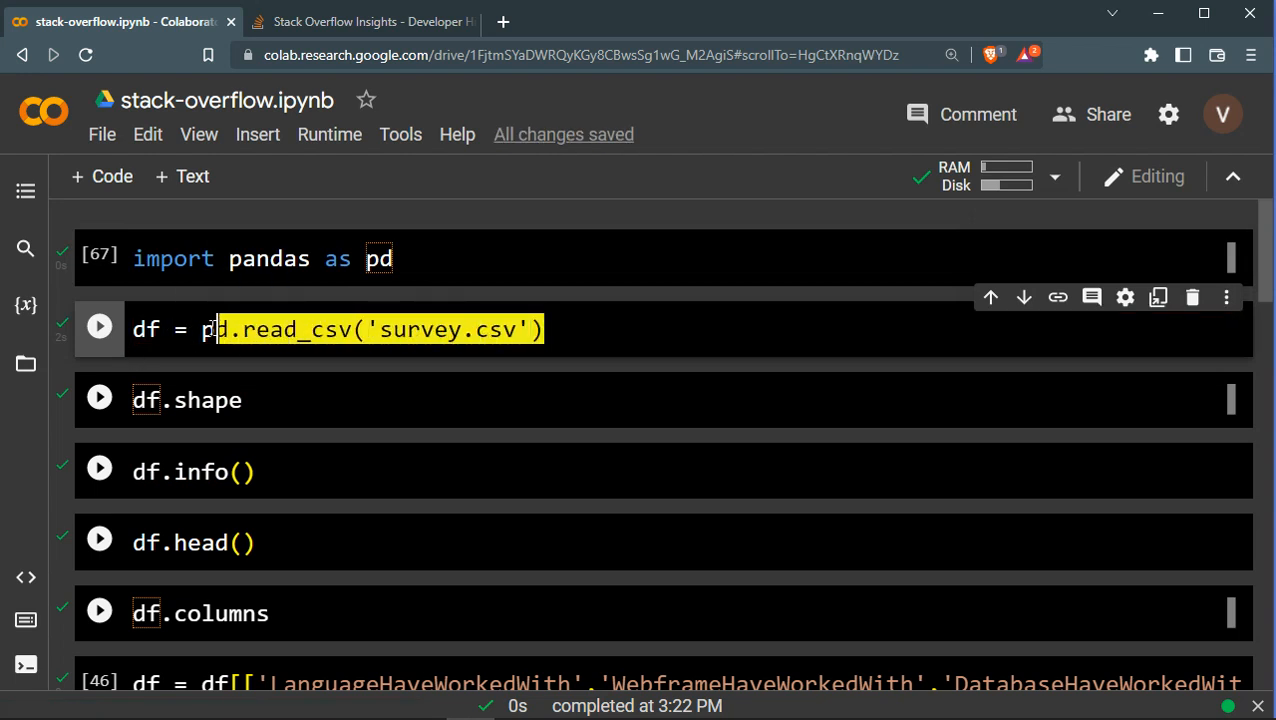
pyautogui.click(228, 328)
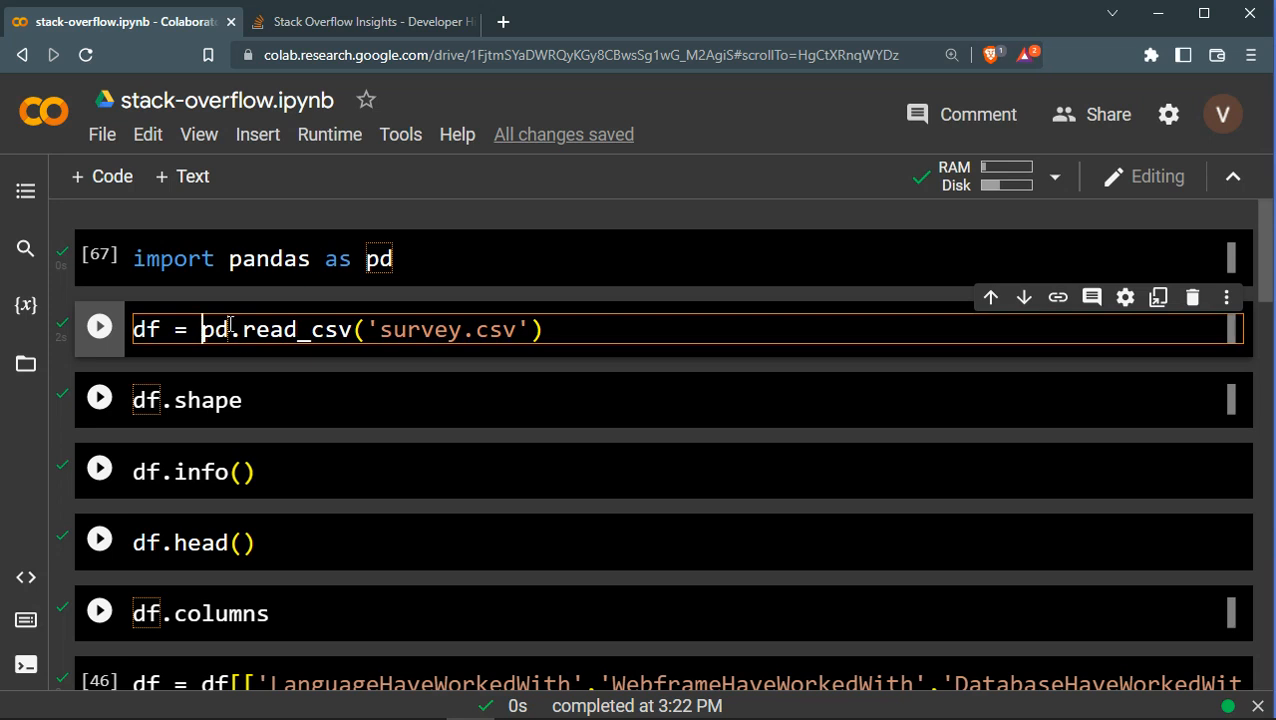
pyautogui.moveTo(490, 324)
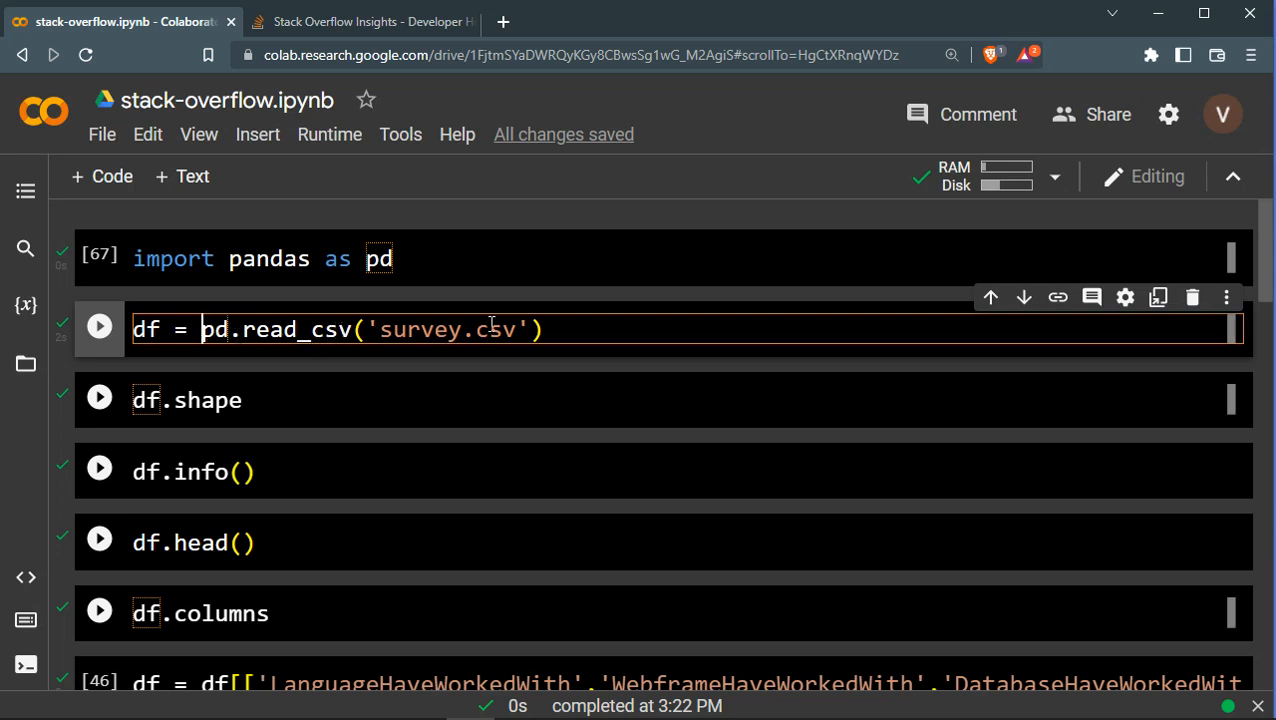
# Highlight survey.csv and the df name, then run the cell loading survey.csv into df
pyautogui.doubleClick(448, 328)
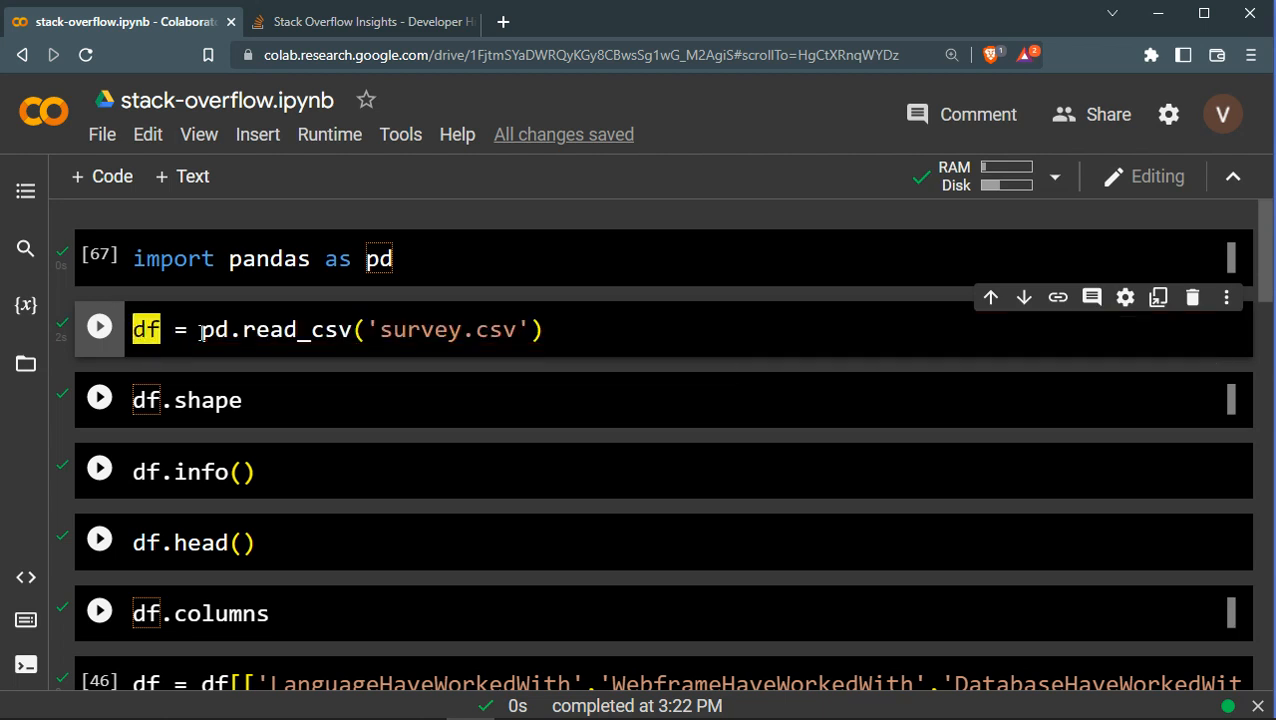
pyautogui.click(280, 328)
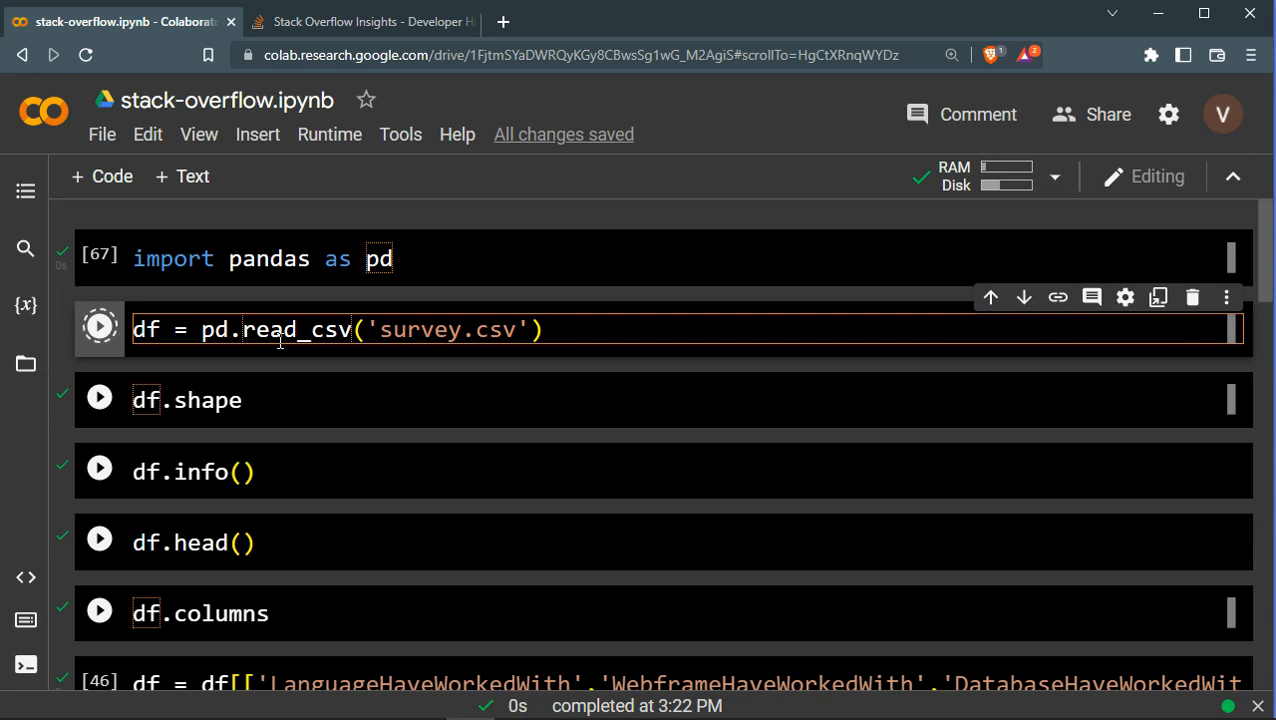
pyautogui.click(98, 326)
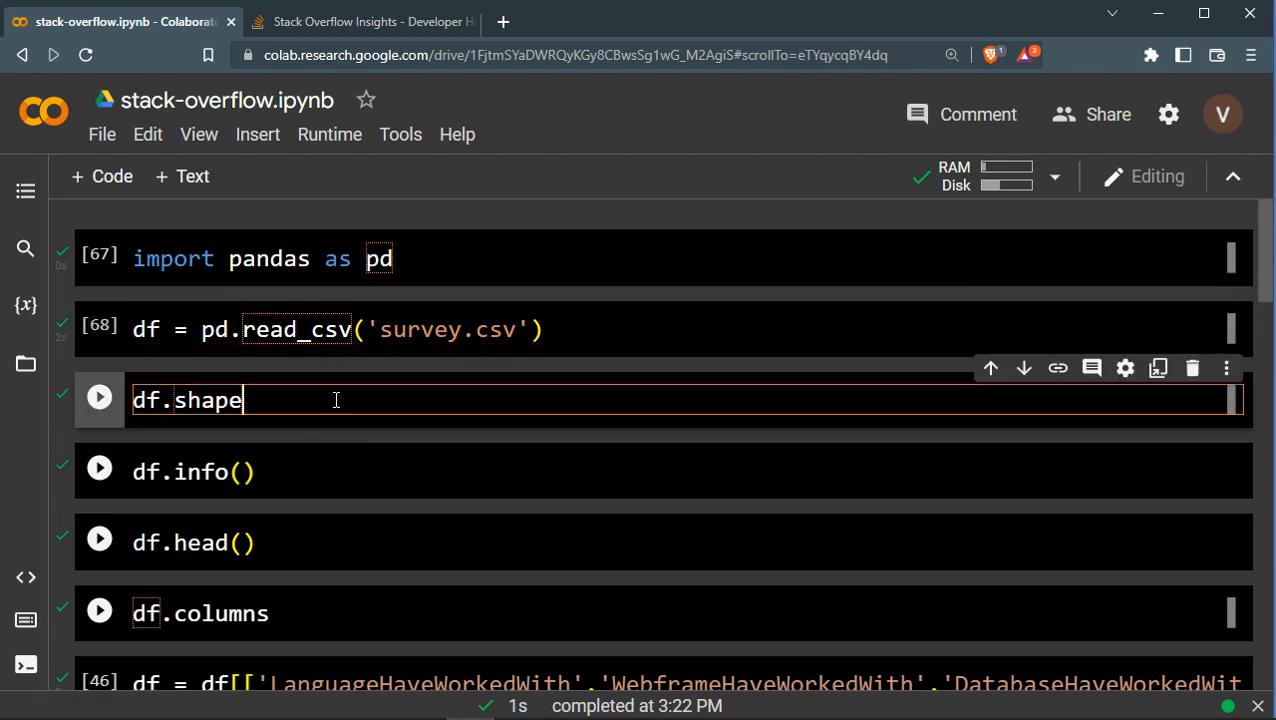
pyautogui.press('shift+enter')
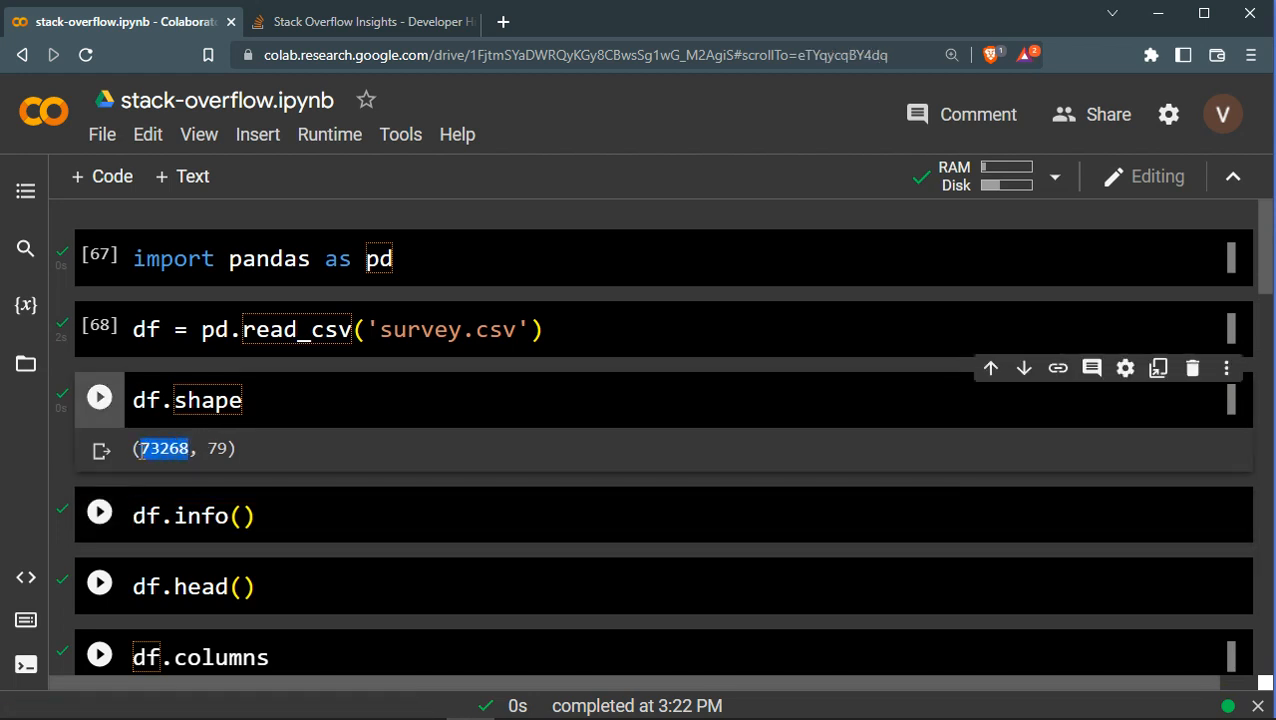
pyautogui.click(100, 516)
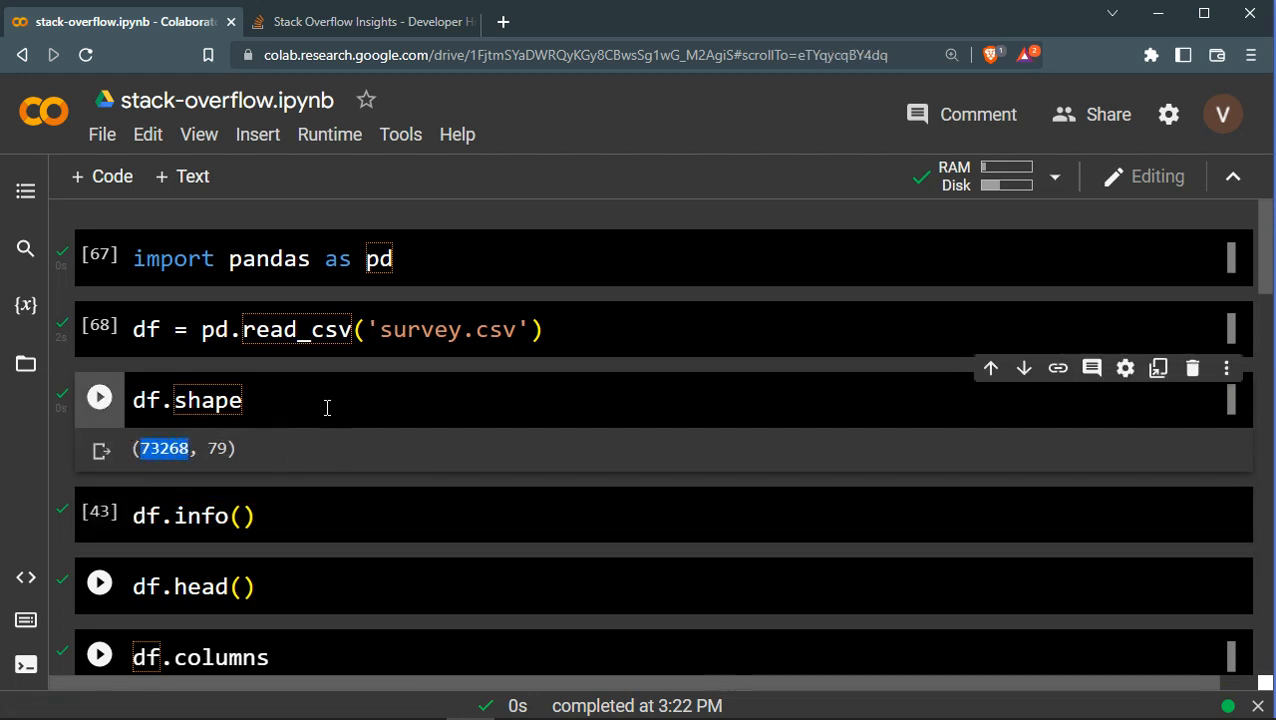
pyautogui.scroll(-3)
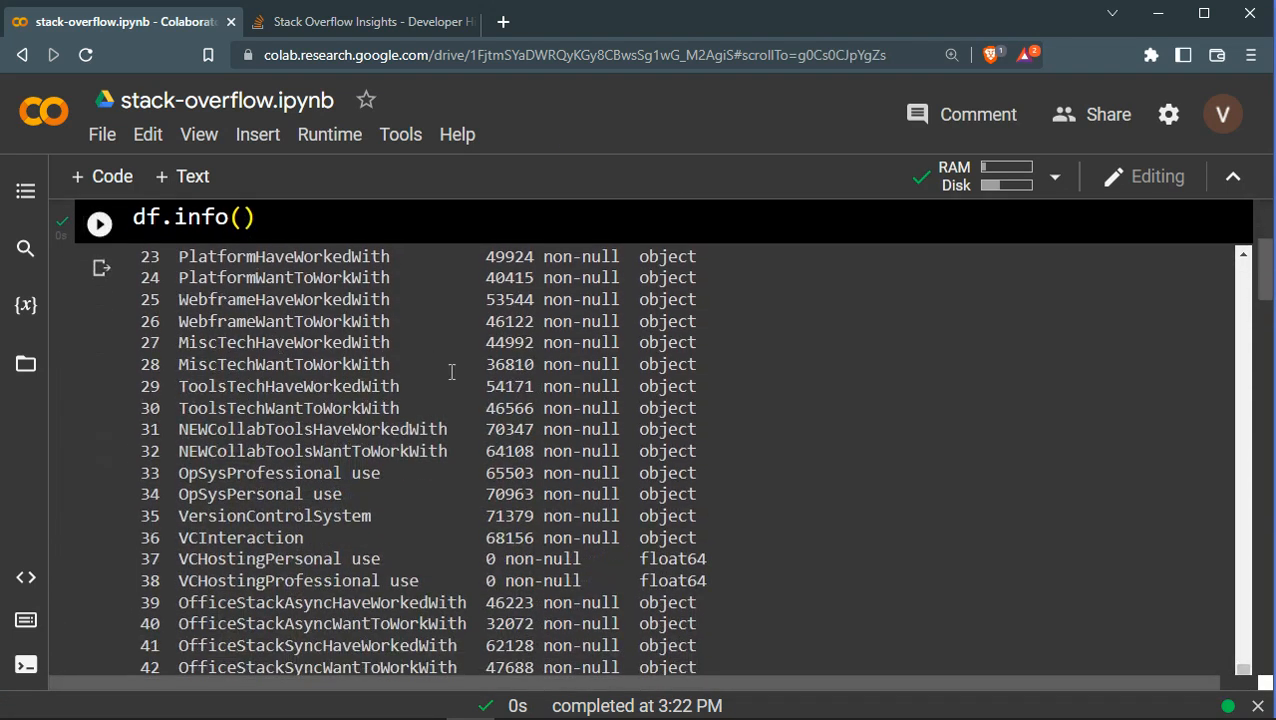
pyautogui.scroll(3)
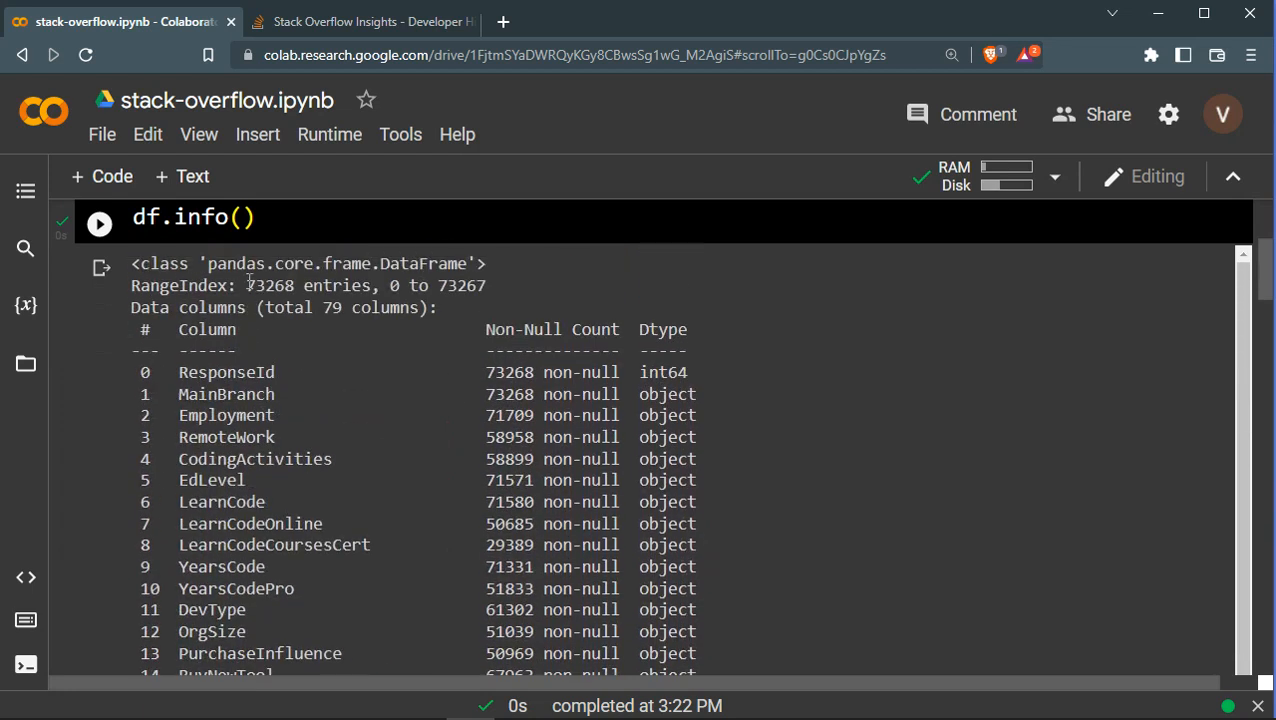
pyautogui.doubleClick(270, 284)
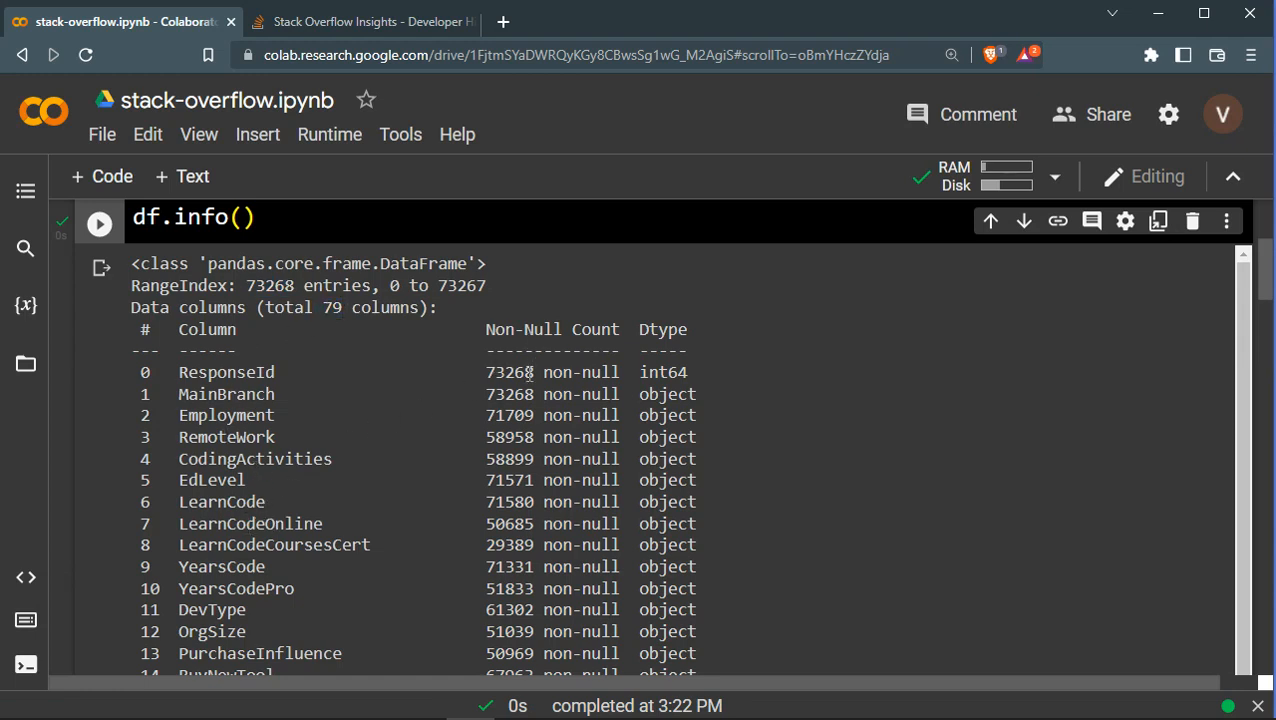
pyautogui.doubleClick(504, 372)
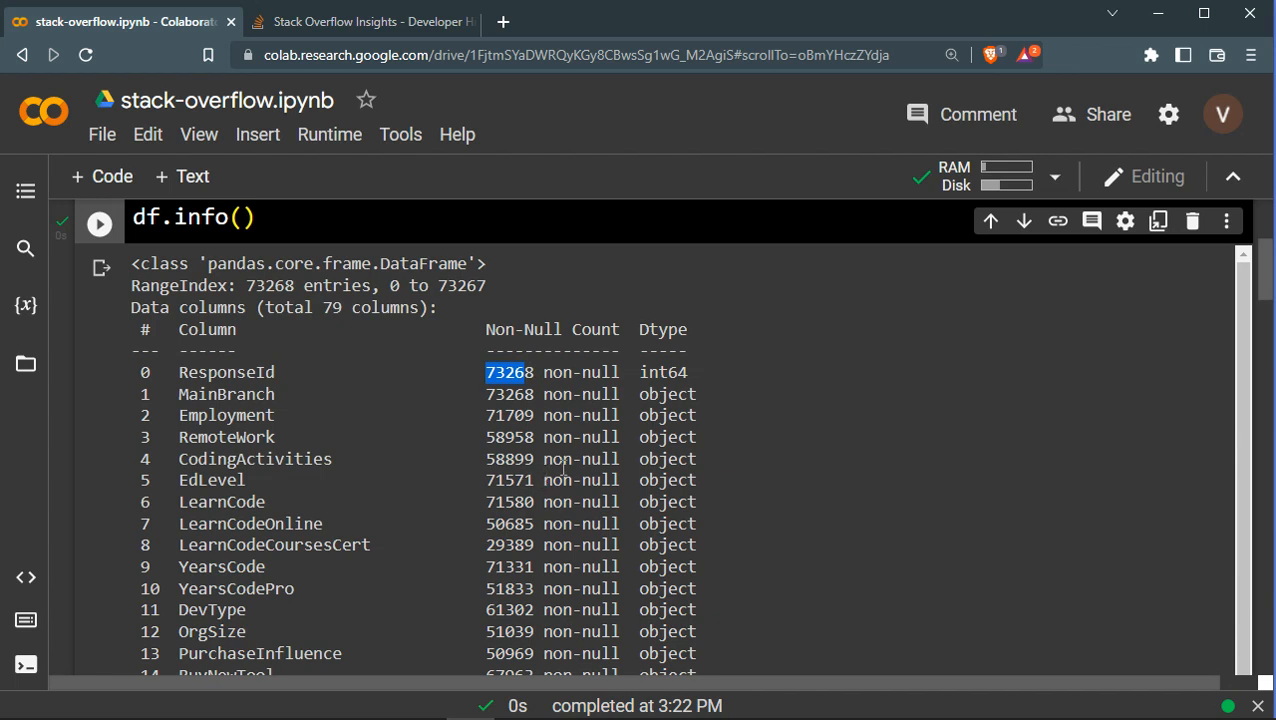
pyautogui.moveTo(662, 436)
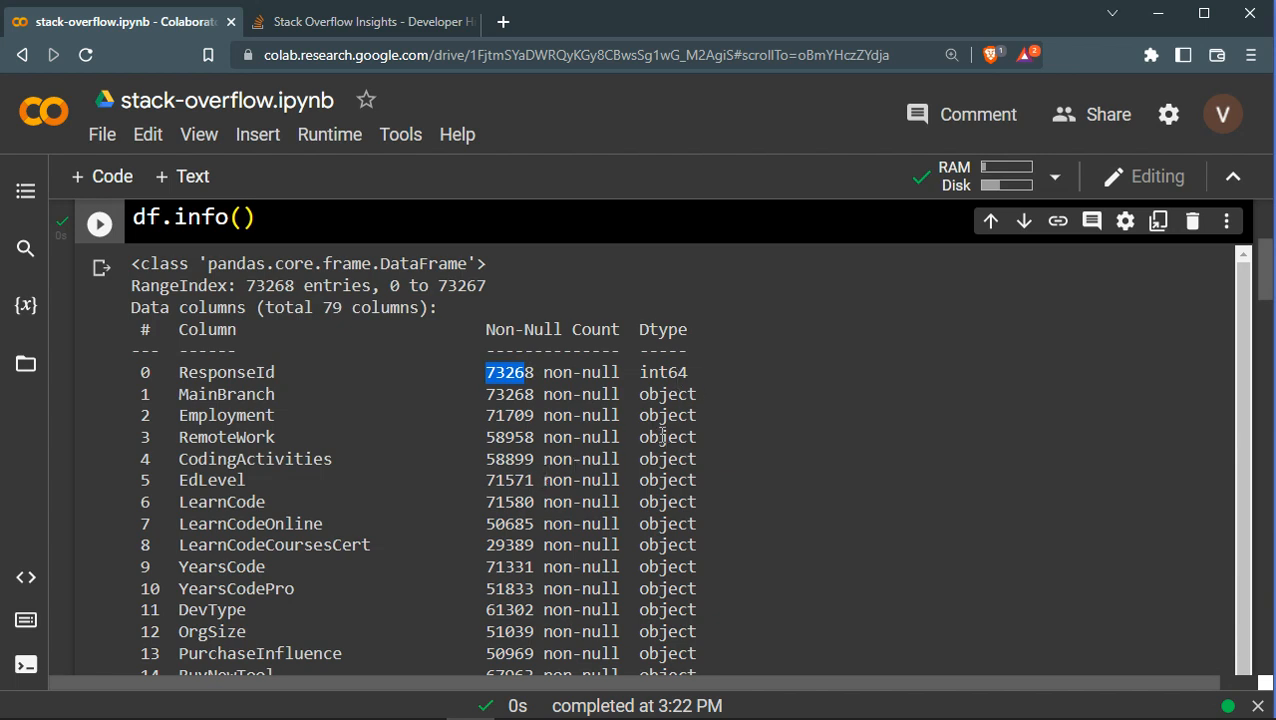
pyautogui.scroll(-3)
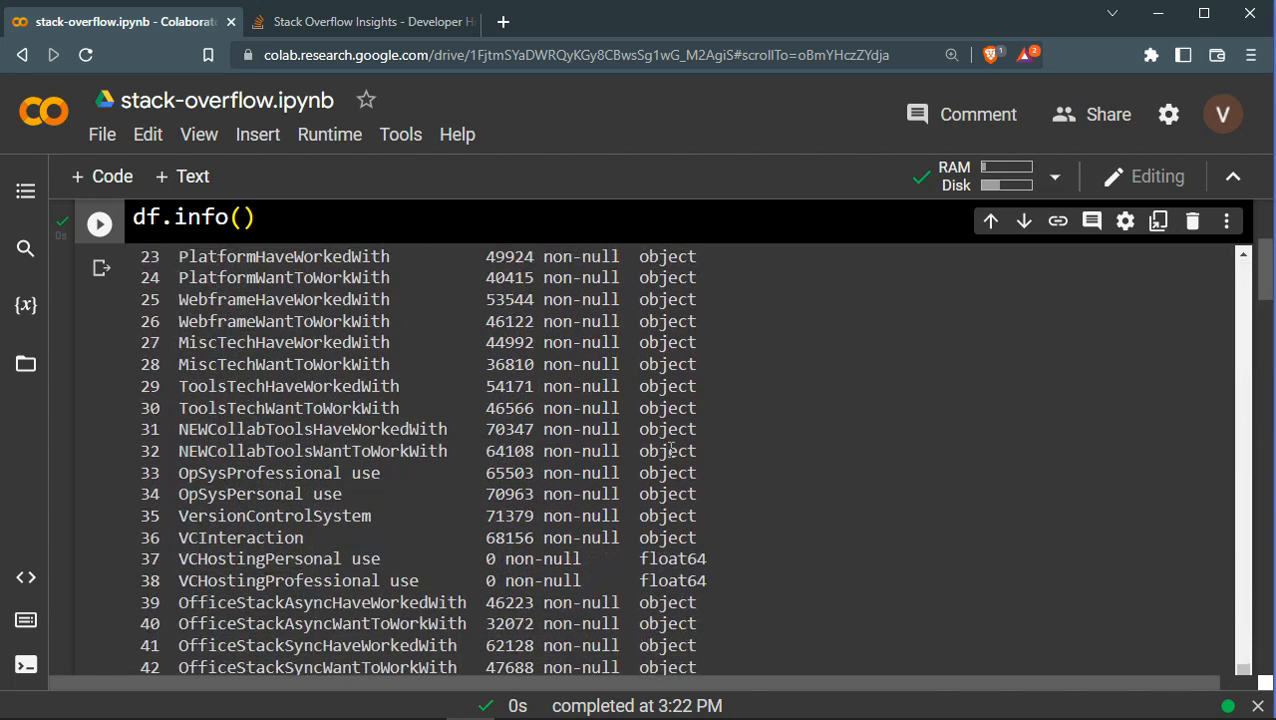
pyautogui.scroll(-3)
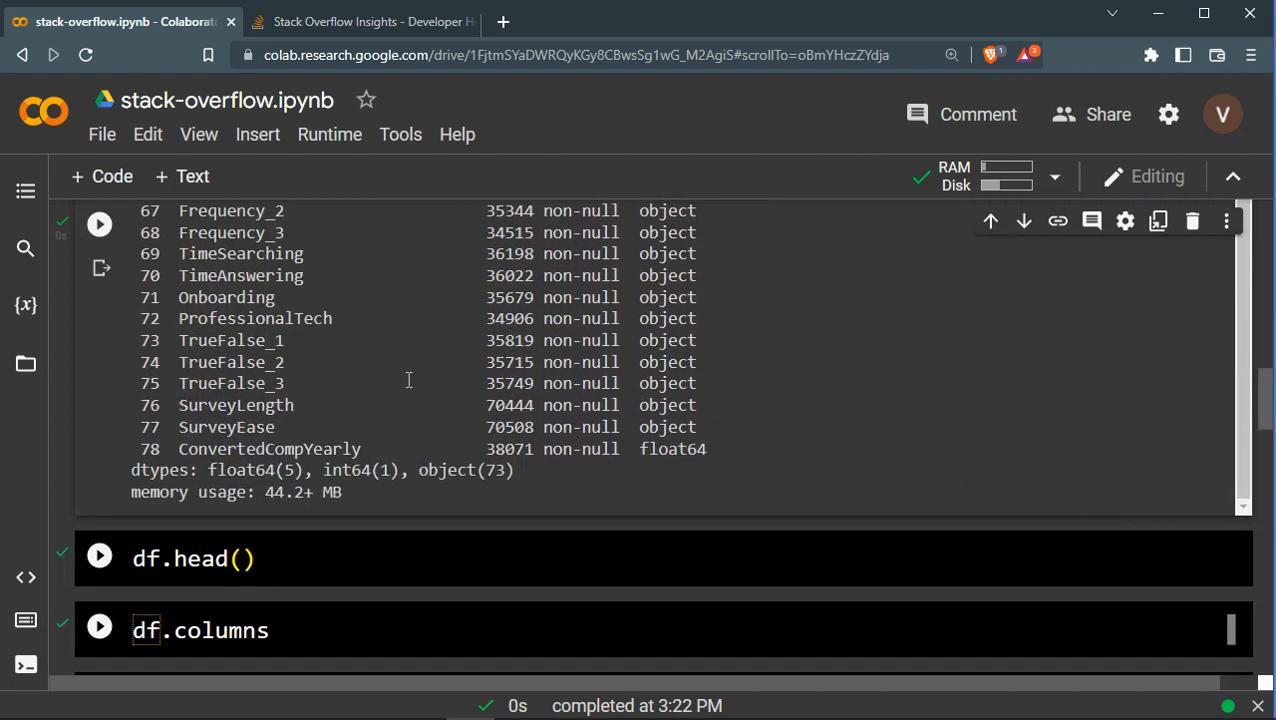
pyautogui.scroll(3)
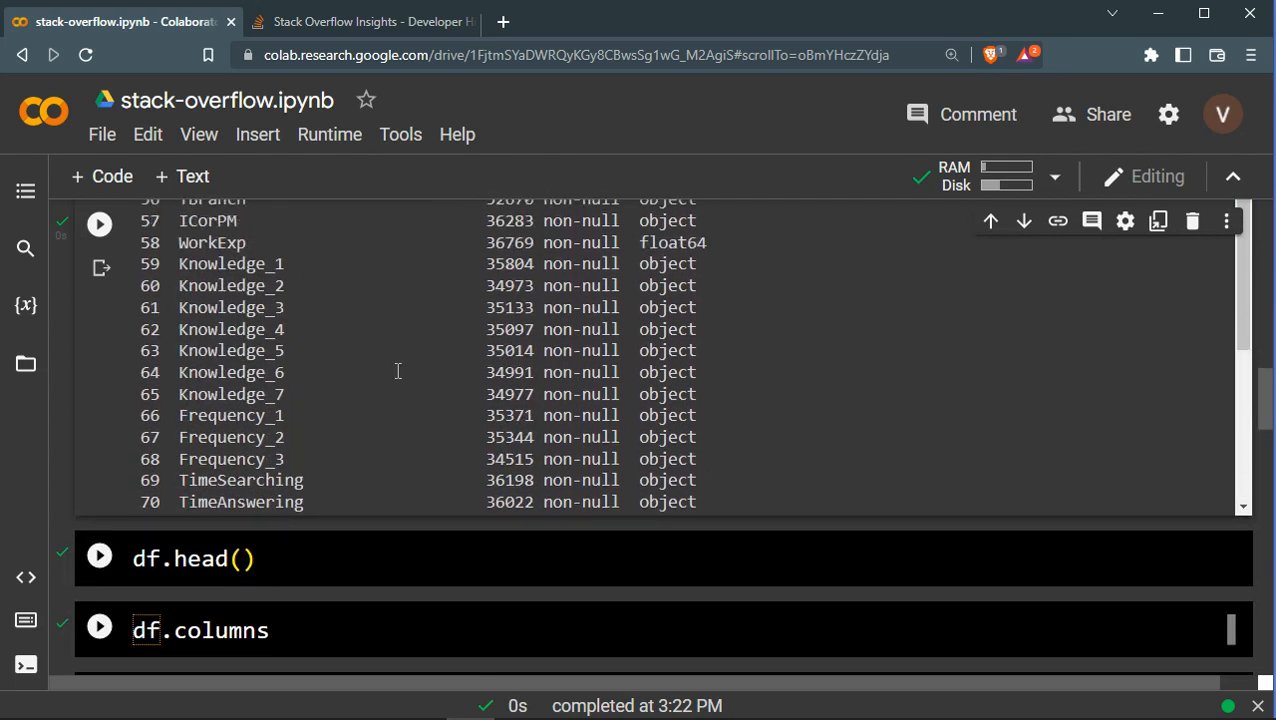
pyautogui.scroll(3)
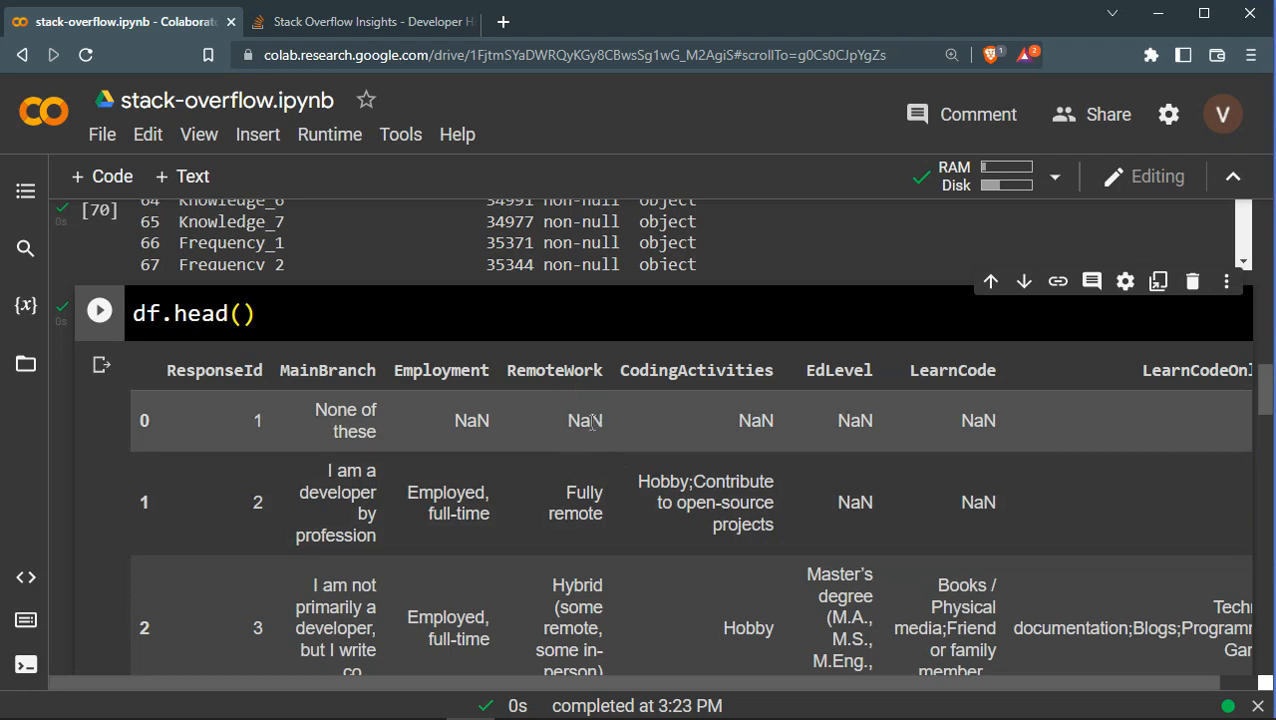
# Scroll through the five-row, 79-column df.head() preview toward the df.columns cell
pyautogui.scroll(-3)
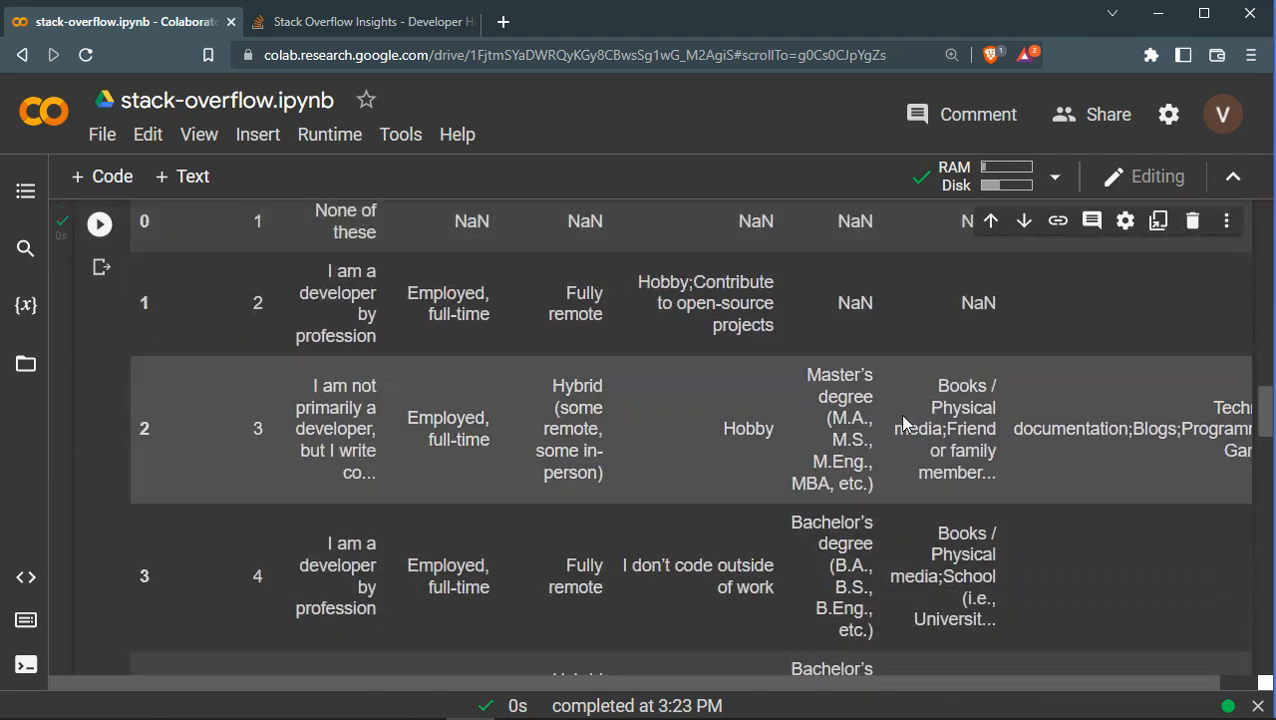
pyautogui.scroll(-3)
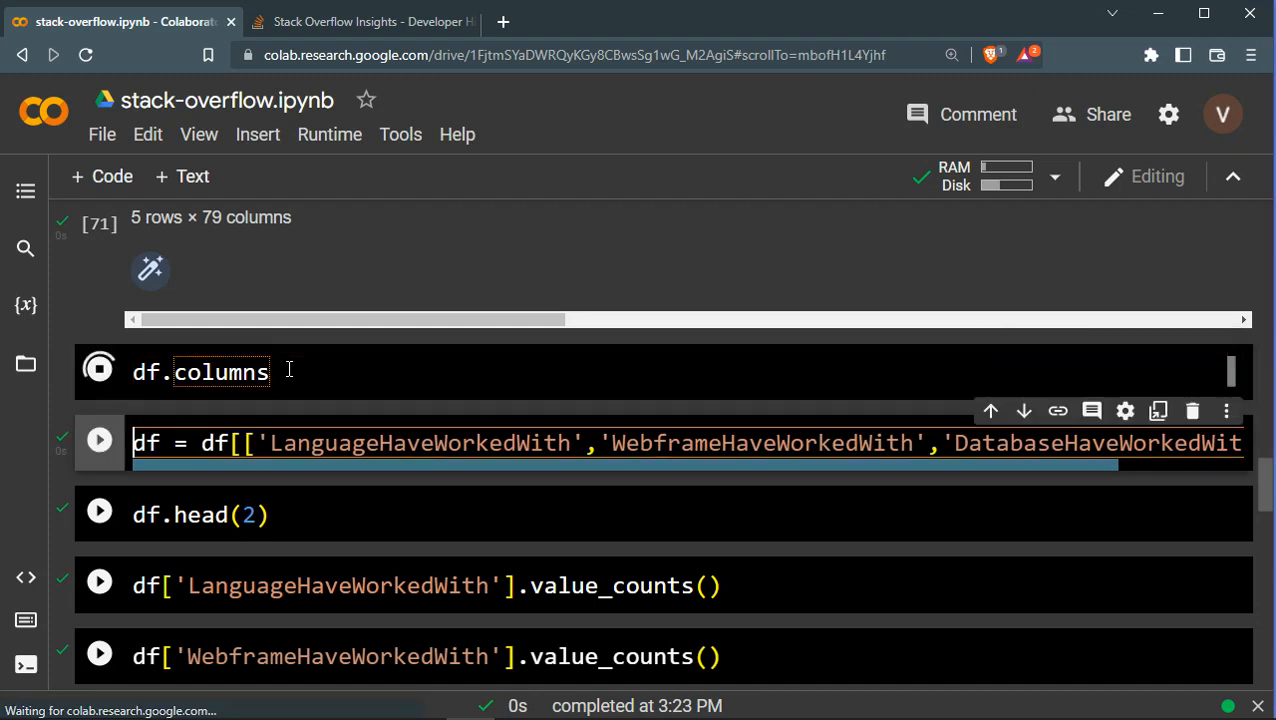
# Run df.columns and pick out DatabaseHaveWorkedWith and WebframeHaveWorkedWith among the column names
pyautogui.click(100, 370)
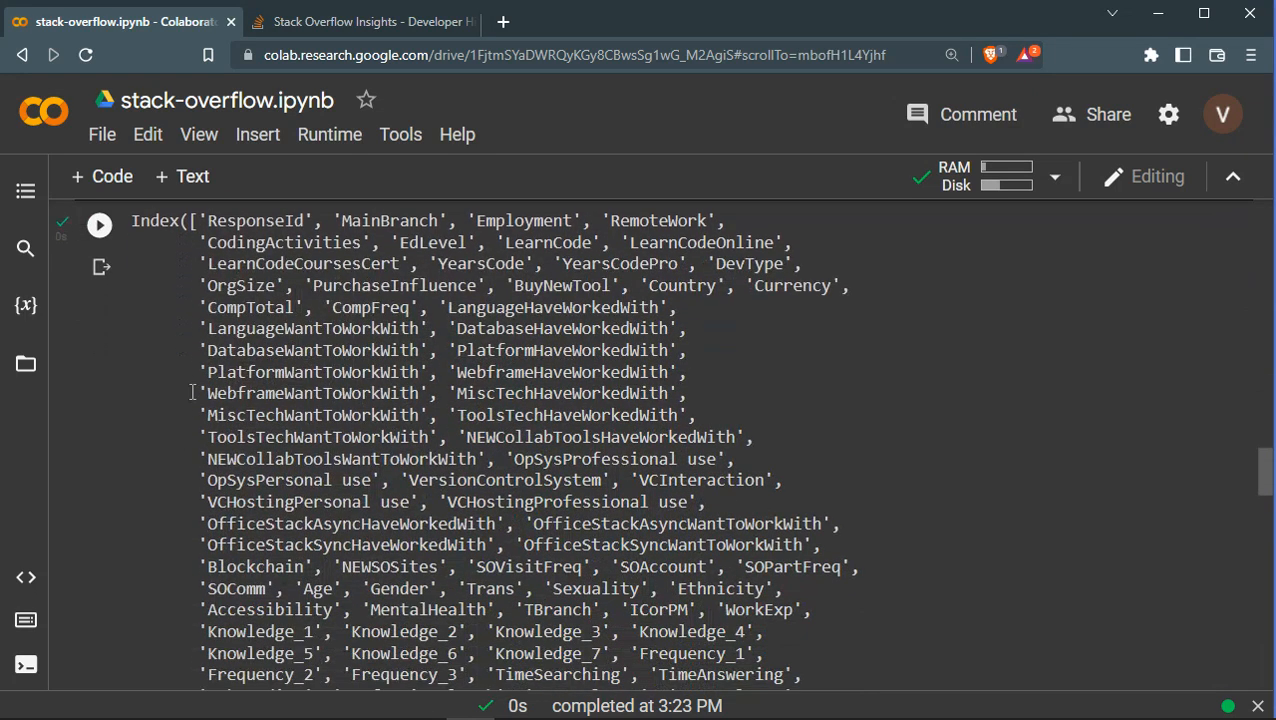
pyautogui.moveTo(260, 344)
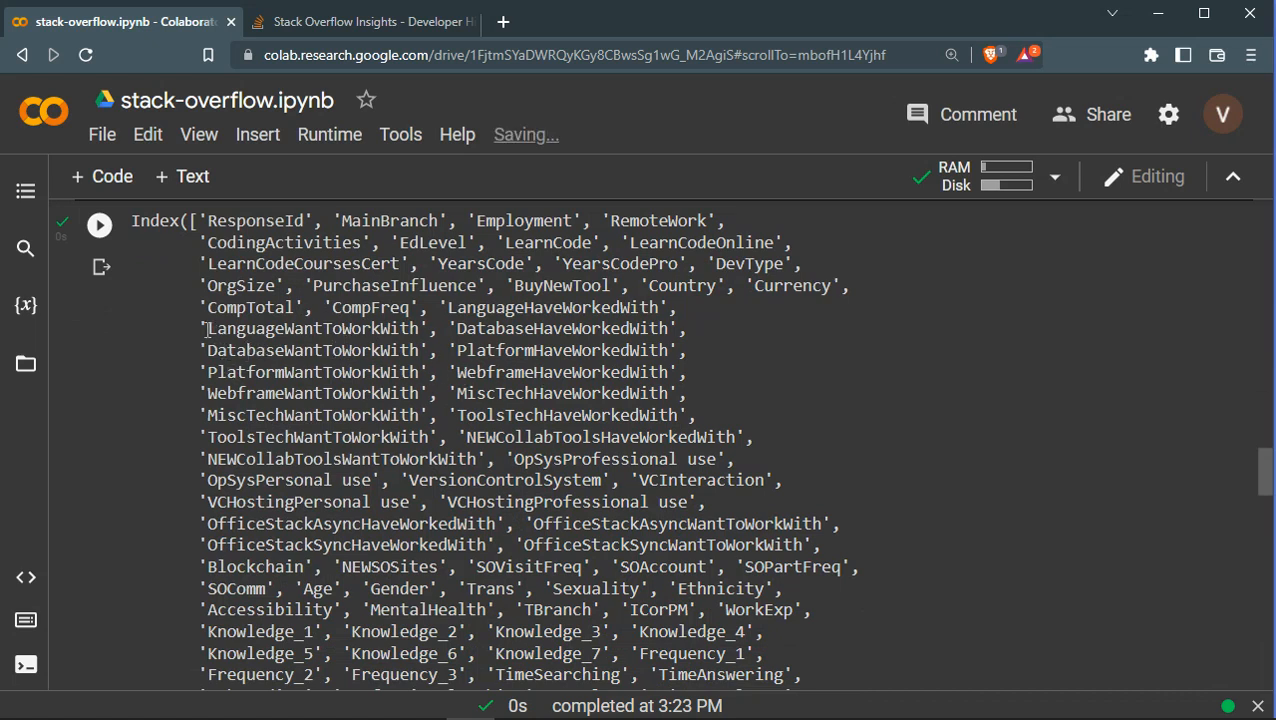
pyautogui.doubleClick(488, 308)
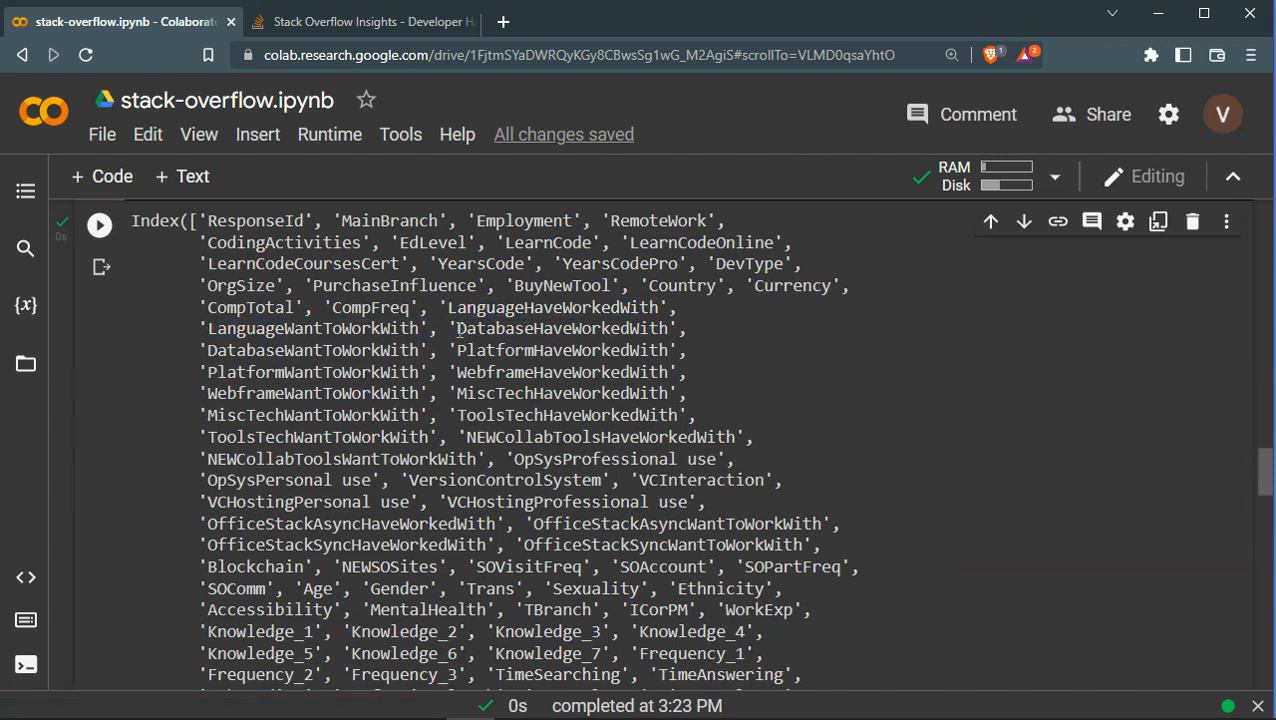
pyautogui.doubleClick(564, 328)
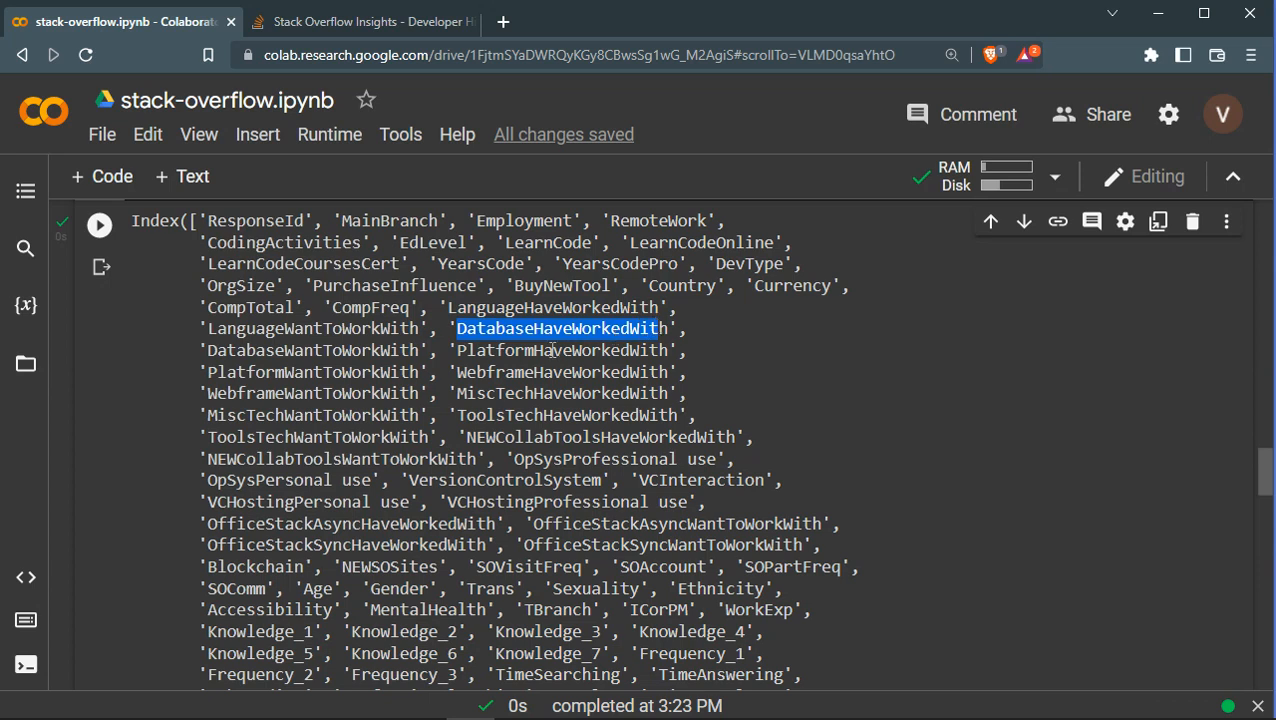
pyautogui.moveTo(250, 392)
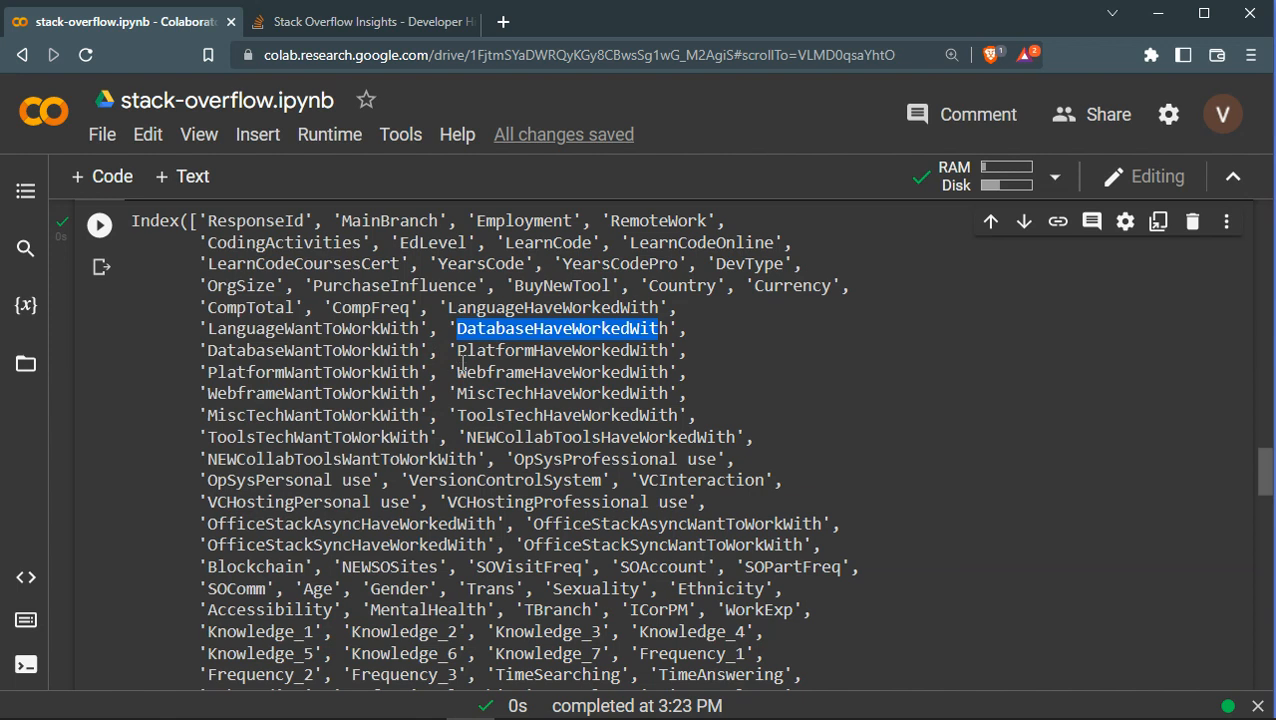
pyautogui.doubleClick(560, 372)
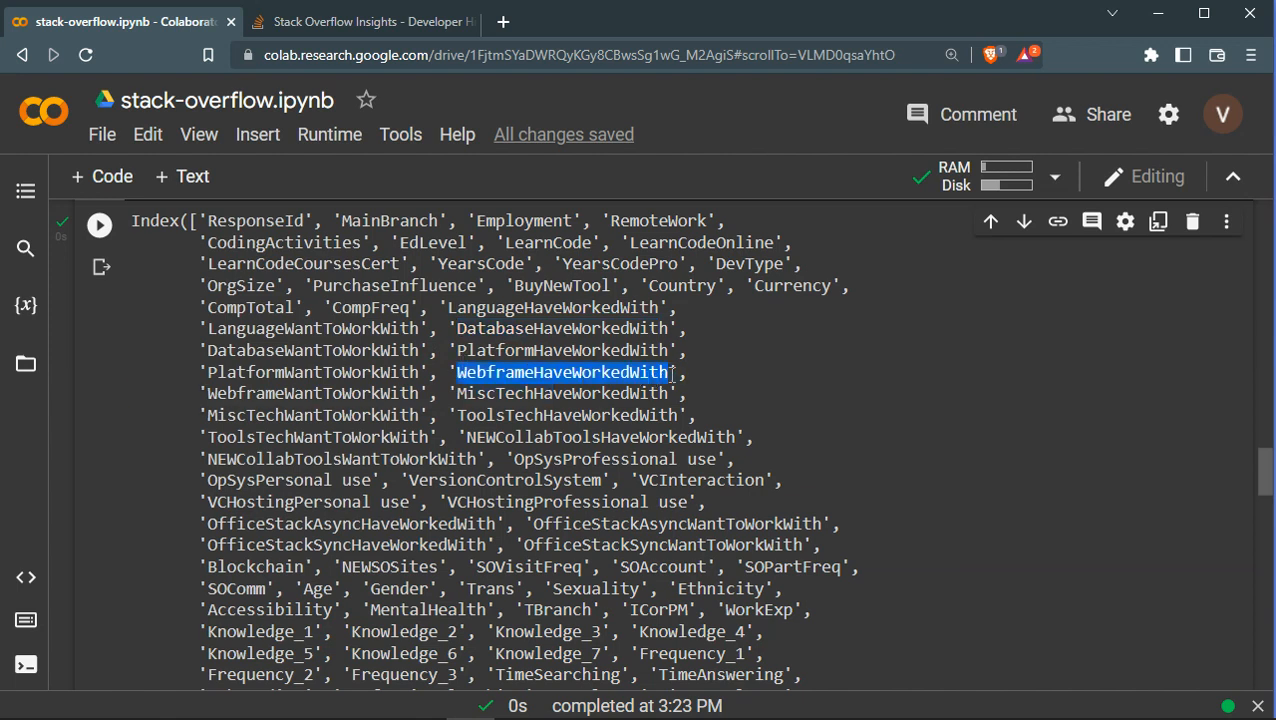
pyautogui.moveTo(714, 432)
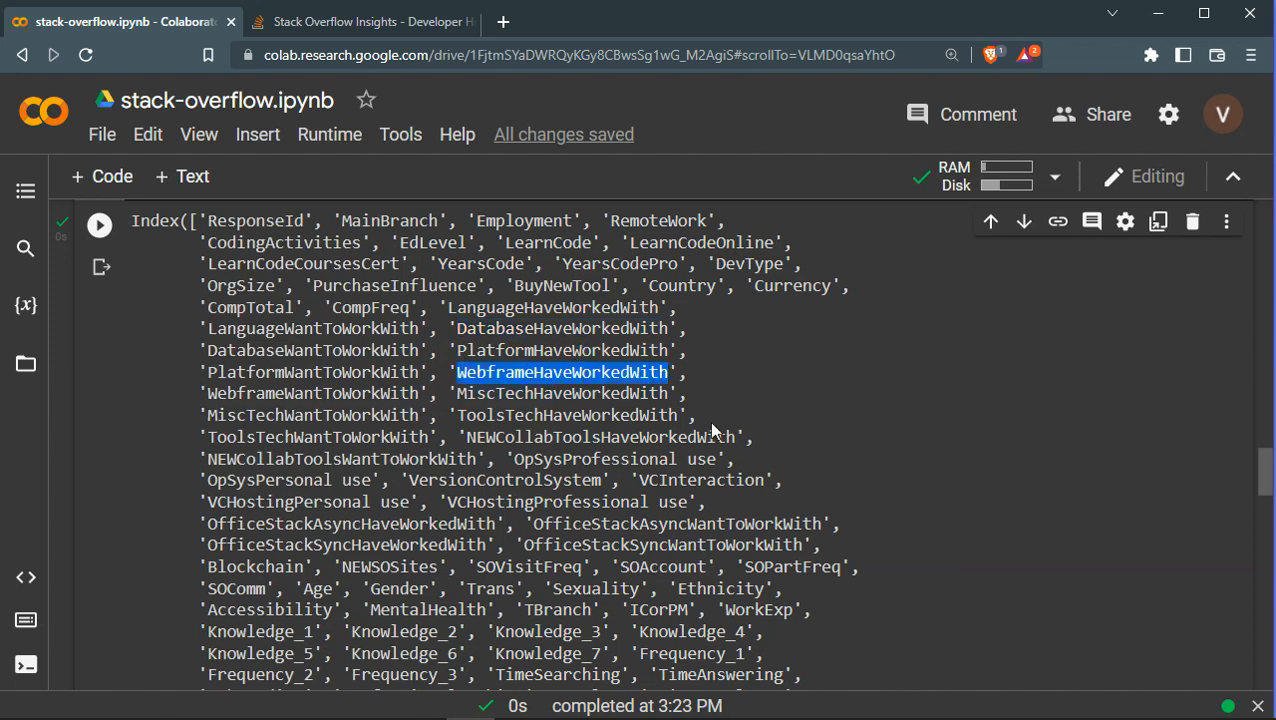
pyautogui.scroll(-3)
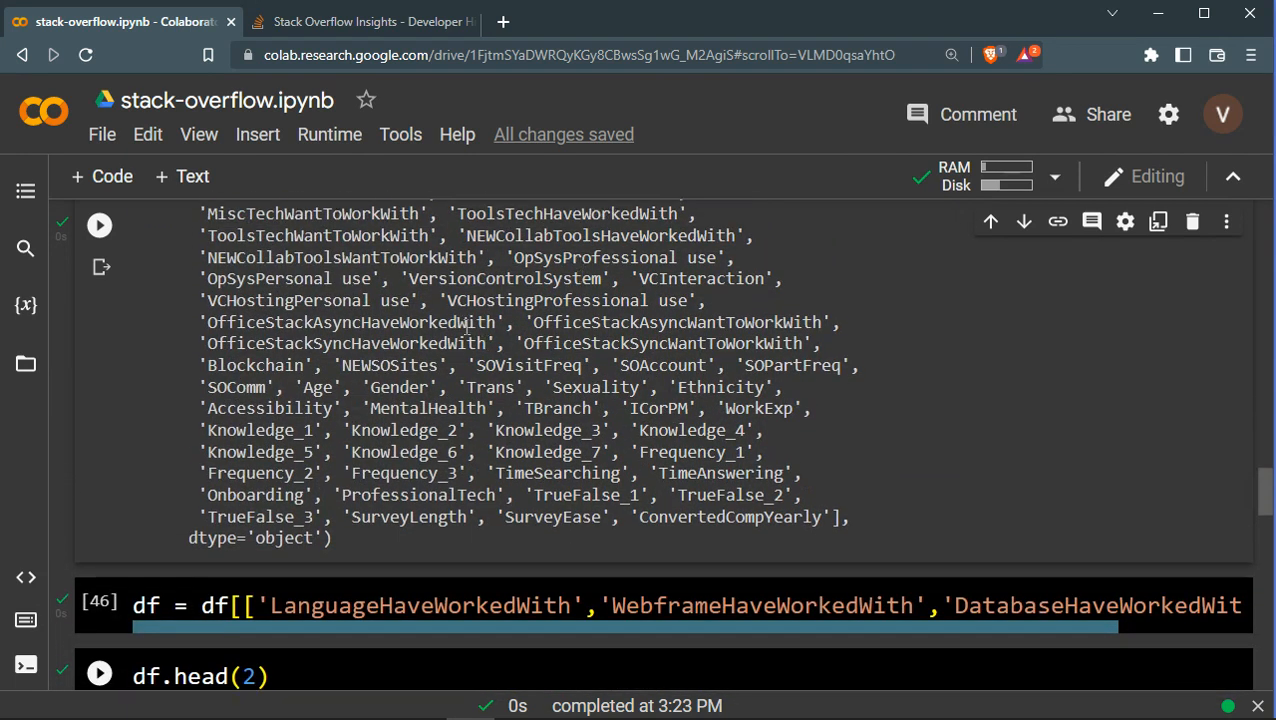
# Examine the df[[...]] subsetting line with LanguageHaveWorkedWith, then preview two rows of the reduced table
pyautogui.scroll(-3)
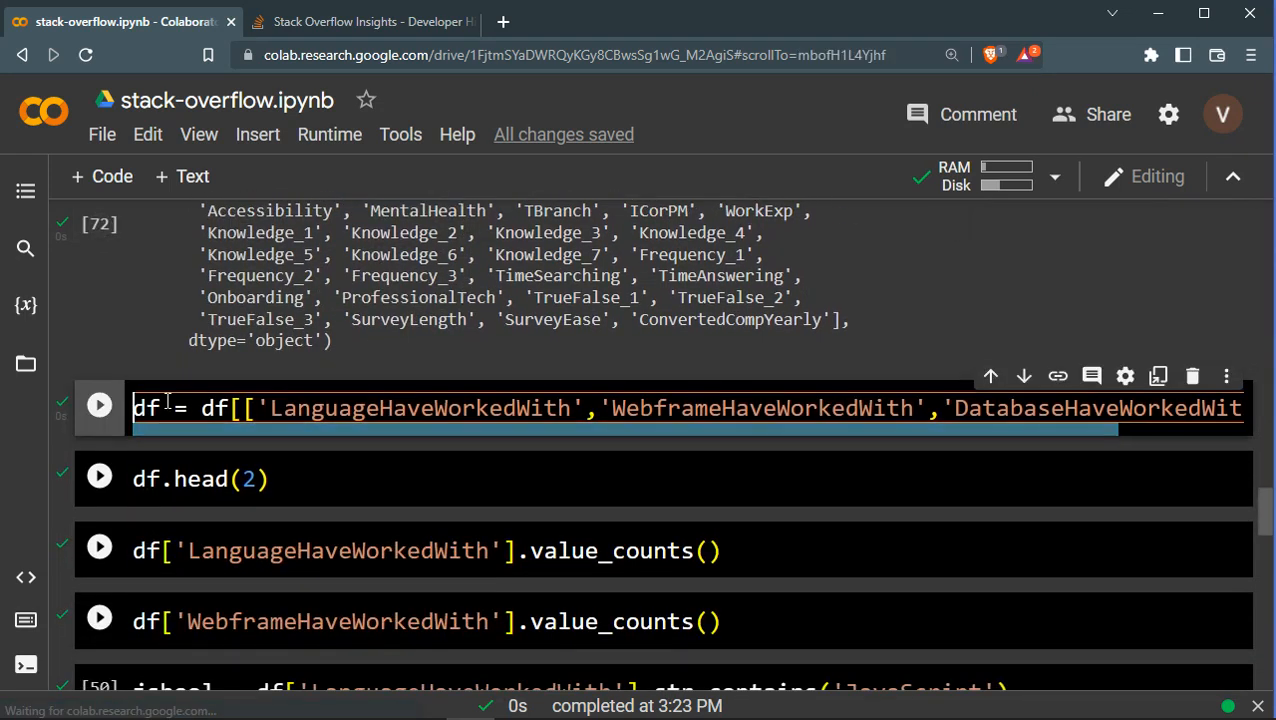
pyautogui.doubleClick(146, 408)
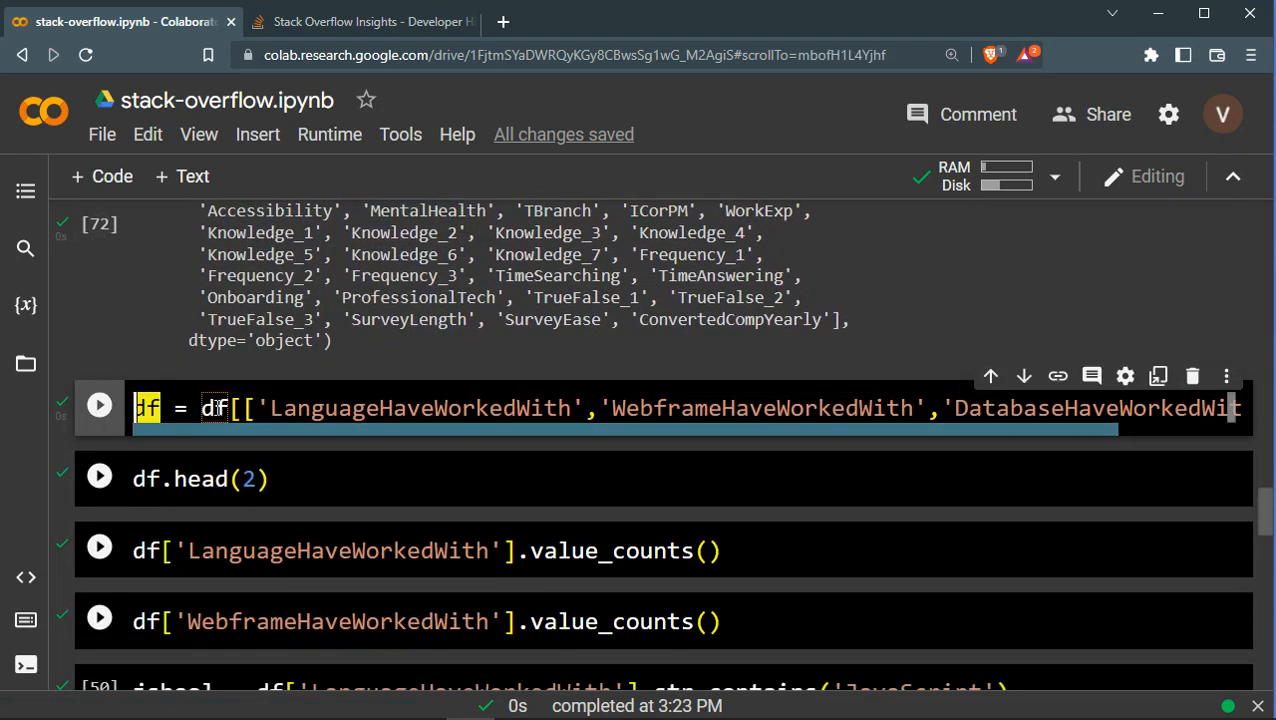
pyautogui.click(212, 408)
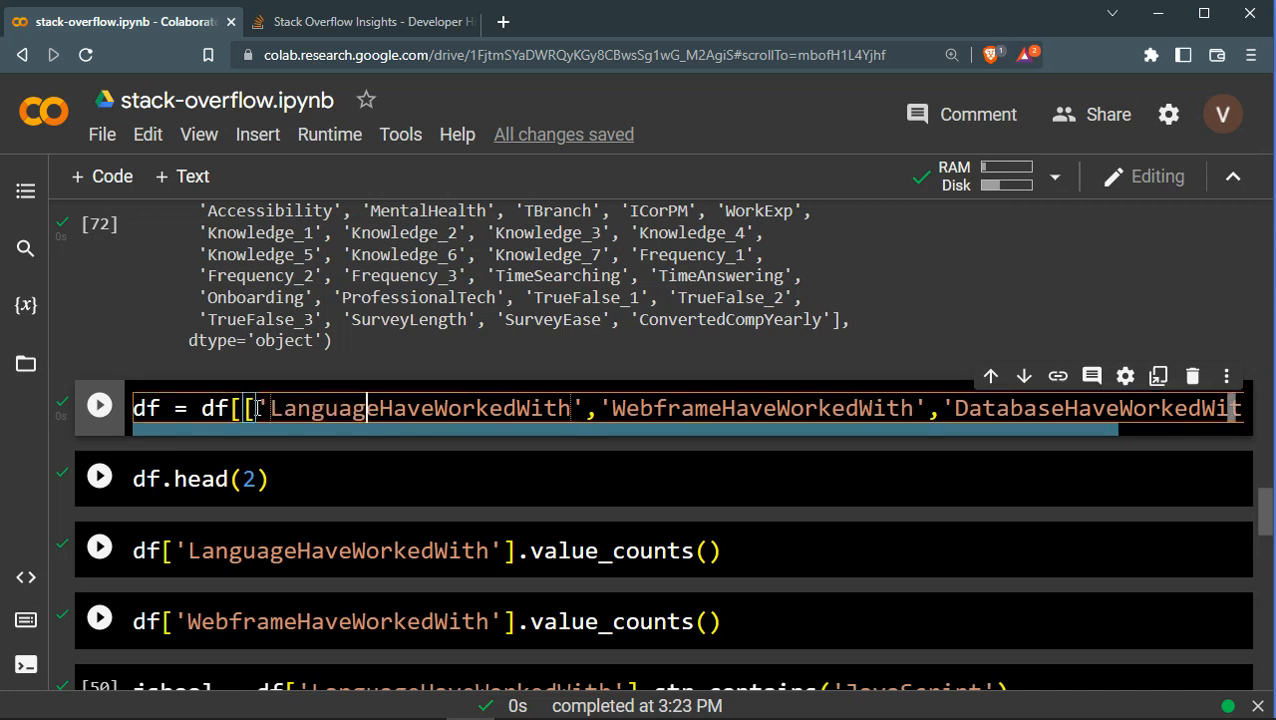
pyautogui.doubleClick(320, 408)
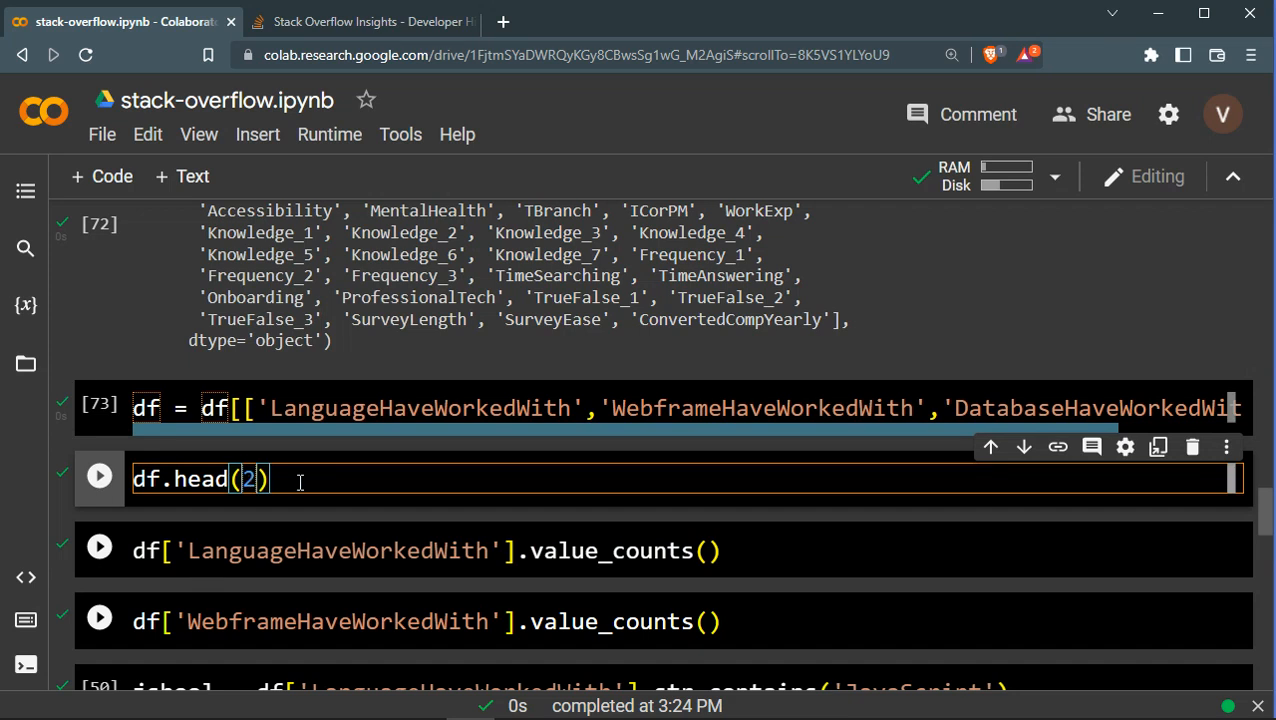
pyautogui.click(100, 476)
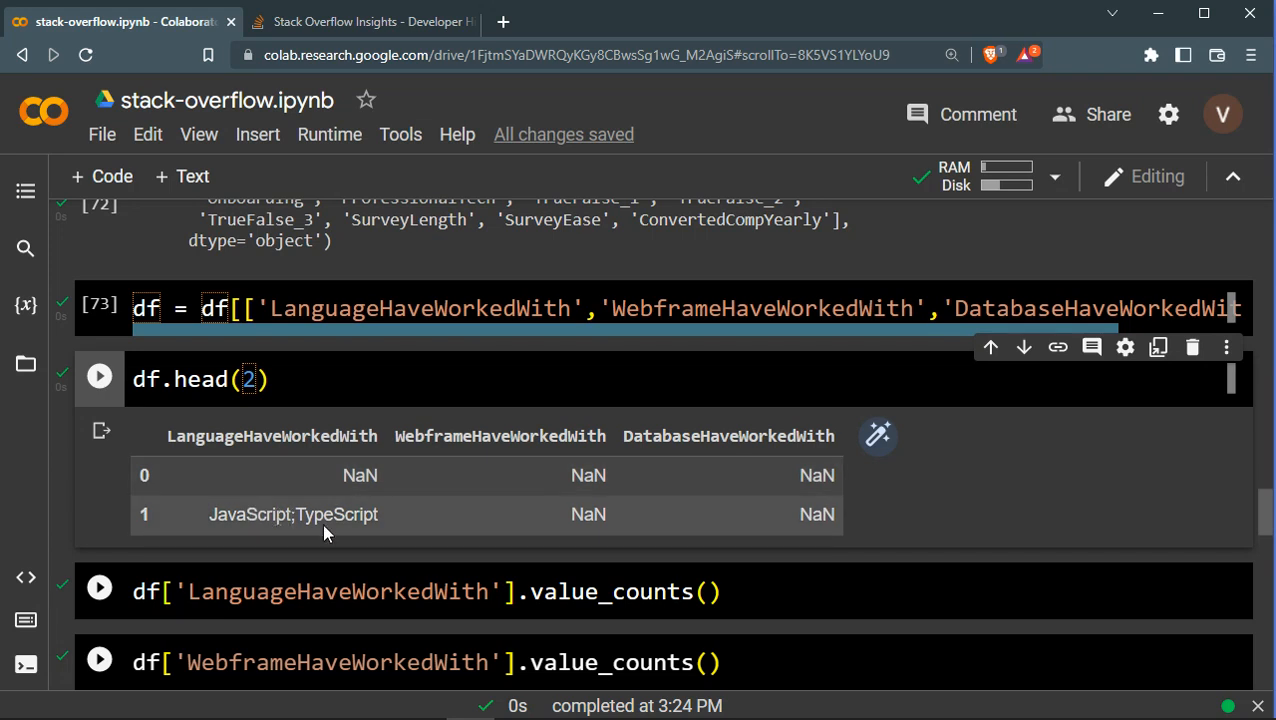
pyautogui.moveTo(308, 428)
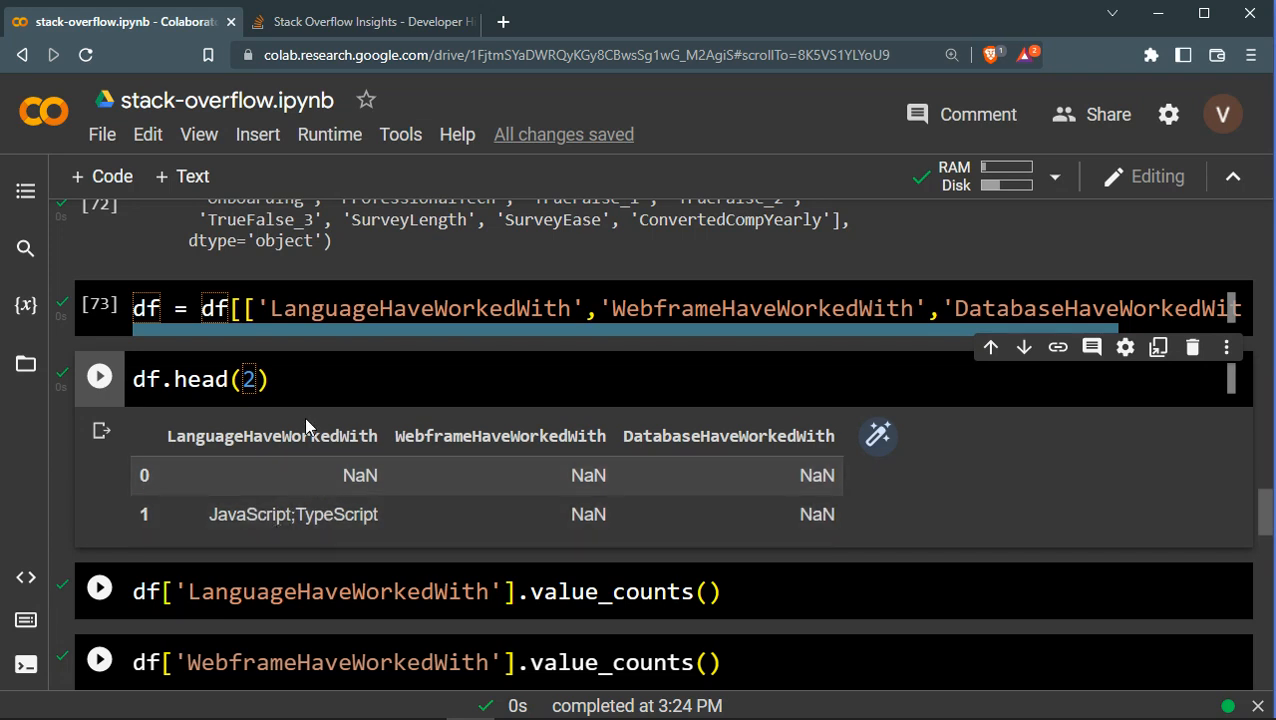
pyautogui.scroll(-3)
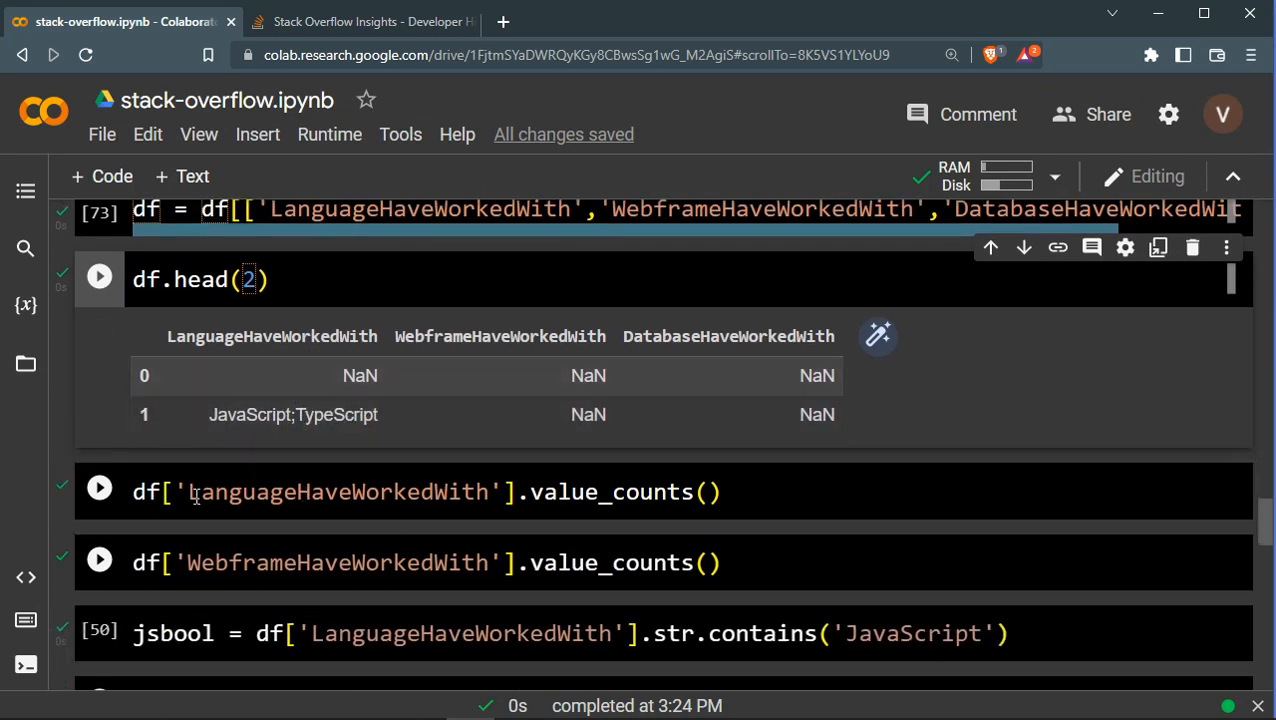
pyautogui.click(100, 492)
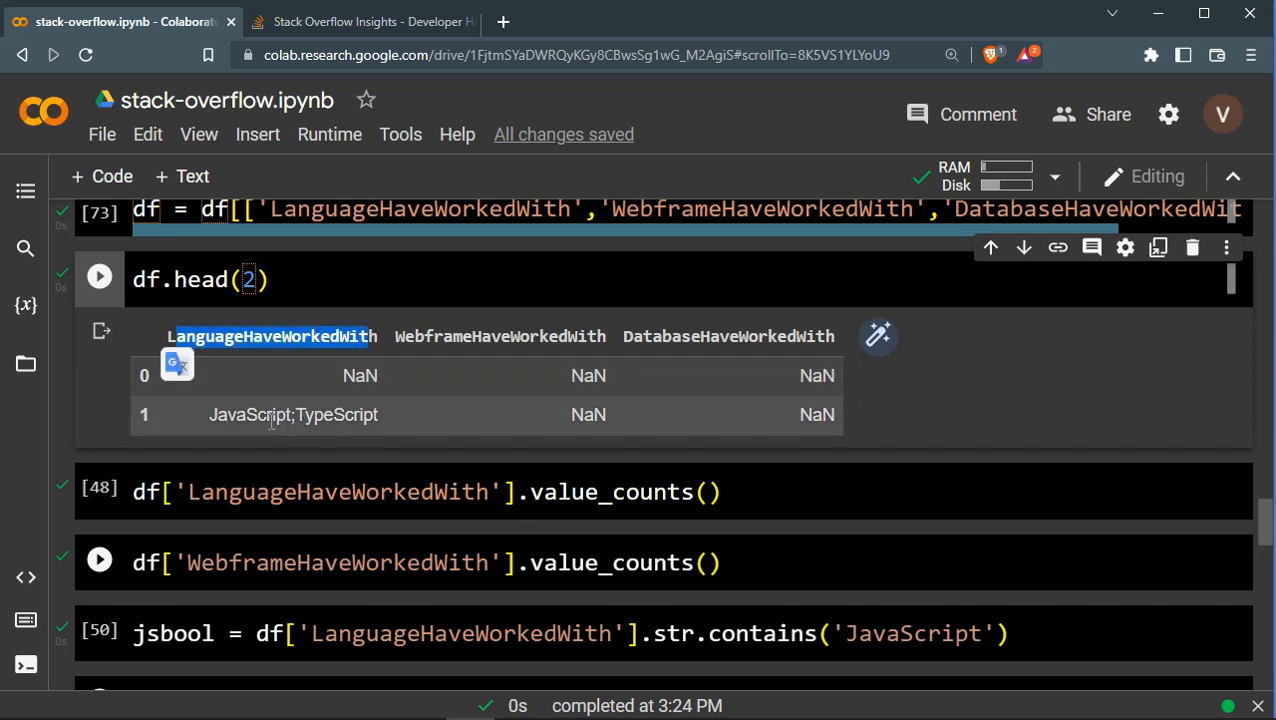
pyautogui.doubleClick(292, 414)
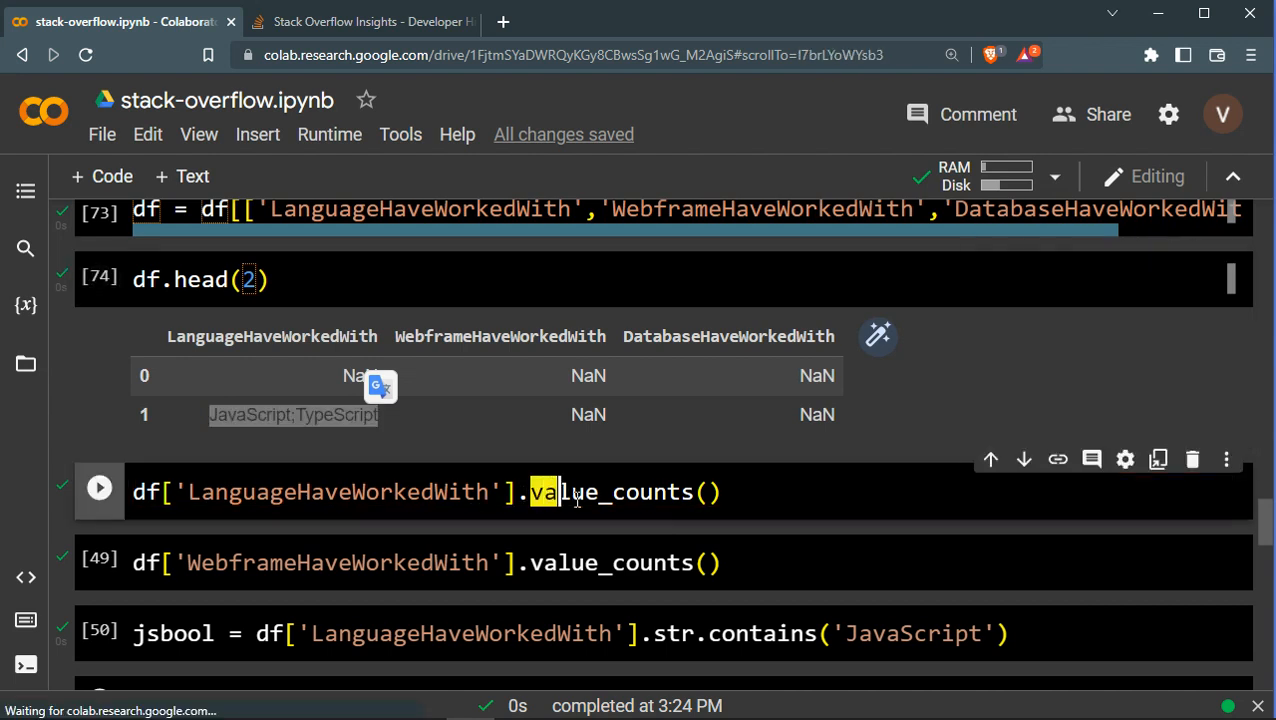
pyautogui.click(748, 492)
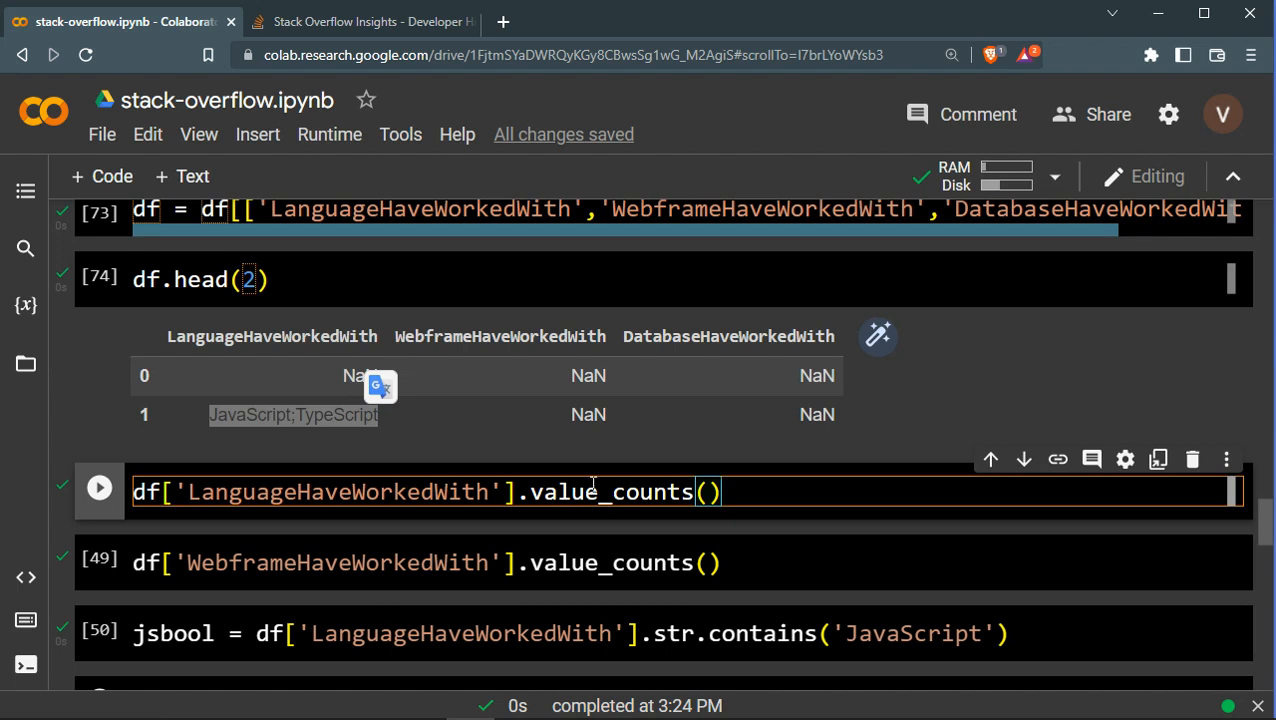
pyautogui.doubleClick(320, 492)
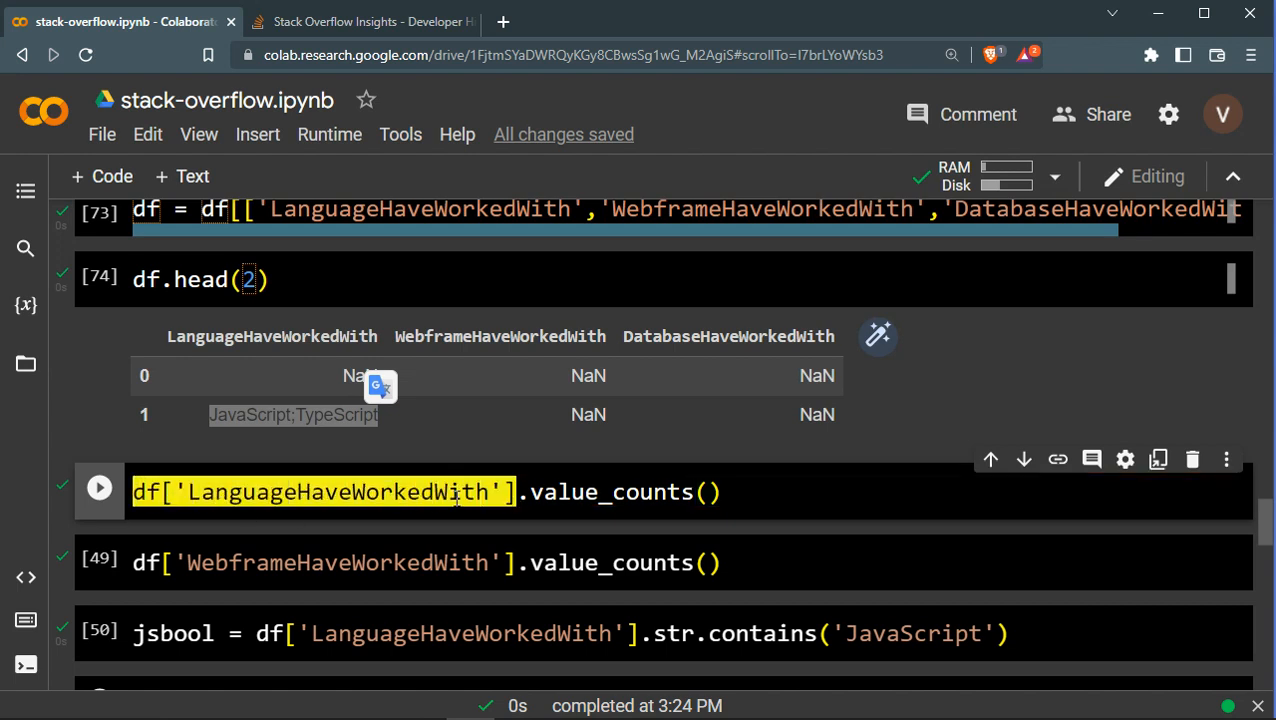
pyautogui.click(98, 492)
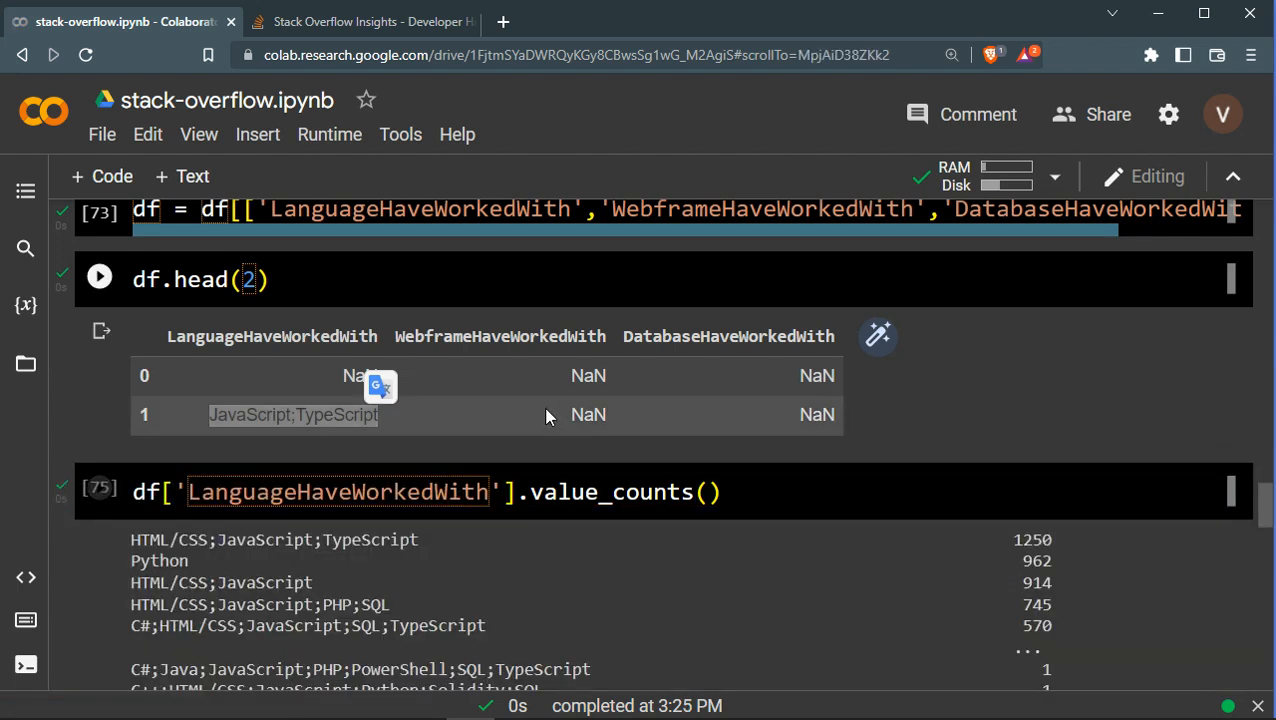
pyautogui.scroll(-3)
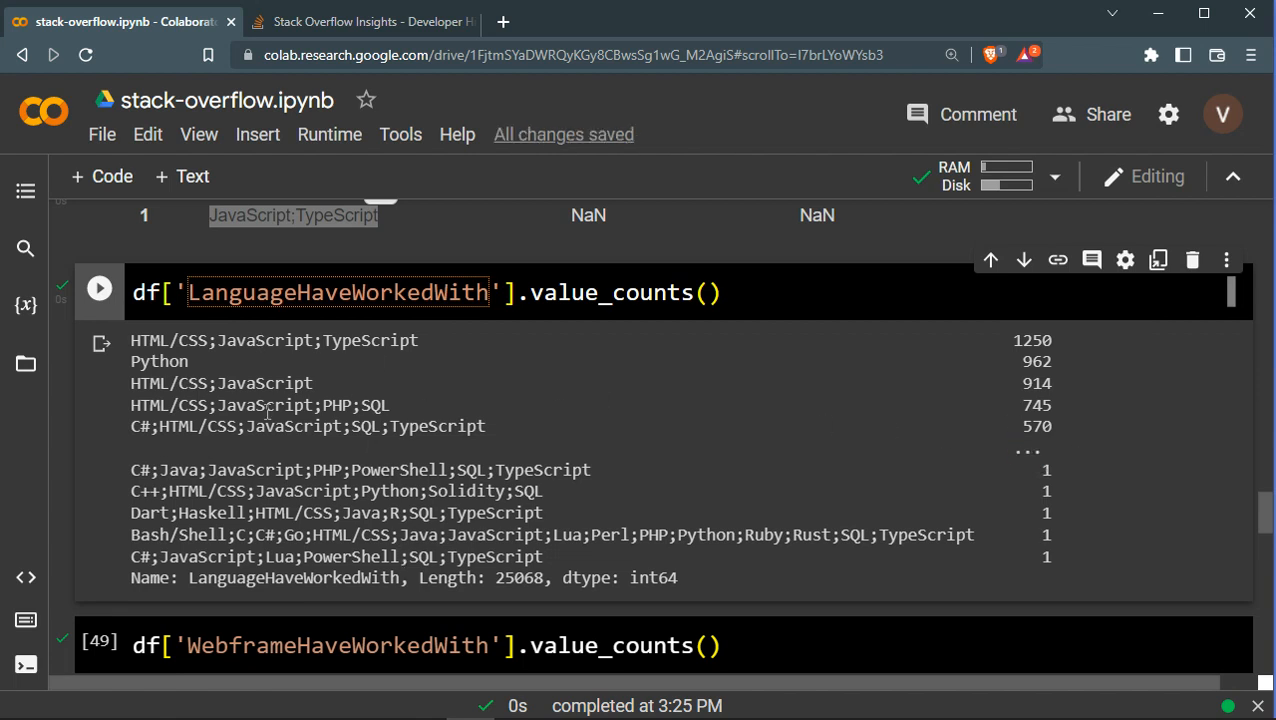
pyautogui.moveTo(132, 340)
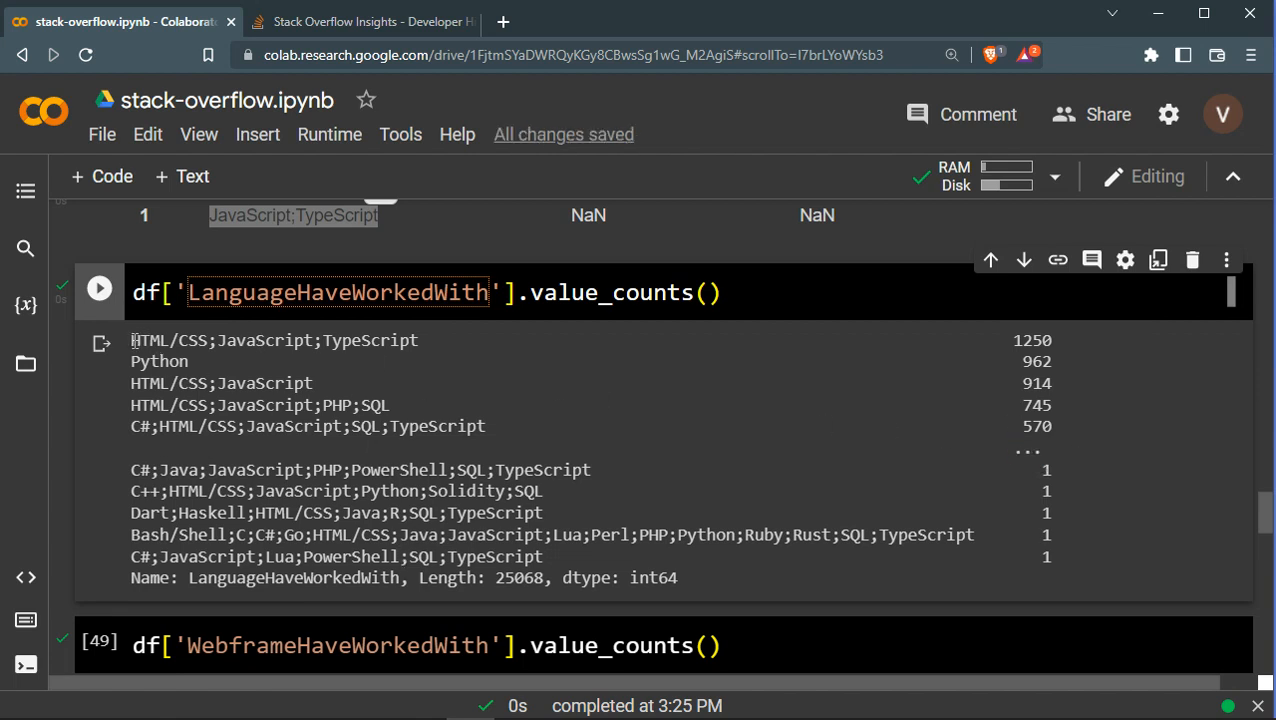
pyautogui.doubleClick(274, 340)
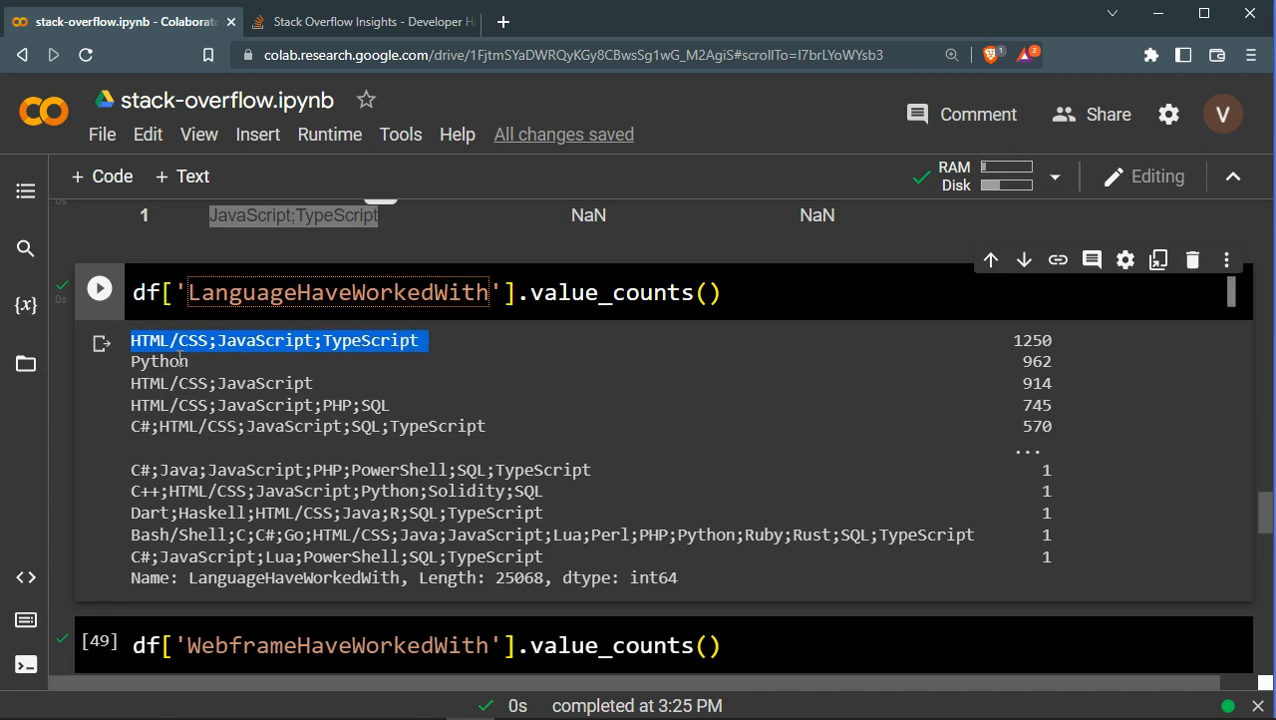
pyautogui.click(420, 348)
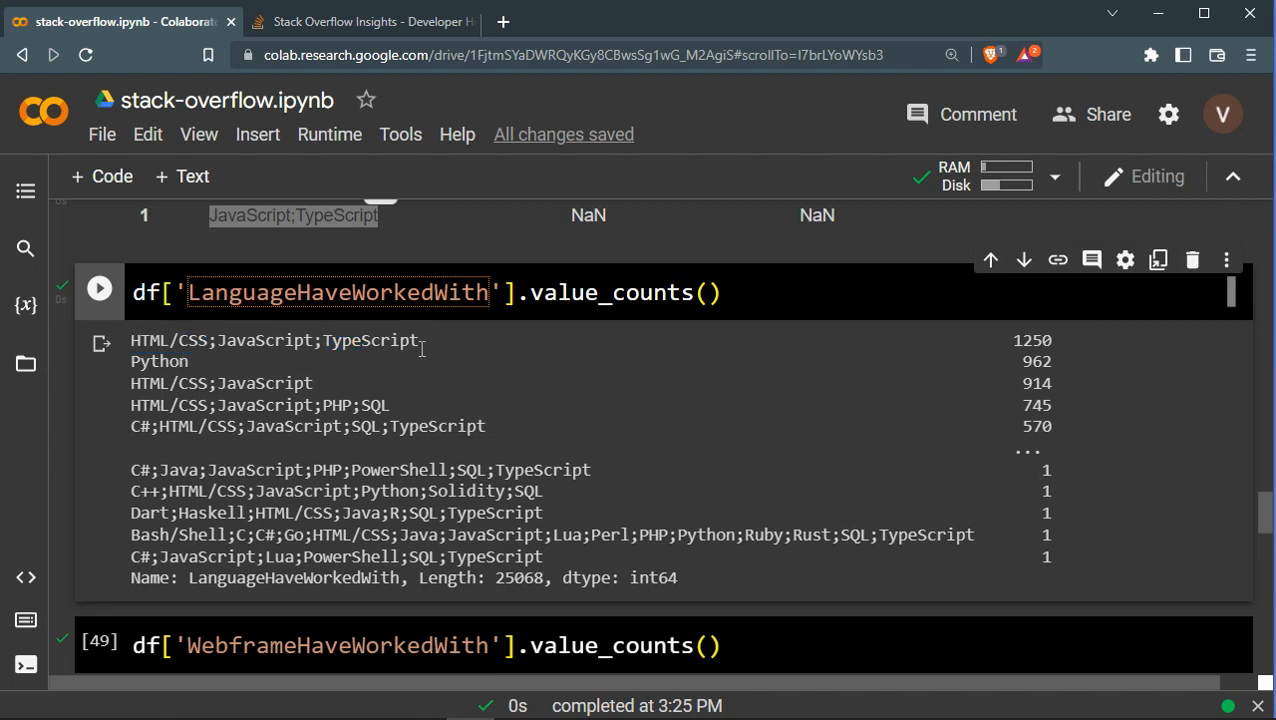
pyautogui.doubleClick(274, 340)
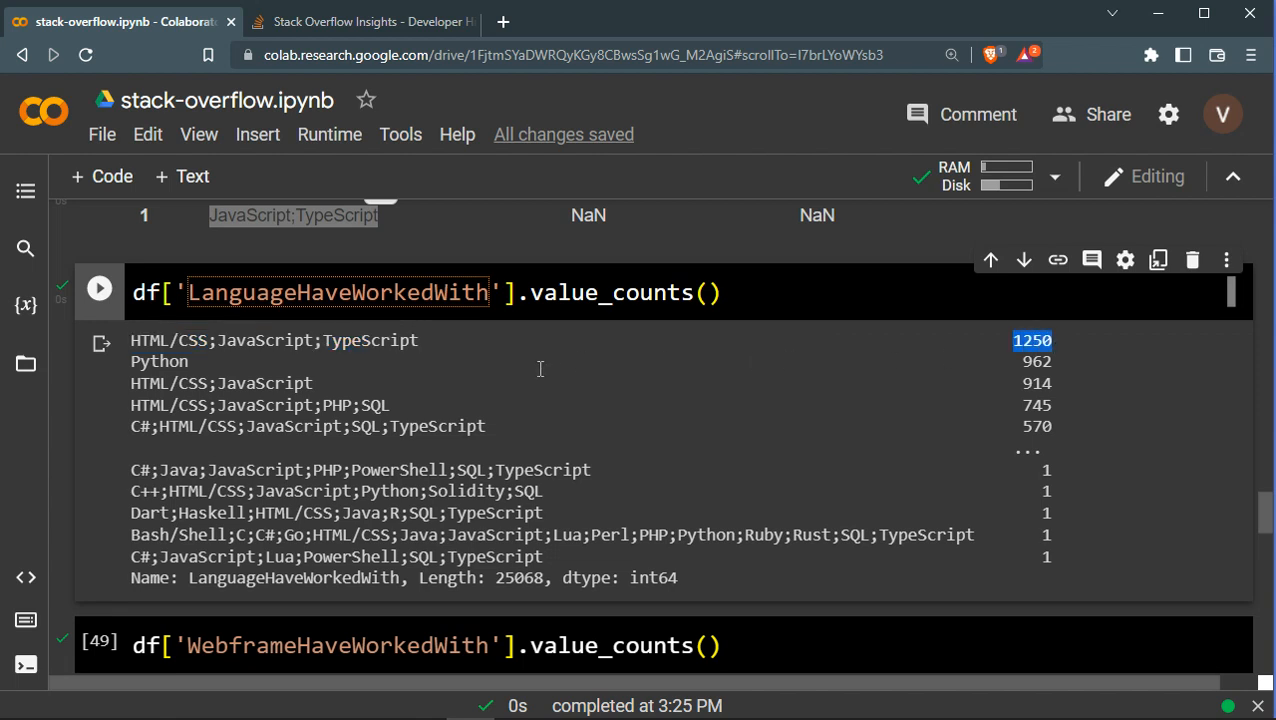
pyautogui.moveTo(272, 388)
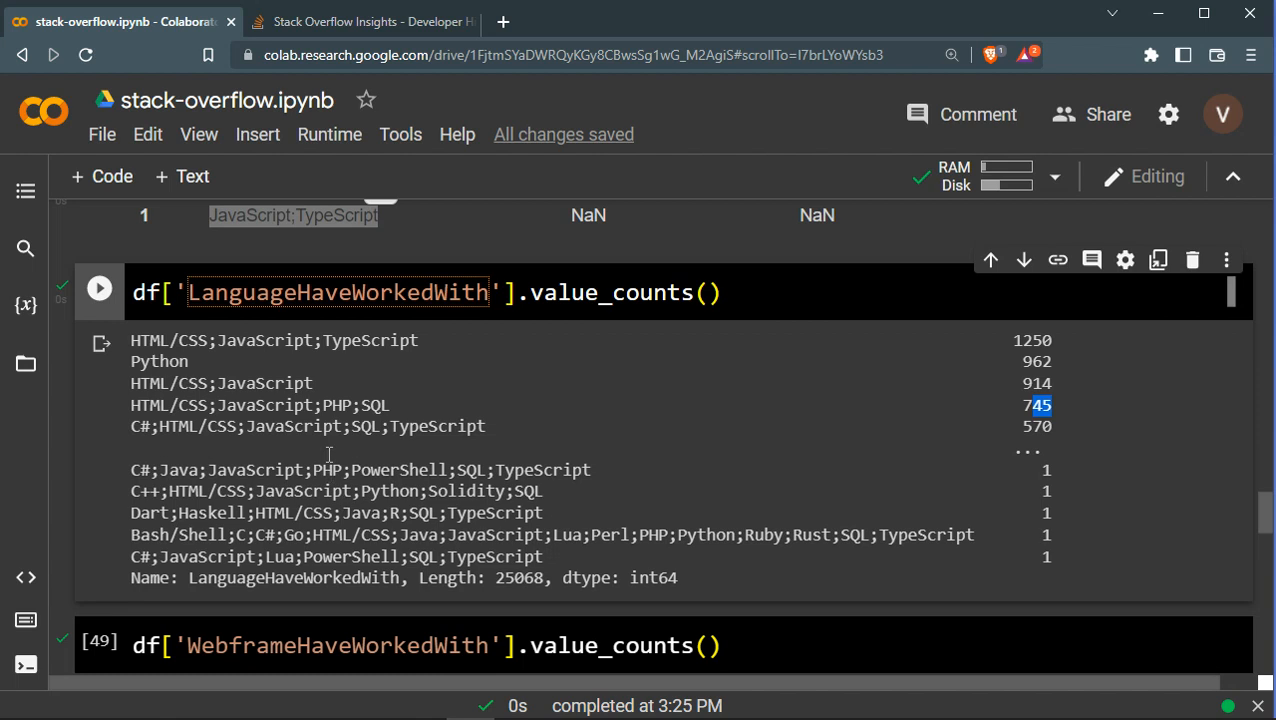
pyautogui.moveTo(336, 436)
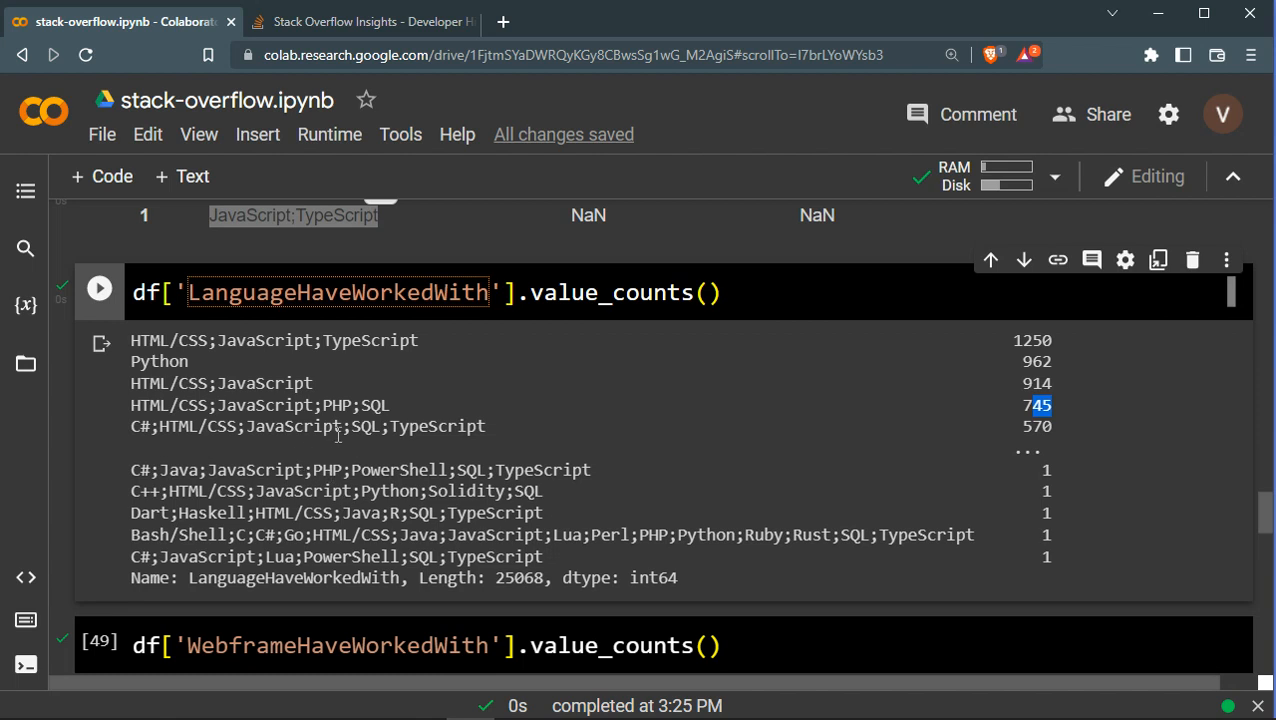
pyautogui.moveTo(380, 360)
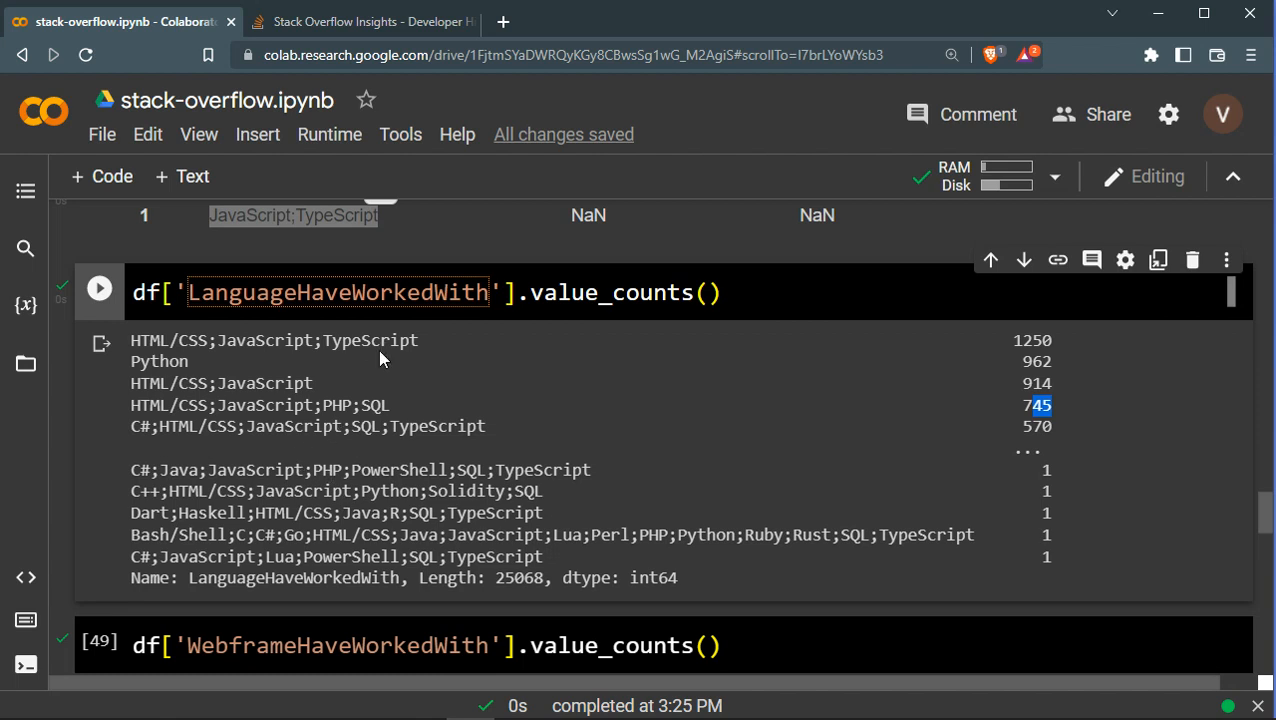
pyautogui.scroll(-3)
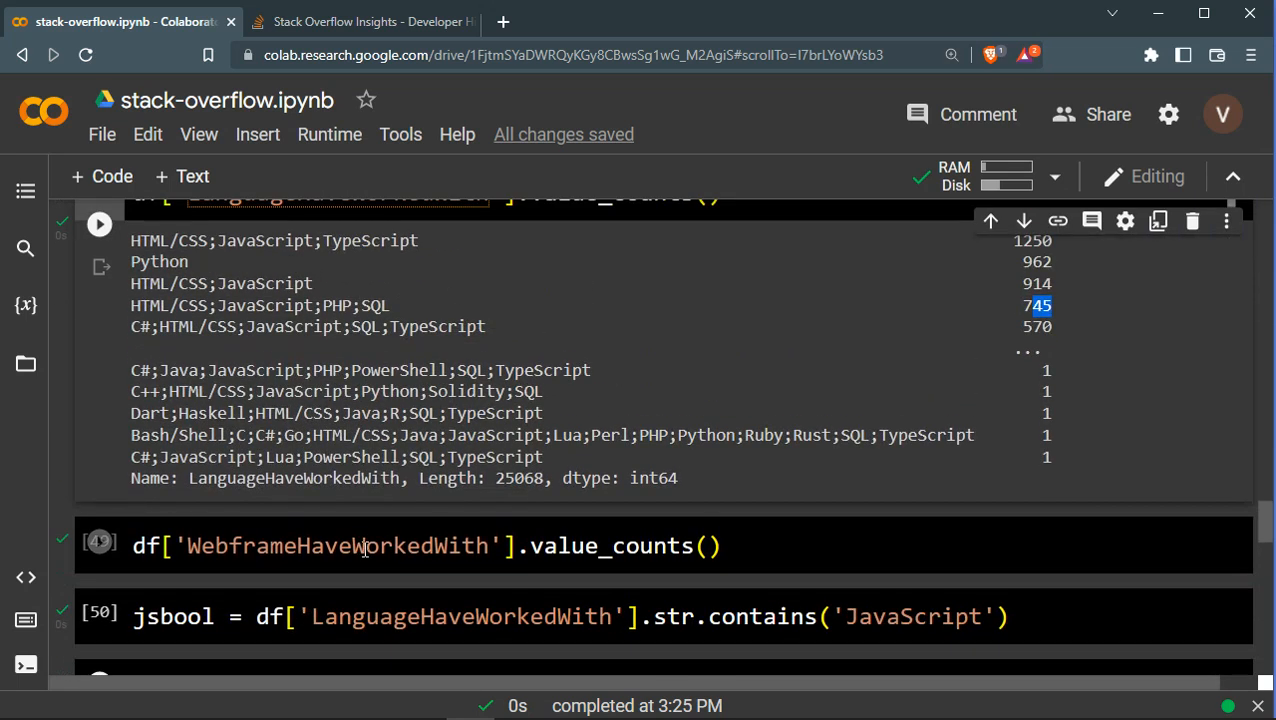
# Run the WebframeHaveWorkedWith value_counts cell and compare with the top language combination
pyautogui.click(400, 544)
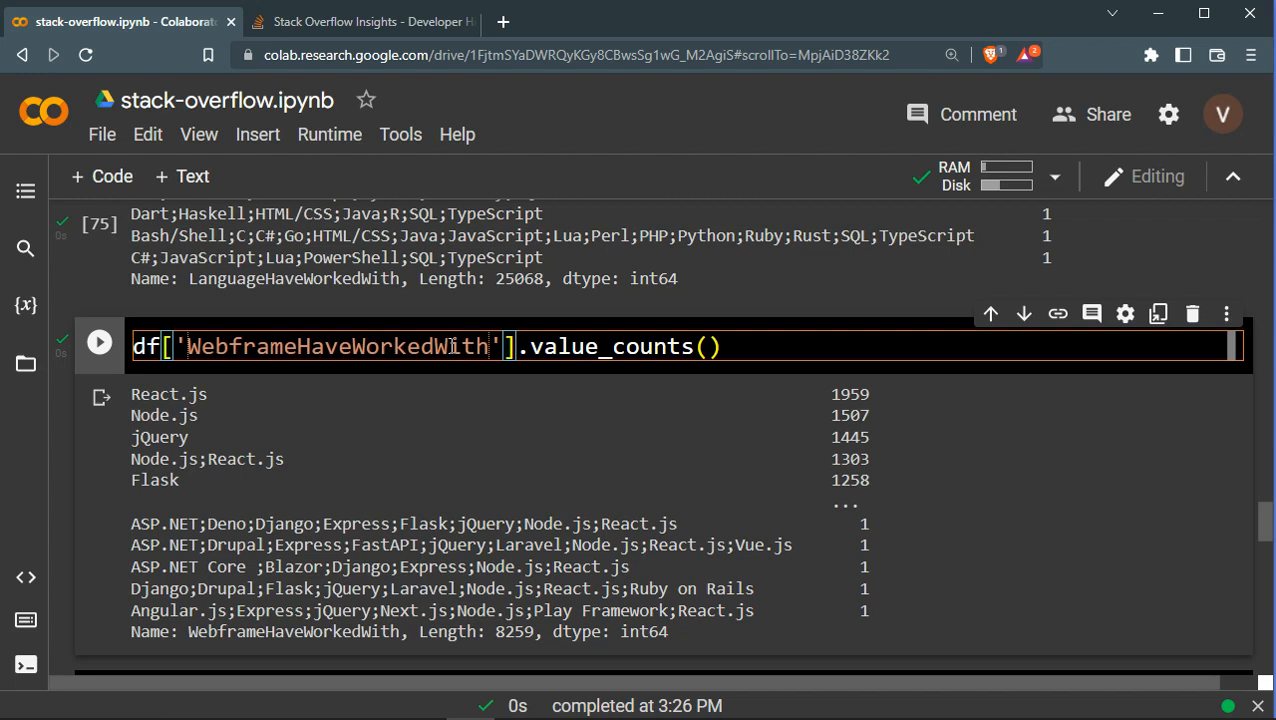
pyautogui.moveTo(432, 346)
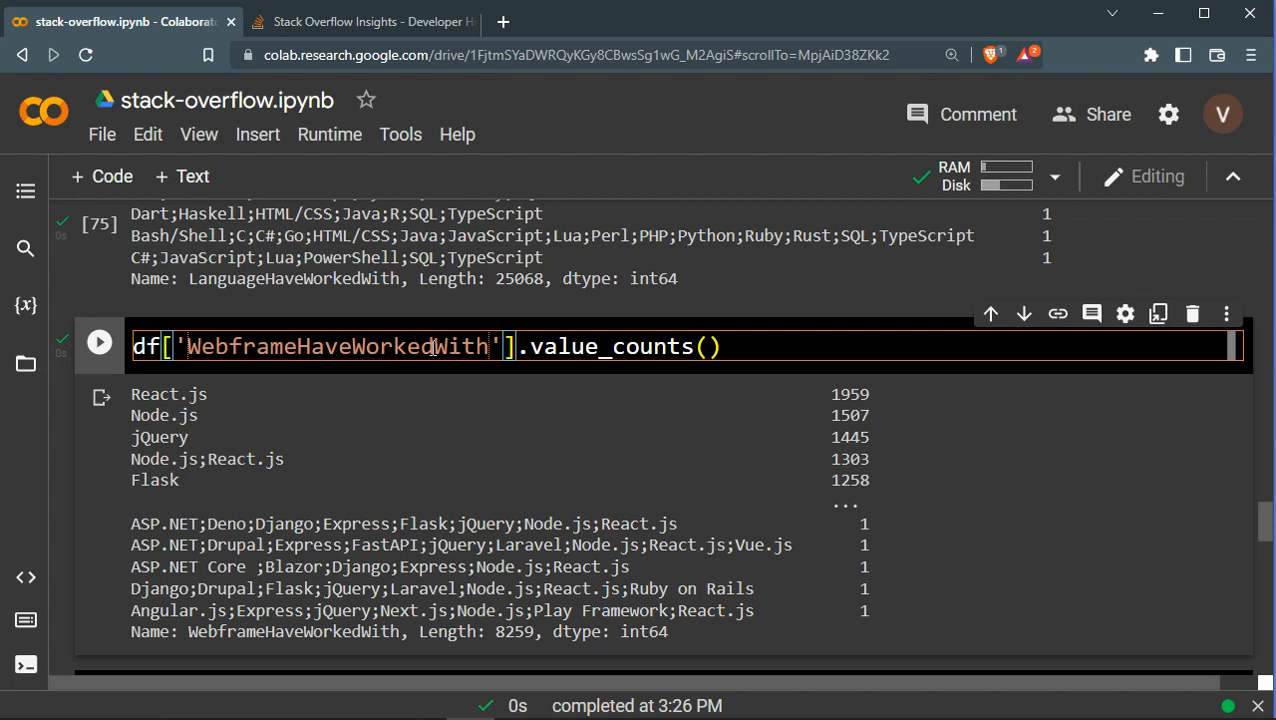
pyautogui.scroll(-3)
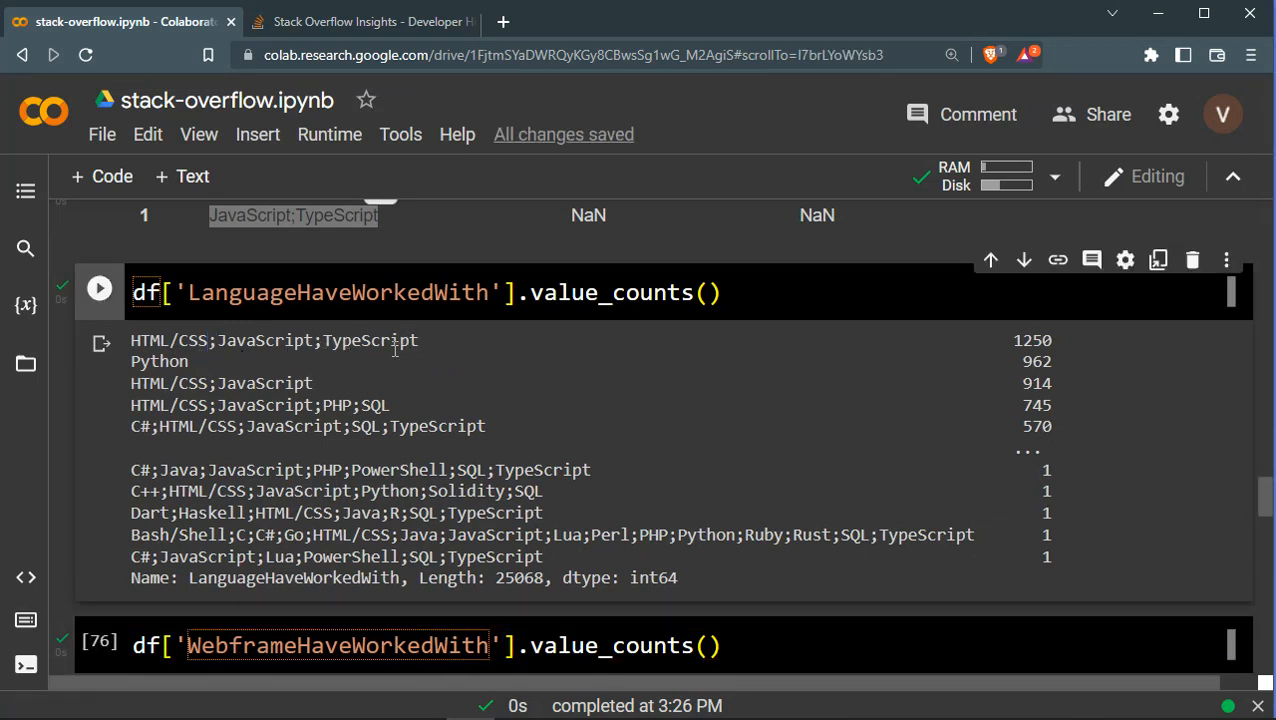
pyautogui.doubleClick(264, 340)
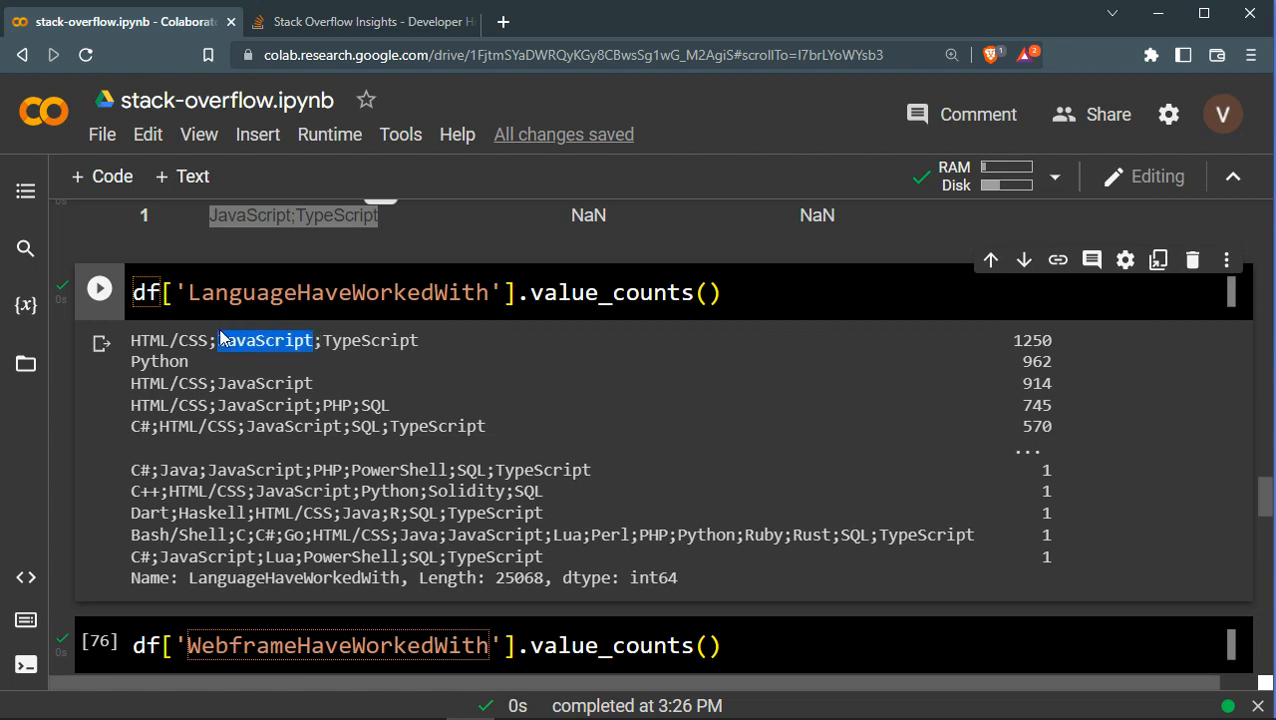
pyautogui.moveTo(452, 578)
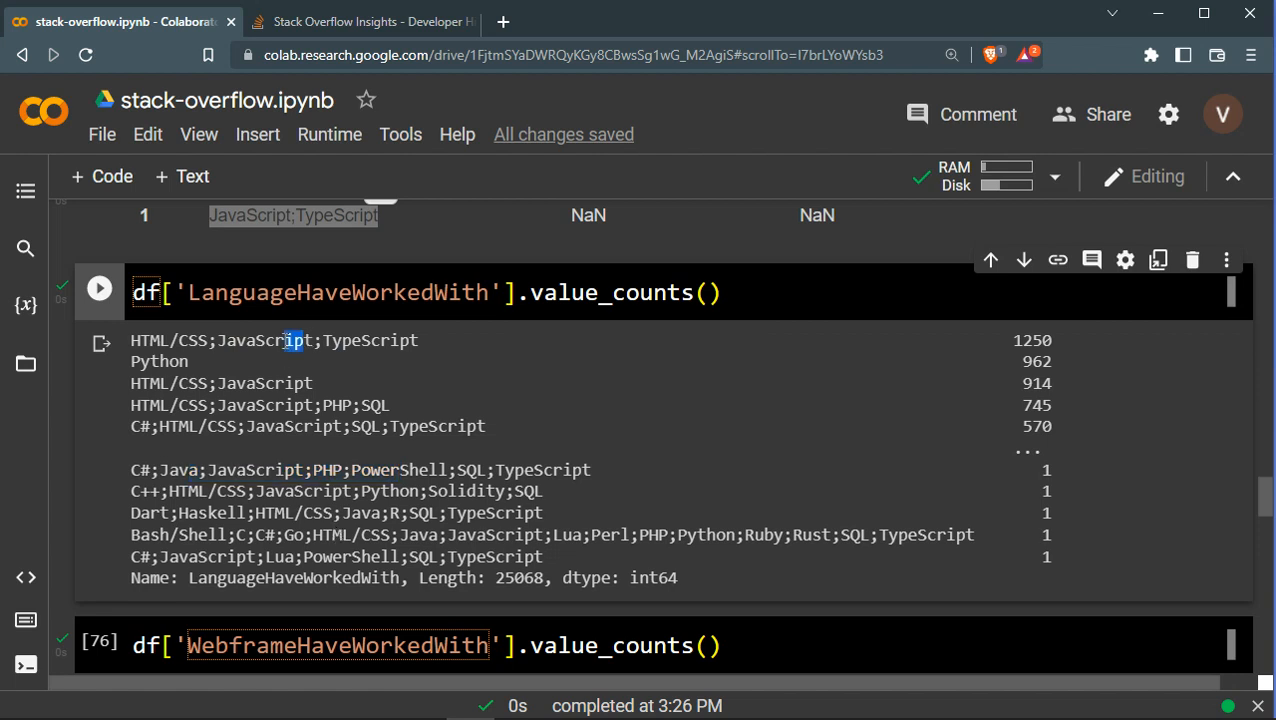
# Highlight the semicolon separating language names and scroll down to the JavaScript check
pyautogui.doubleClick(260, 340)
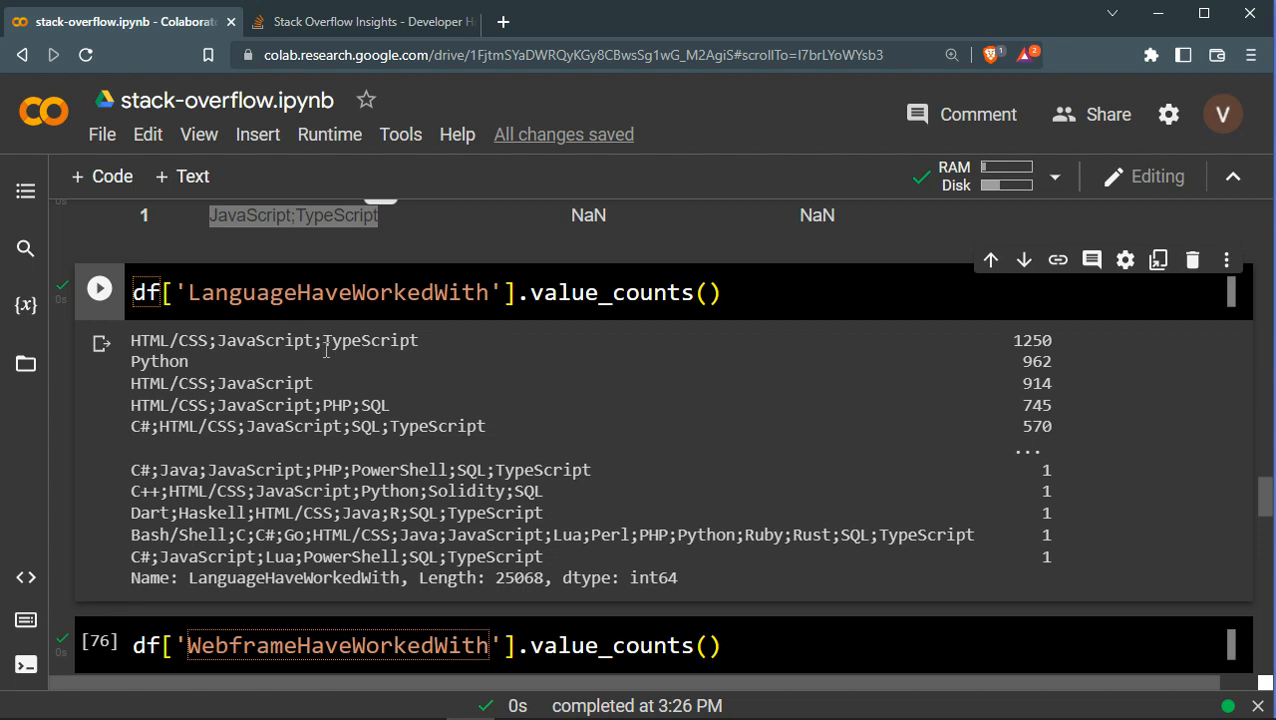
pyautogui.moveTo(218, 340)
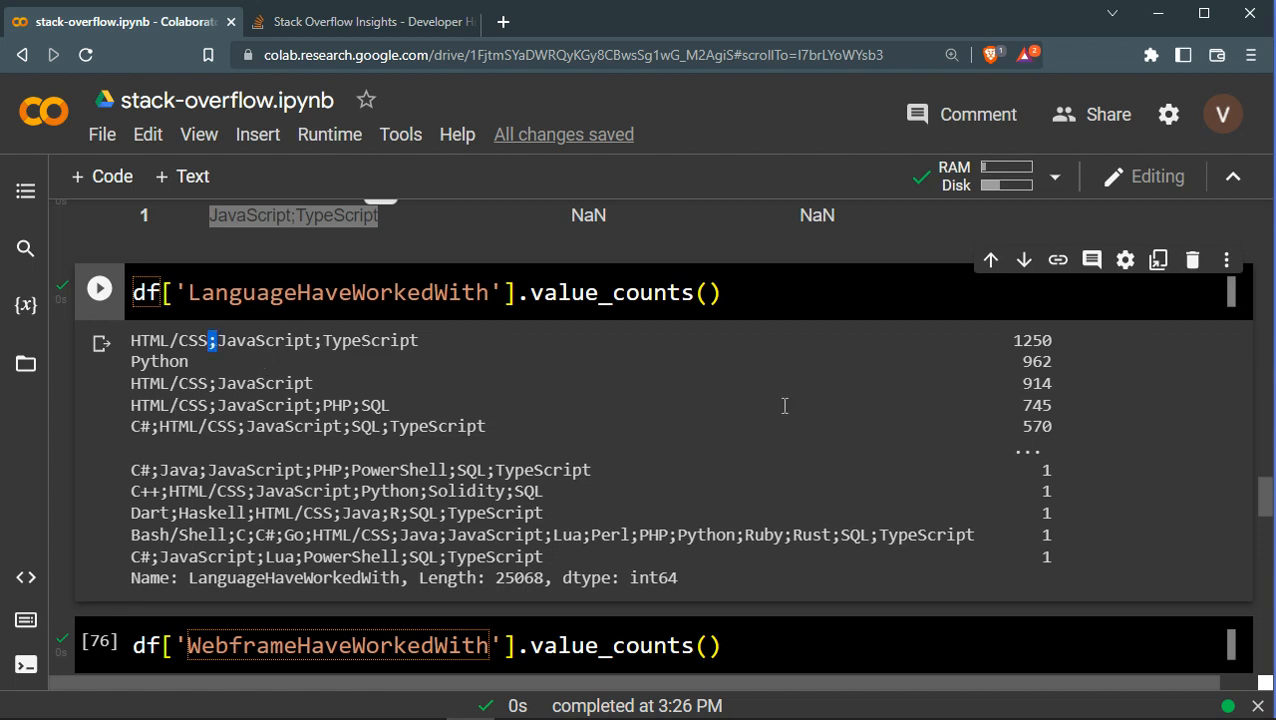
pyautogui.scroll(-3)
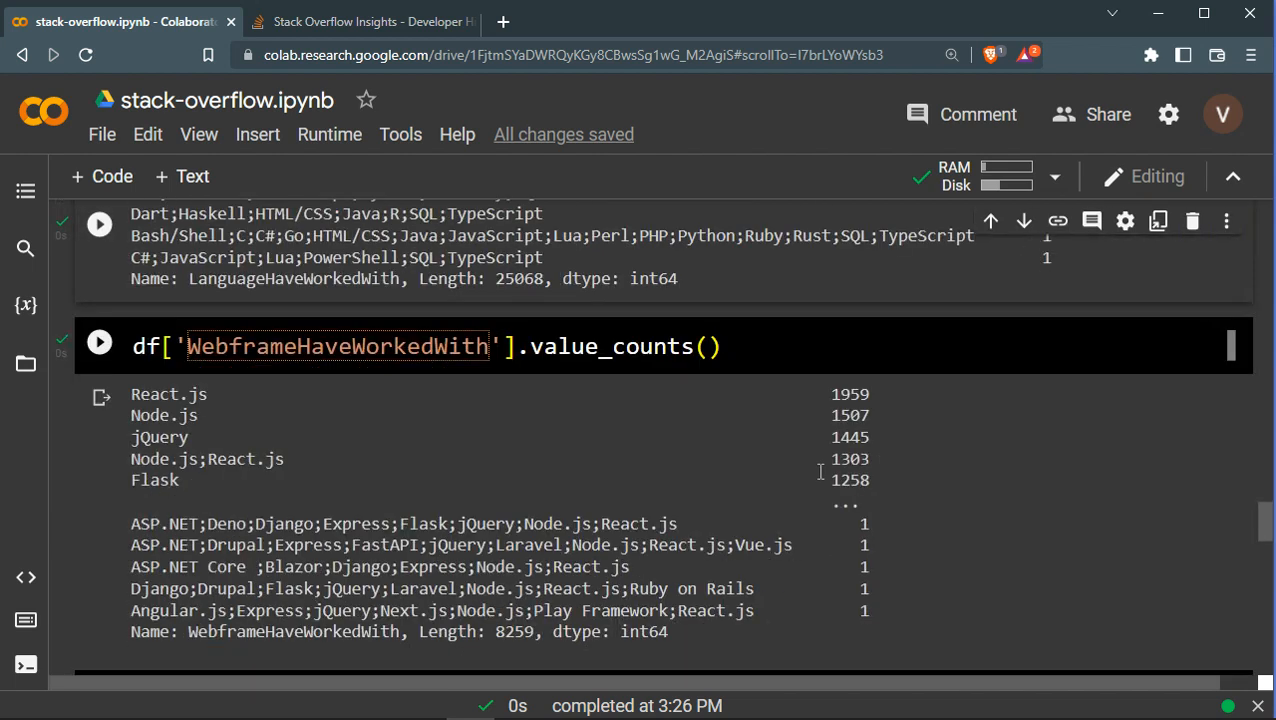
pyautogui.scroll(-3)
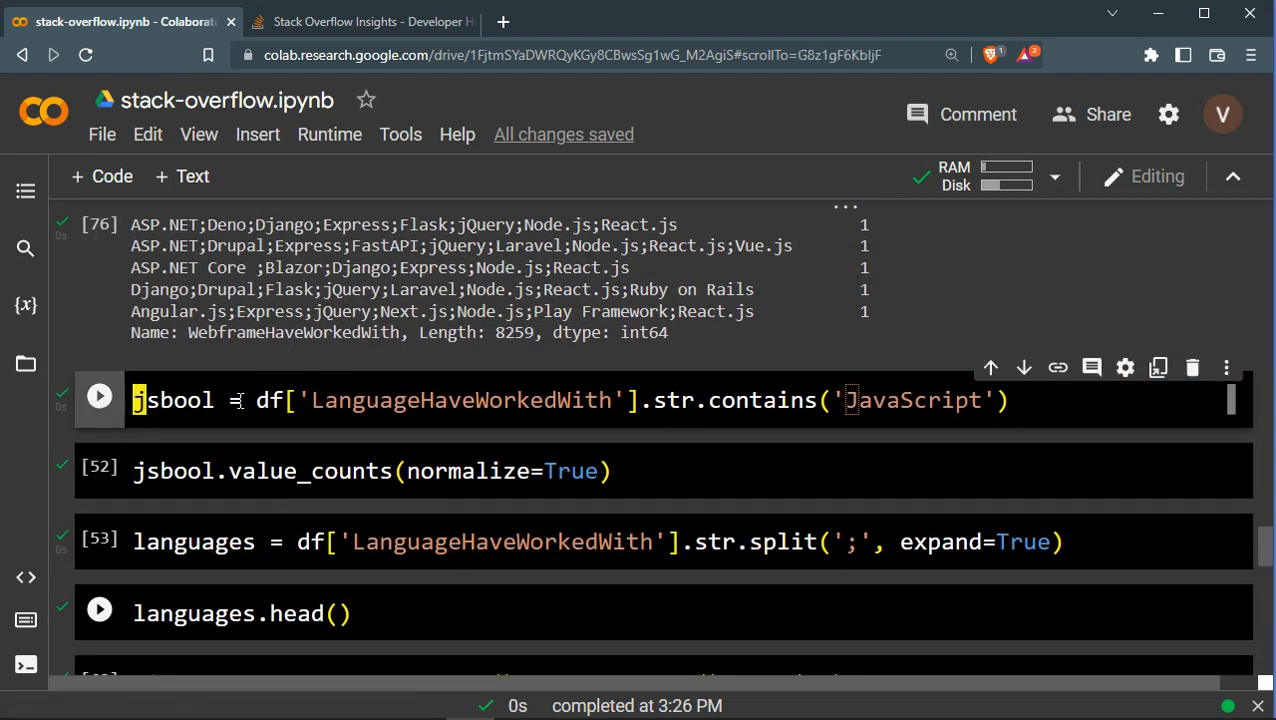
# Run the str.contains('JavaScript') jsbool cell and start jsbool.value_counts() without normalize=True
pyautogui.doubleClick(172, 400)
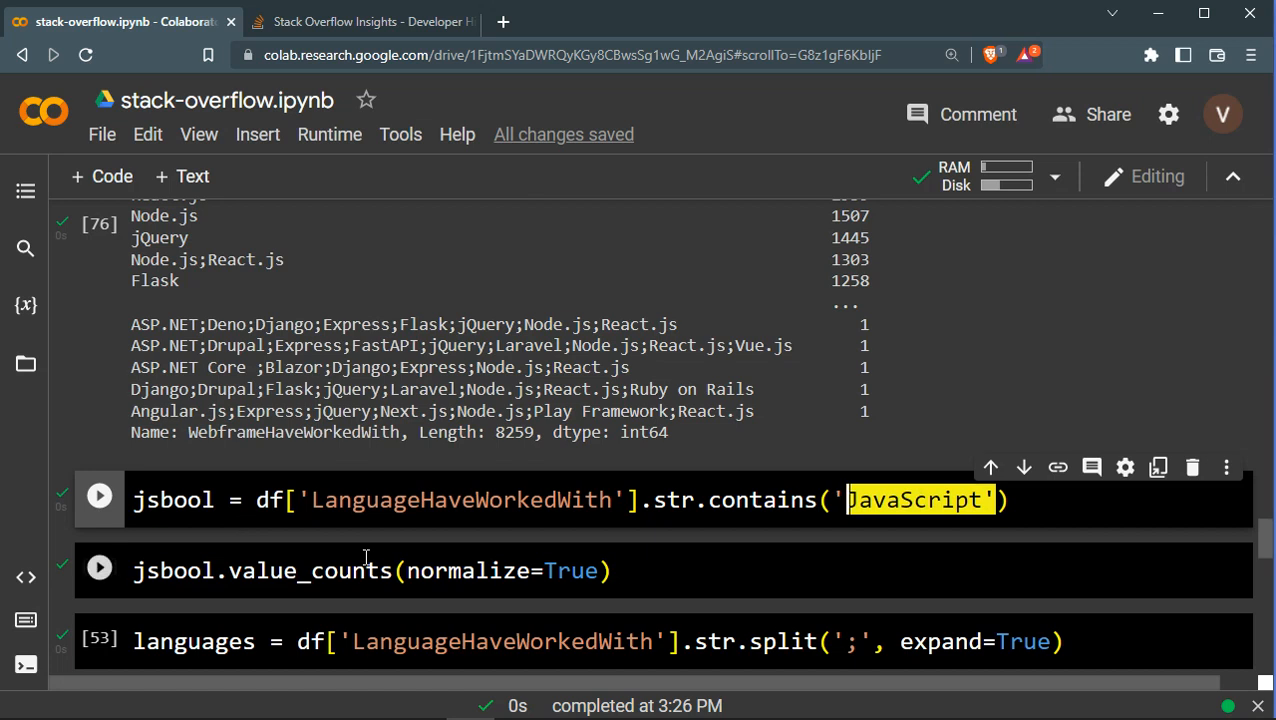
pyautogui.click(100, 572)
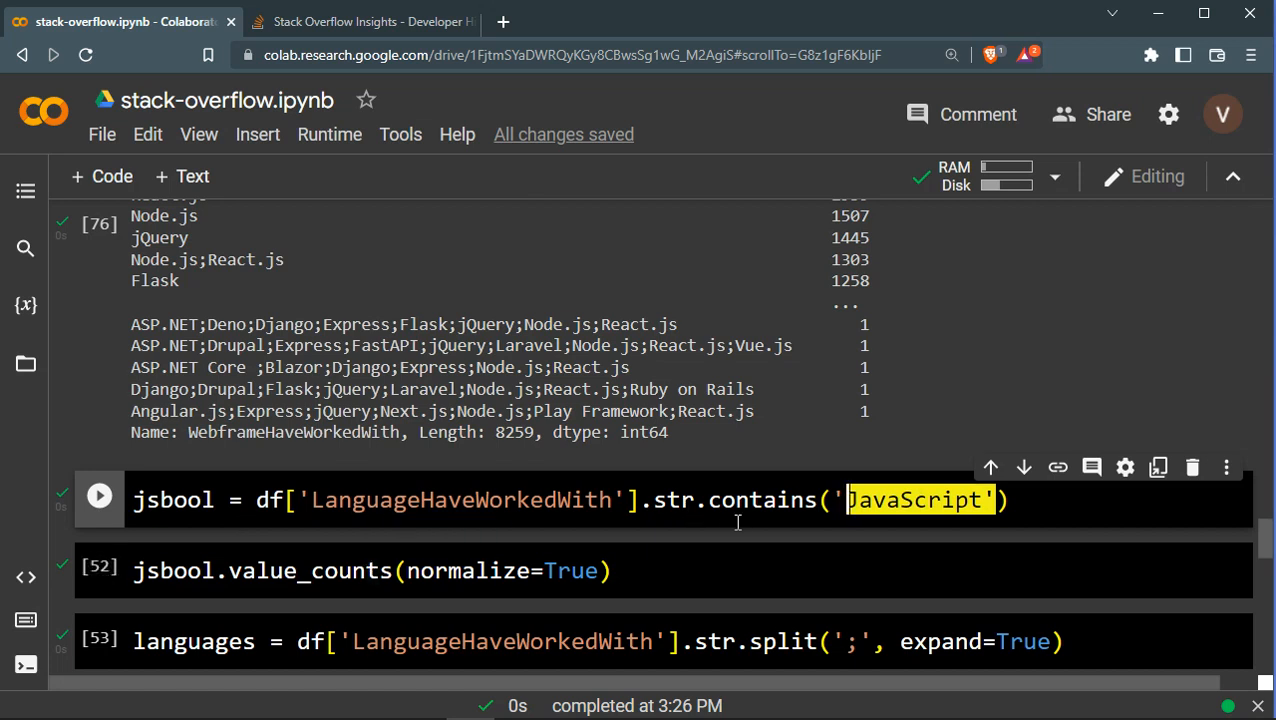
pyautogui.click(888, 500)
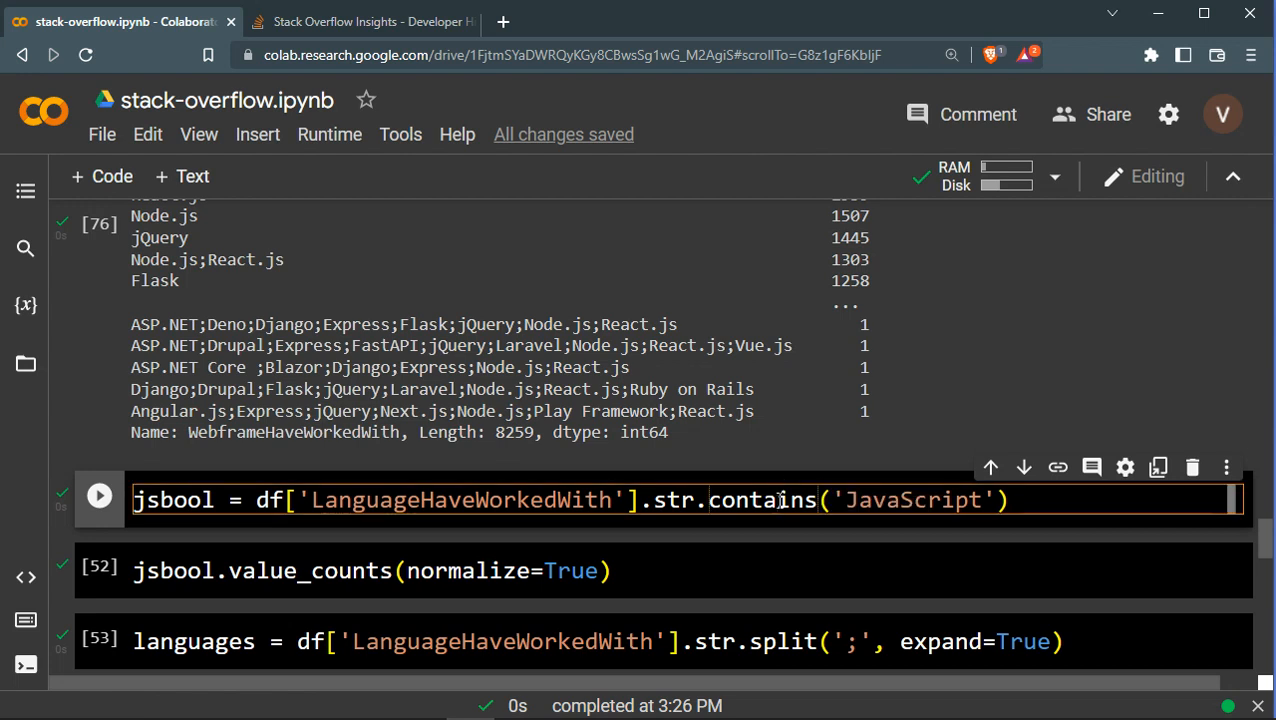
pyautogui.click(400, 570)
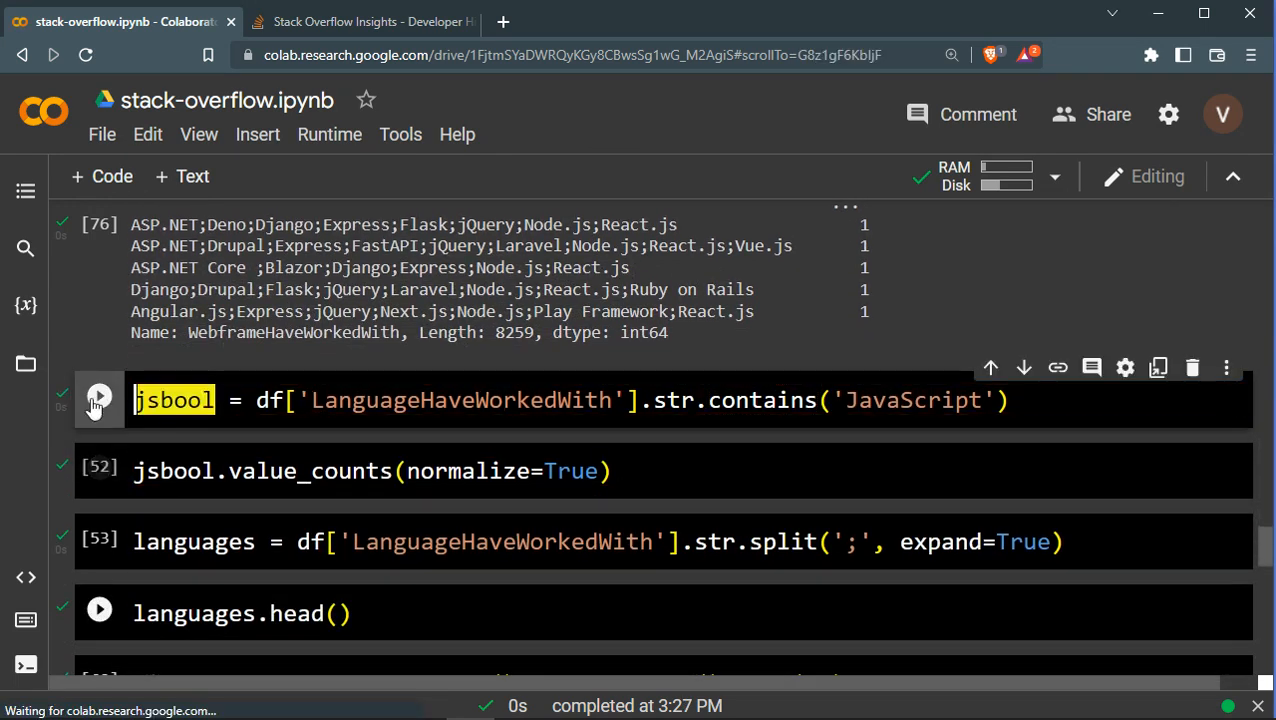
pyautogui.click(100, 396)
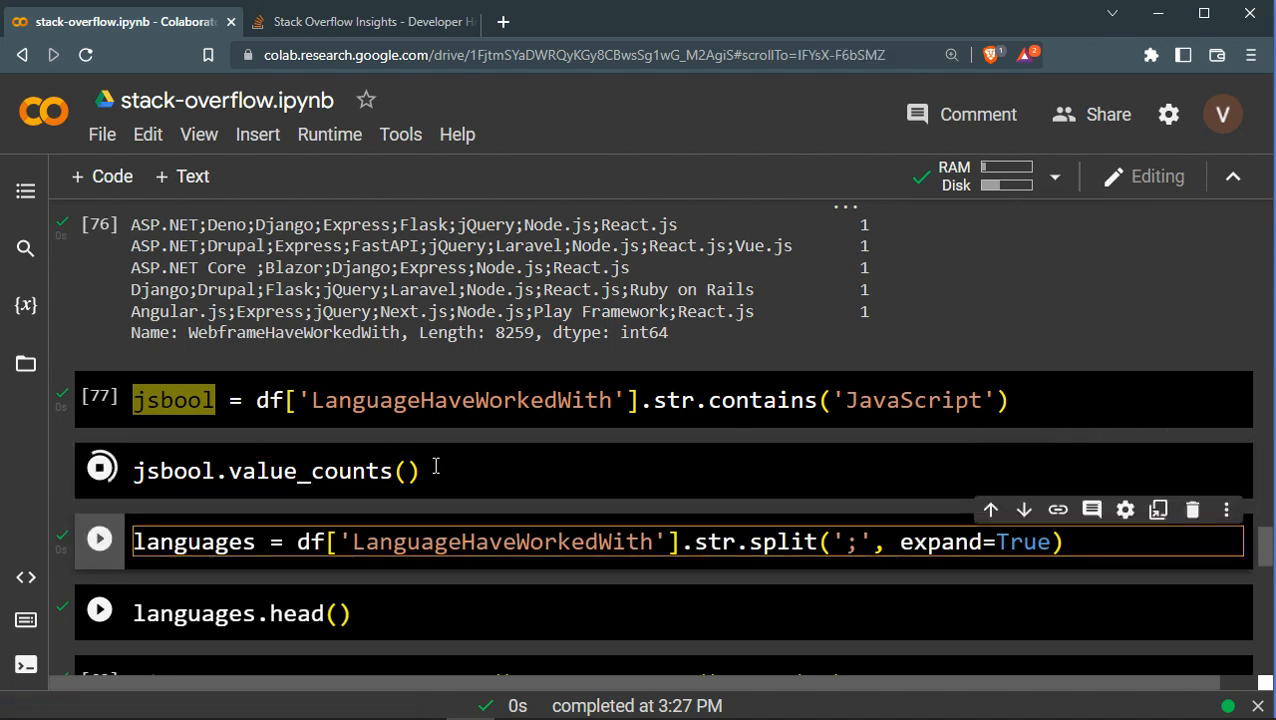
# Read the jsbool counts: 46443 True versus 24532 False for JavaScript use
pyautogui.click(100, 472)
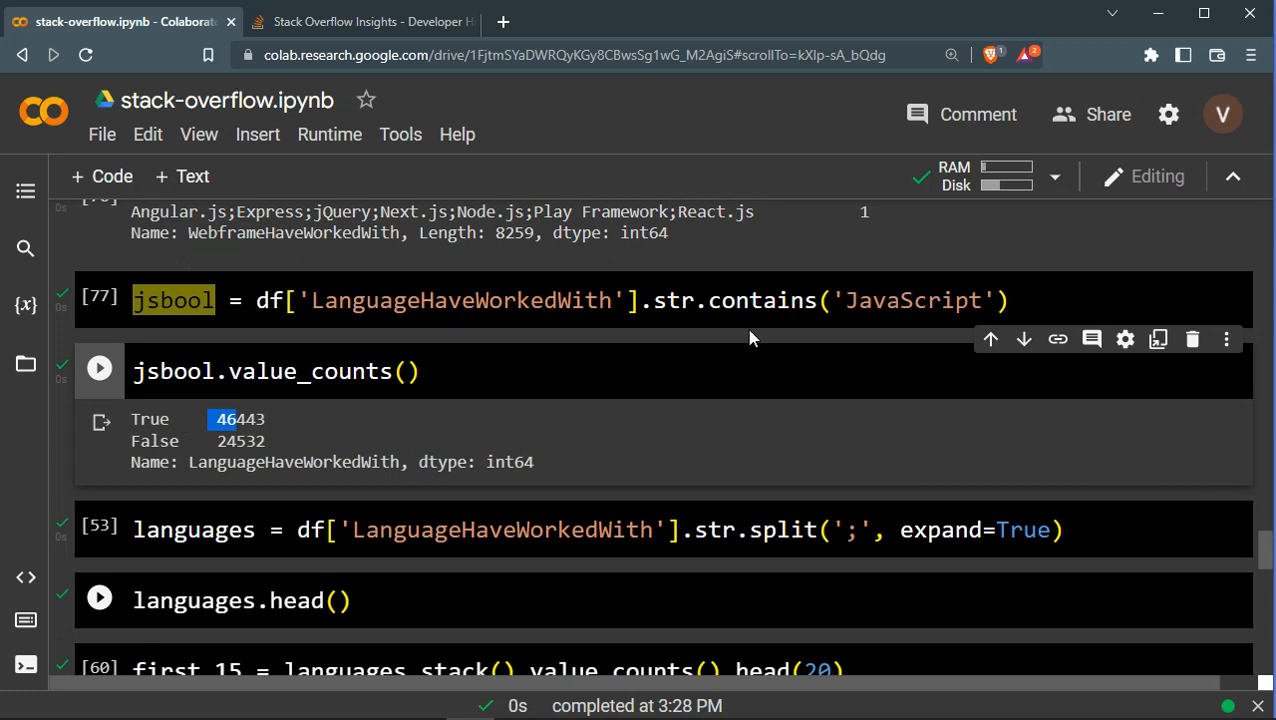
pyautogui.moveTo(444, 314)
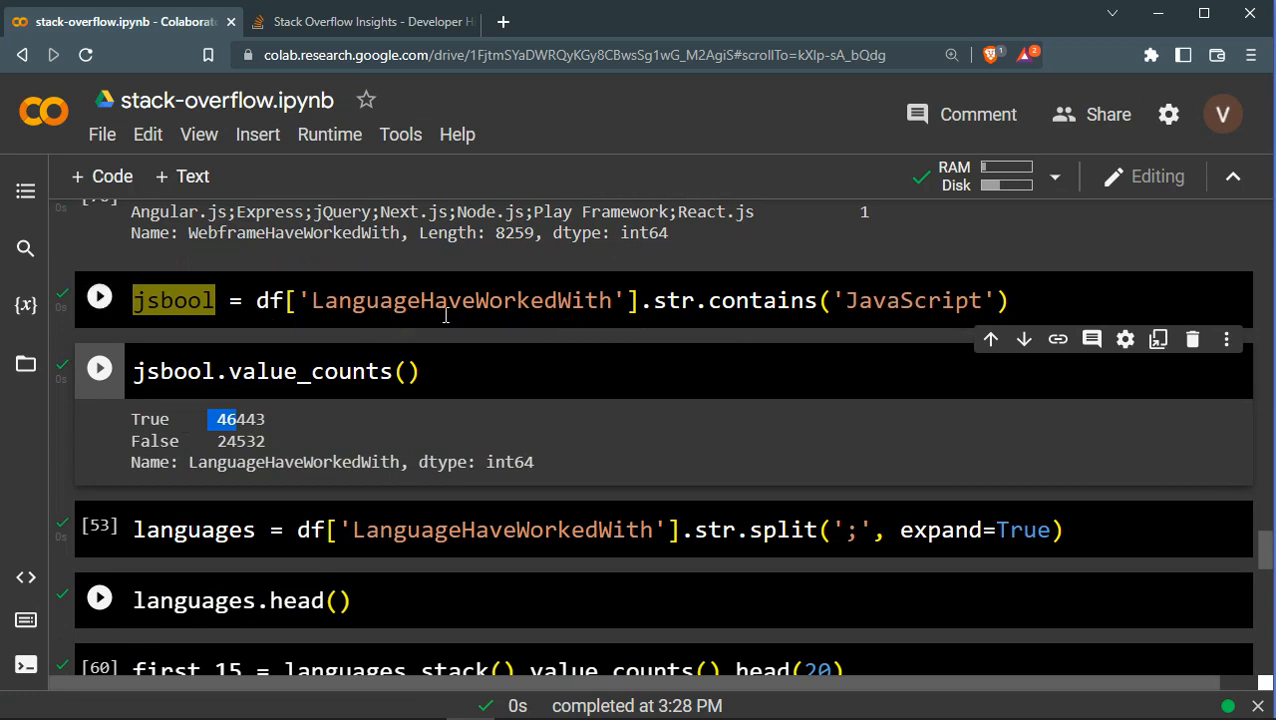
pyautogui.click(100, 296)
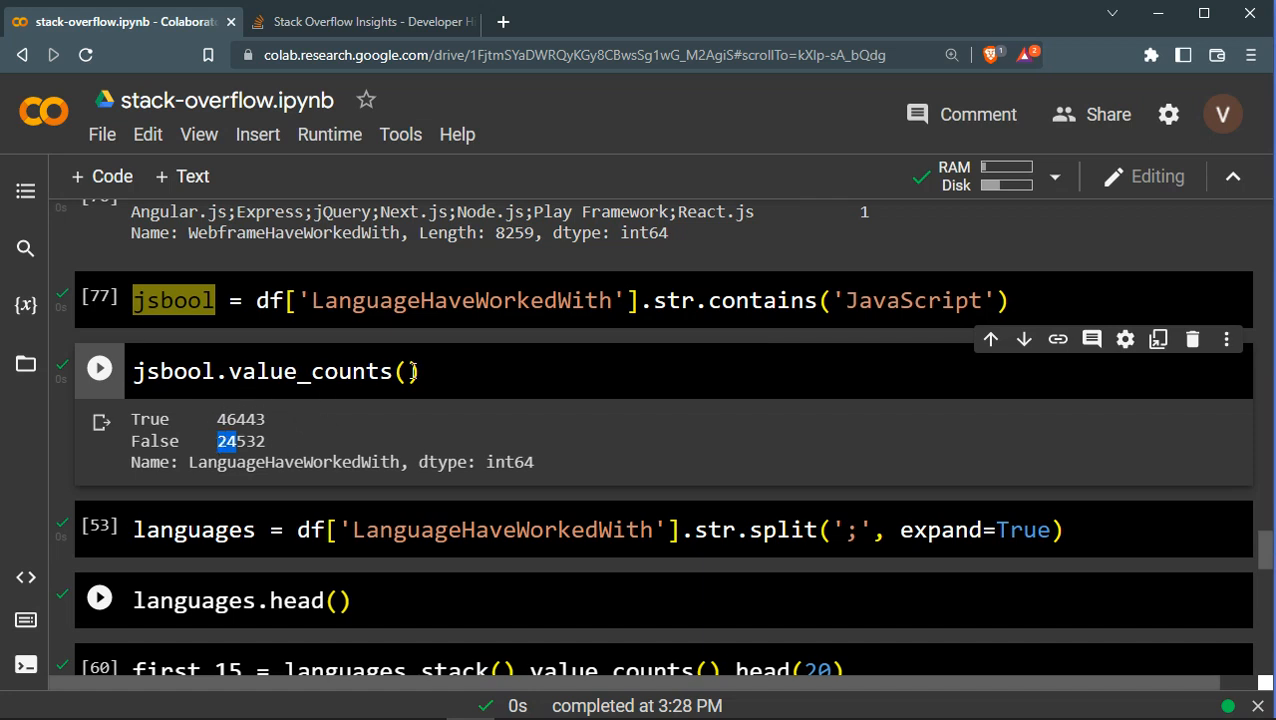
# Run jsbool.value_counts(normalize=True) for proportions 0.654 True and 0.346 False
pyautogui.write('normalize=True')
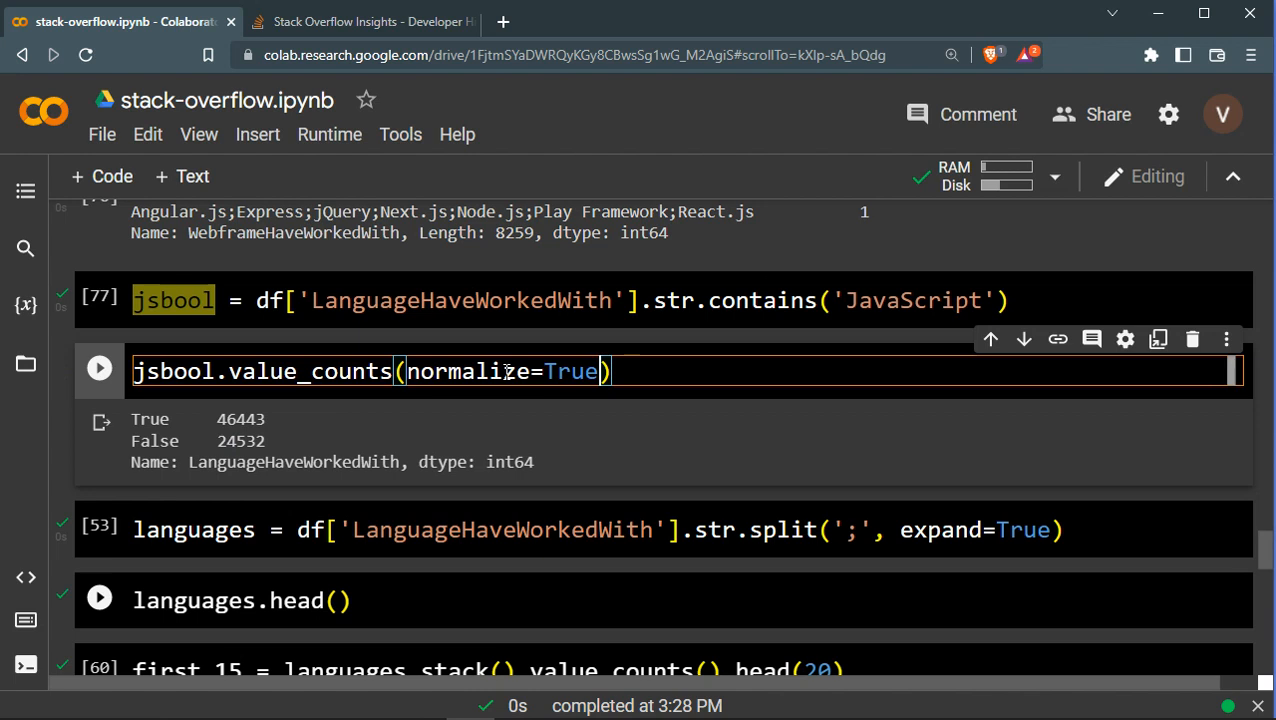
pyautogui.click(100, 368)
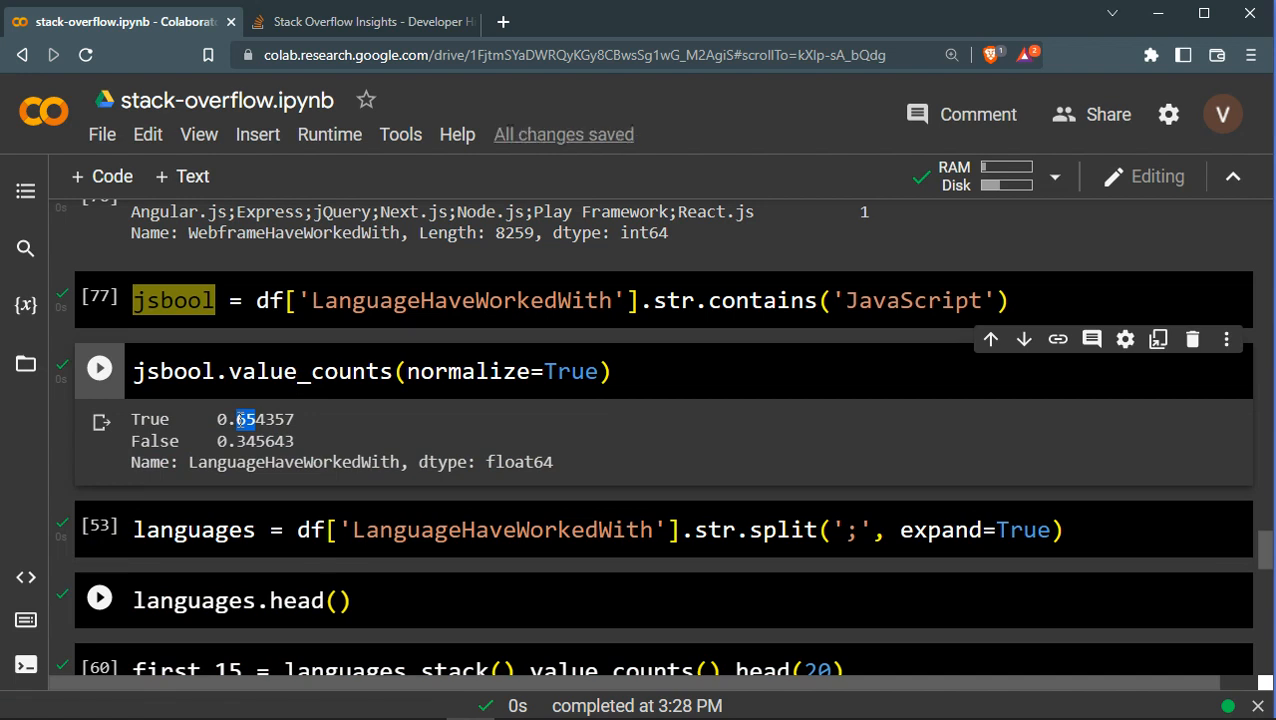
pyautogui.moveTo(398, 456)
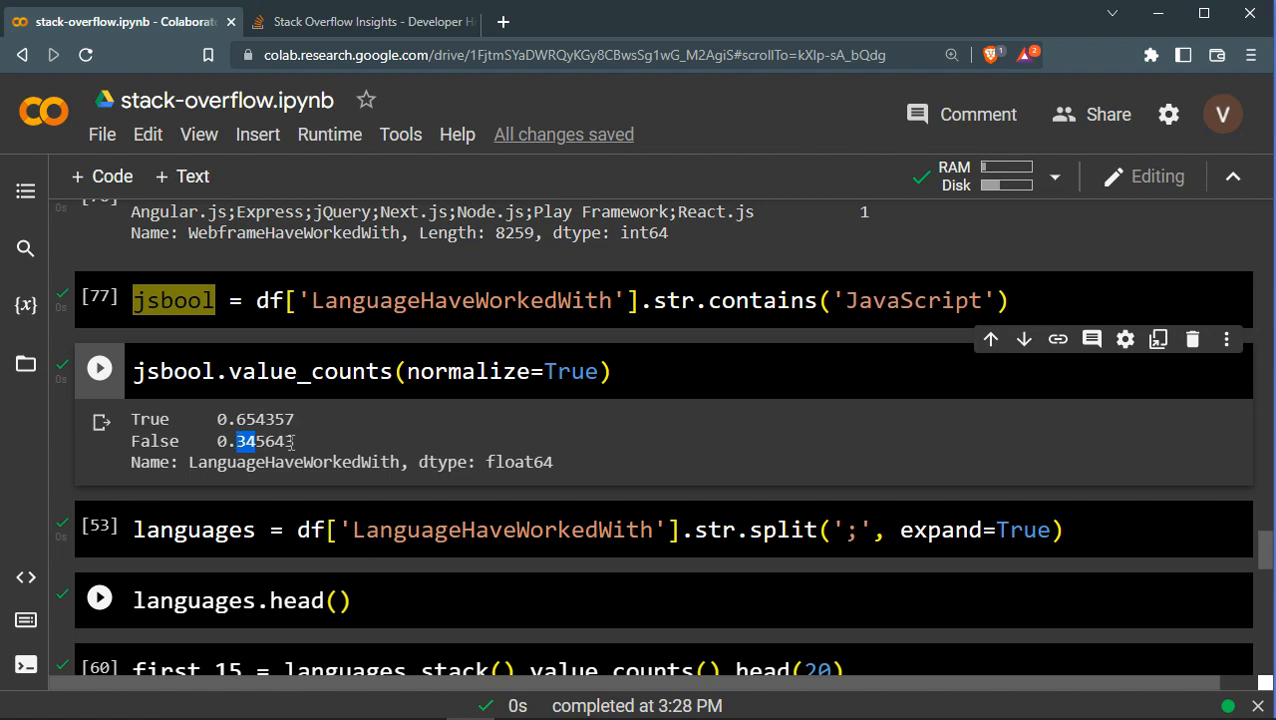
pyautogui.moveTo(240, 350)
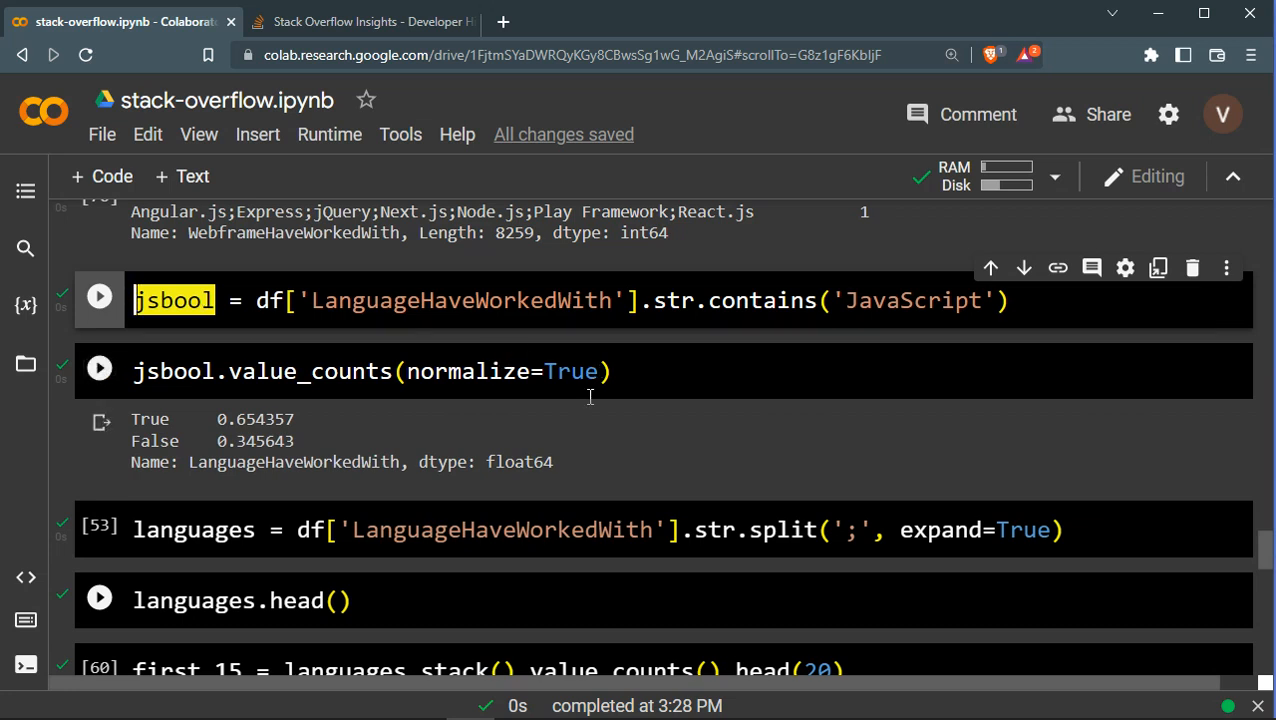
pyautogui.click(100, 370)
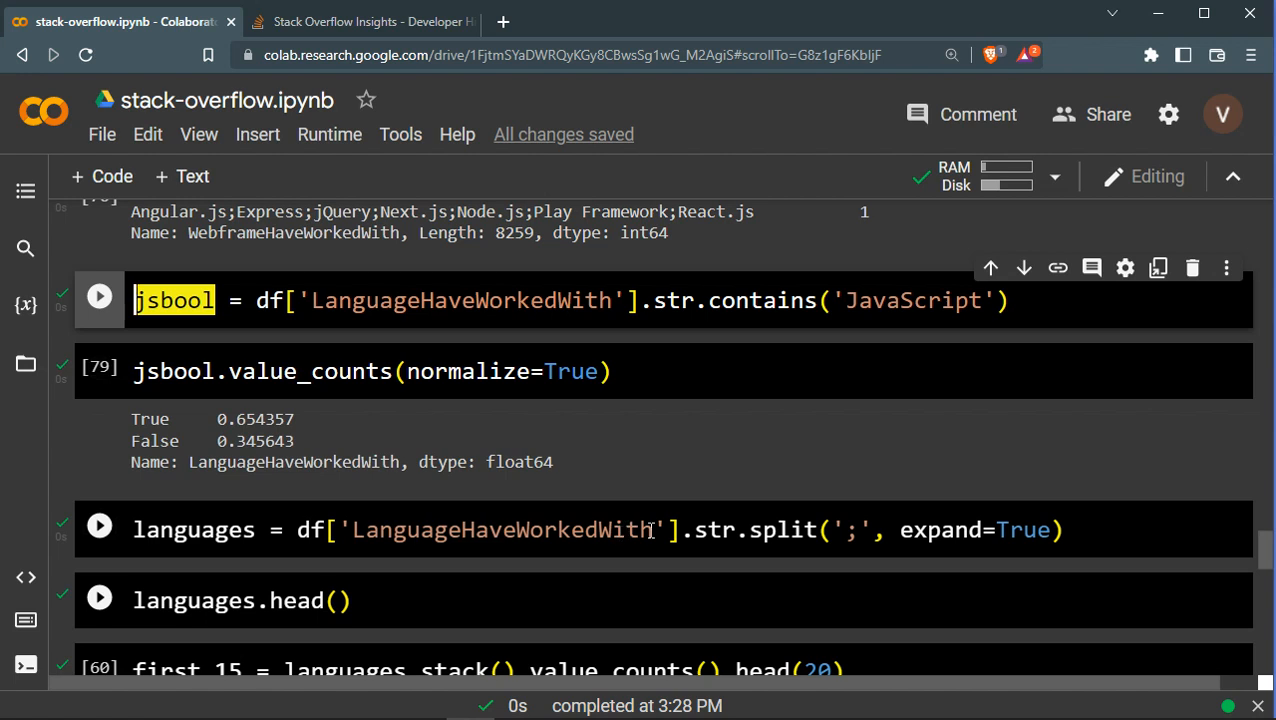
pyautogui.scroll(3)
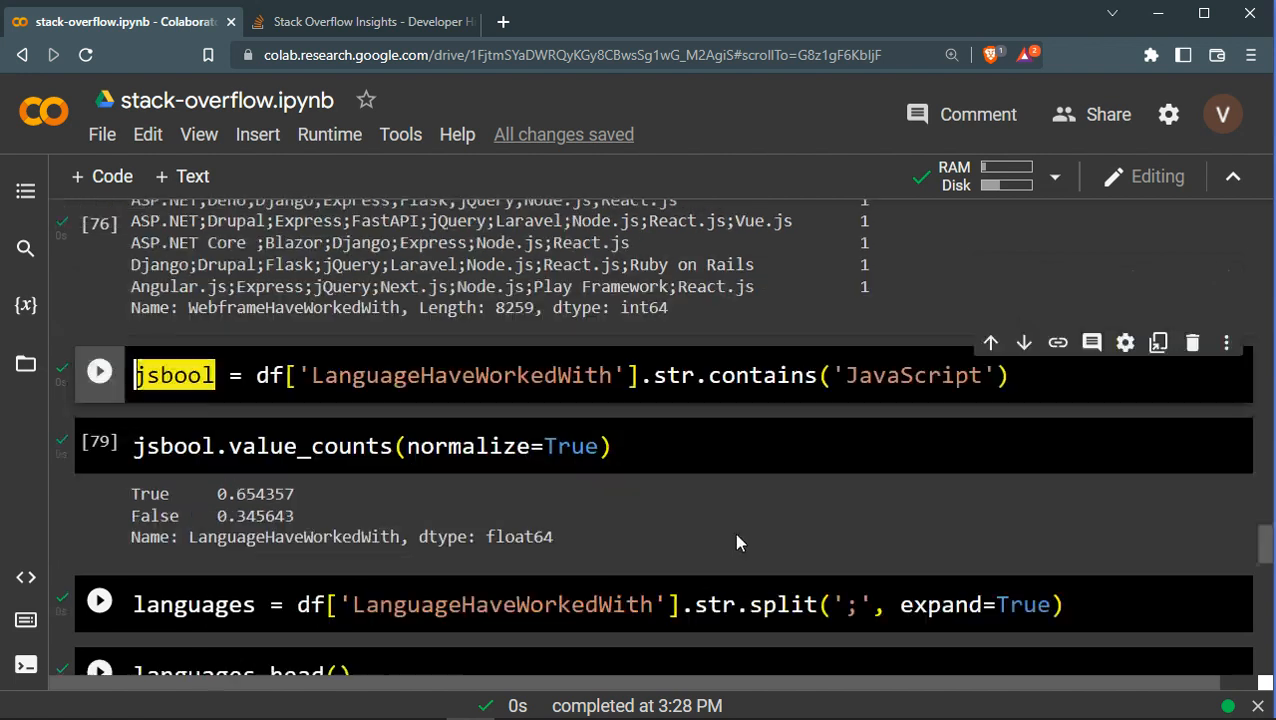
pyautogui.scroll(3)
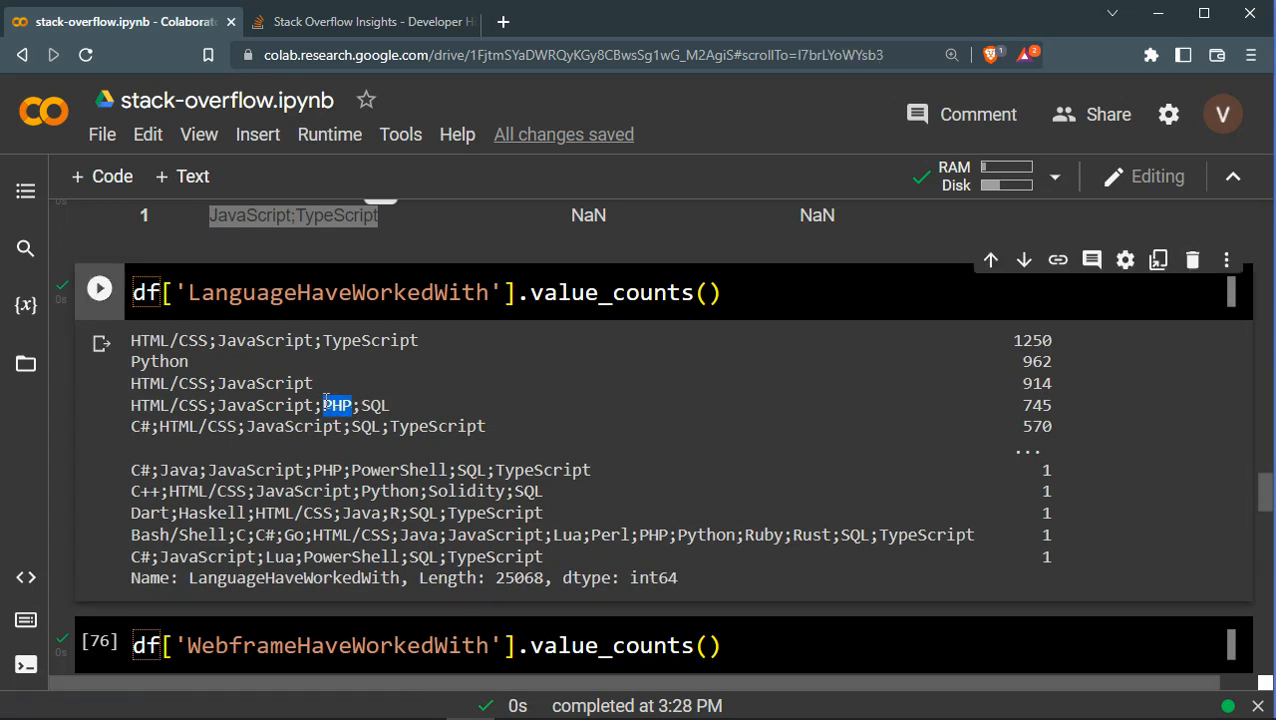
pyautogui.moveTo(400, 386)
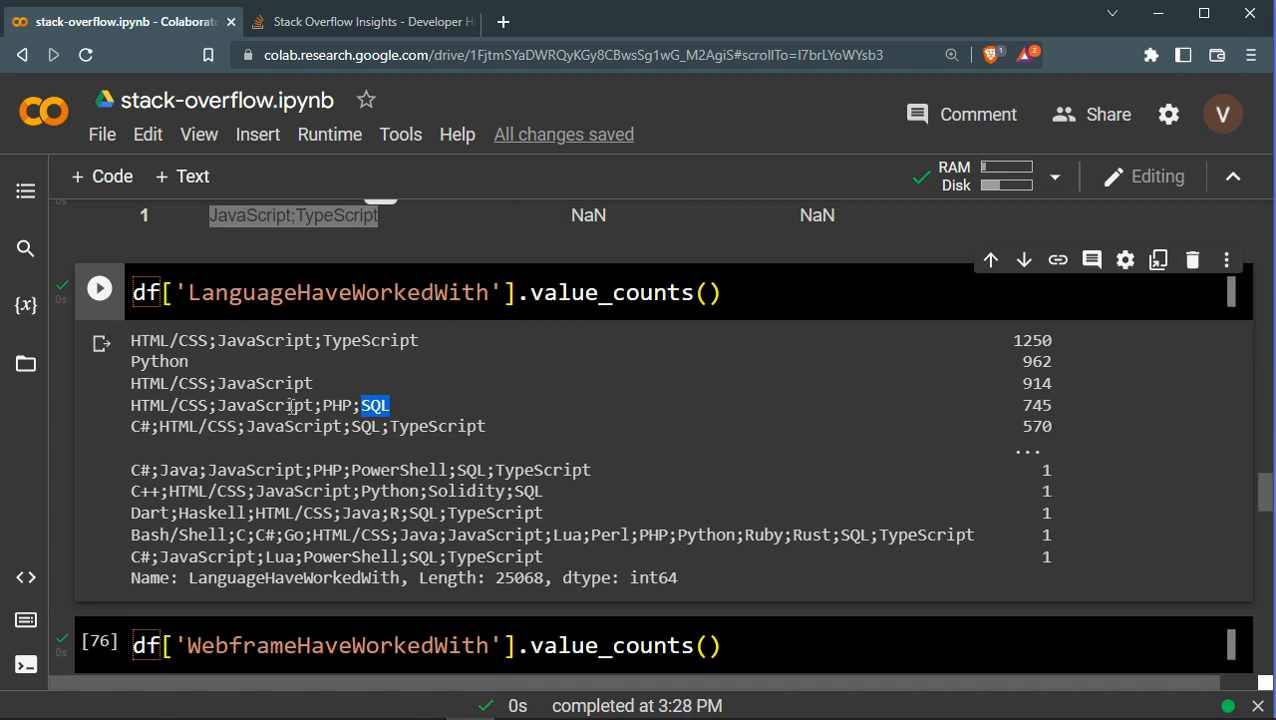
pyautogui.doubleClick(264, 404)
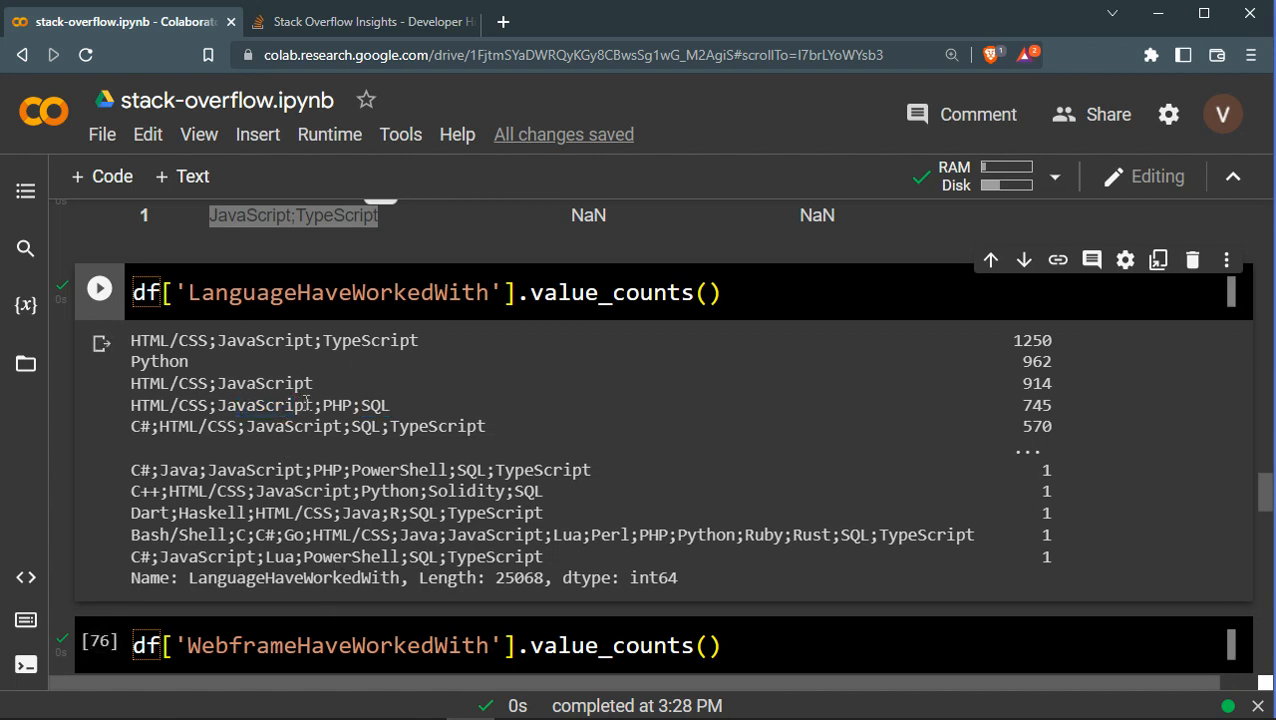
pyautogui.doubleClick(338, 404)
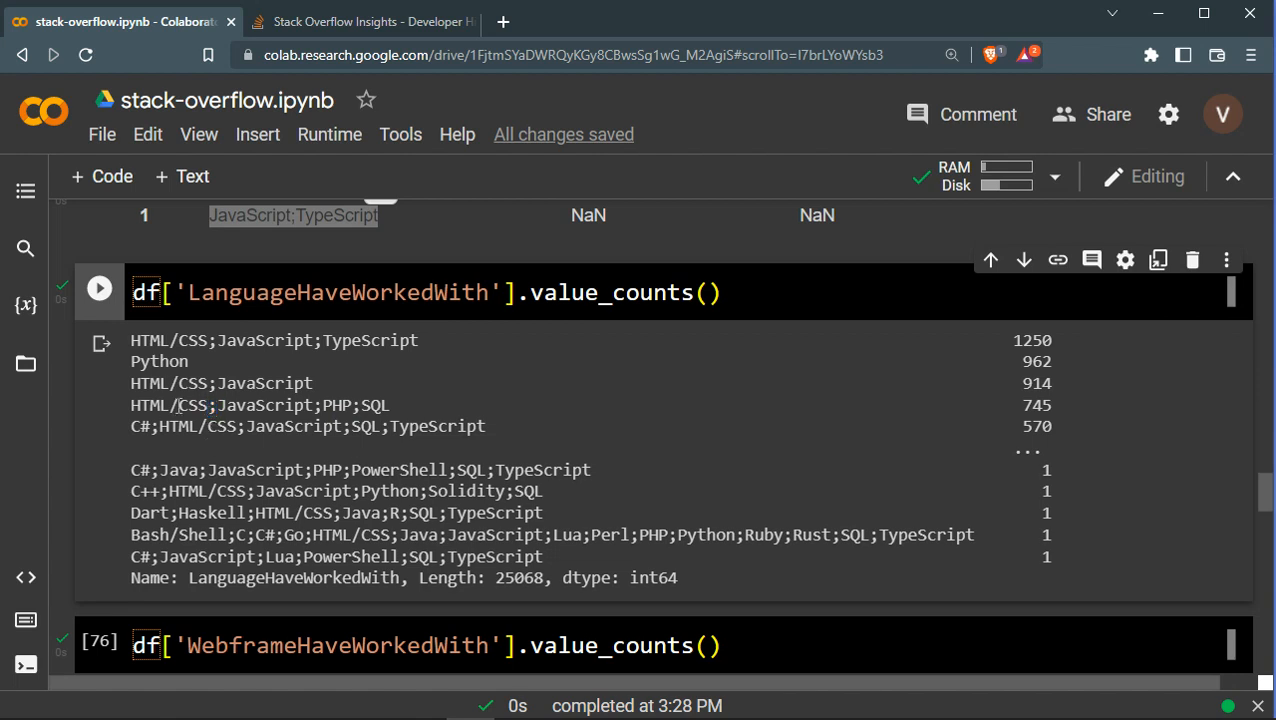
pyautogui.scroll(-3)
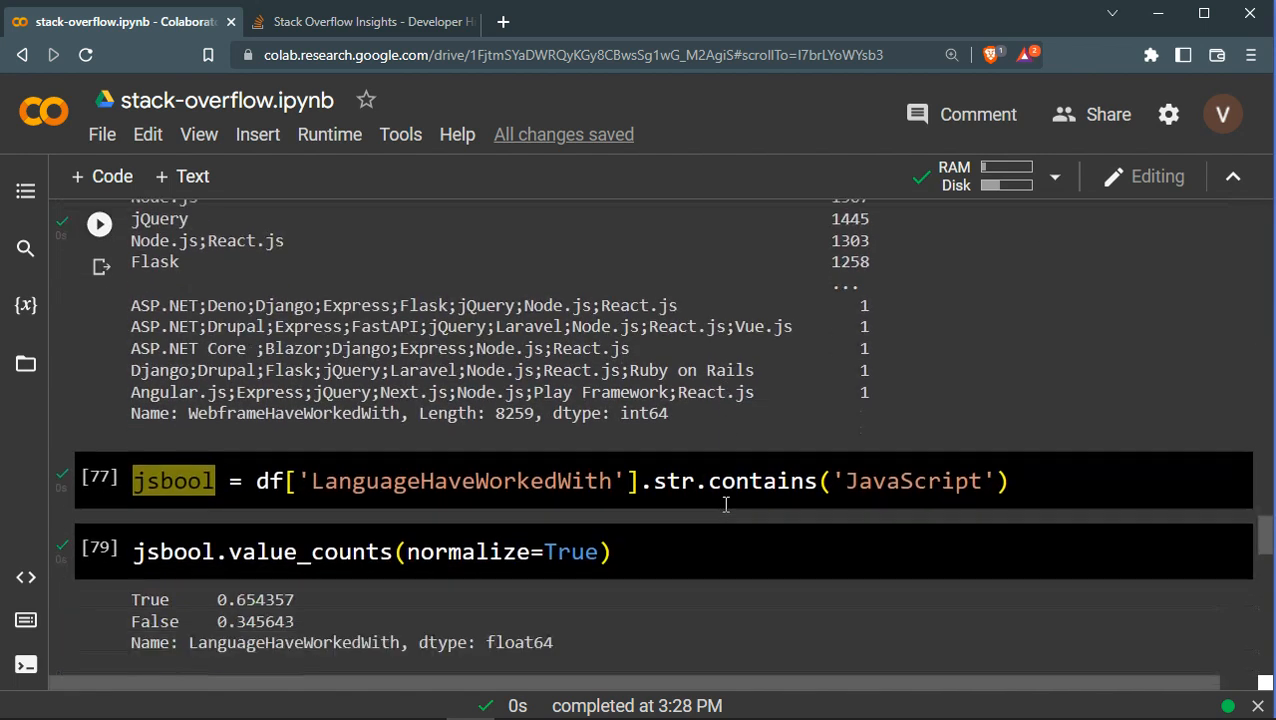
# Scroll to the cell splitting LanguageHaveWorkedWith on semicolons
pyautogui.scroll(-3)
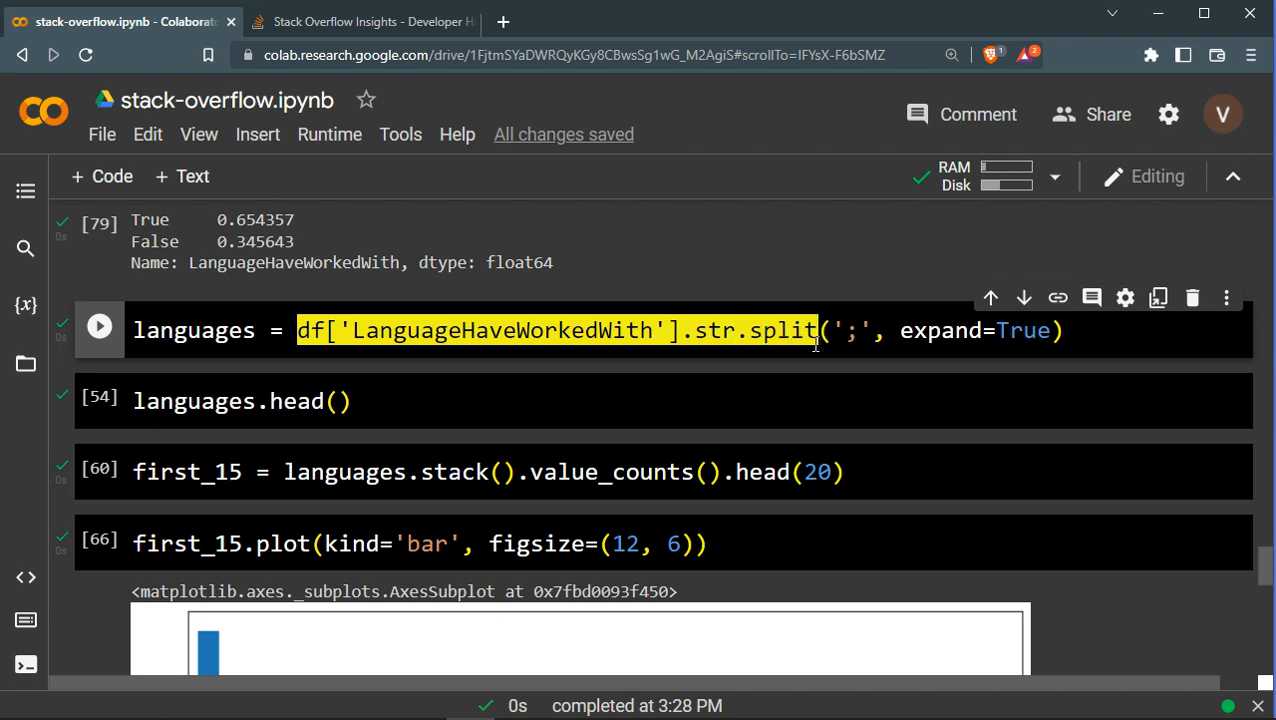
pyautogui.moveTo(792, 382)
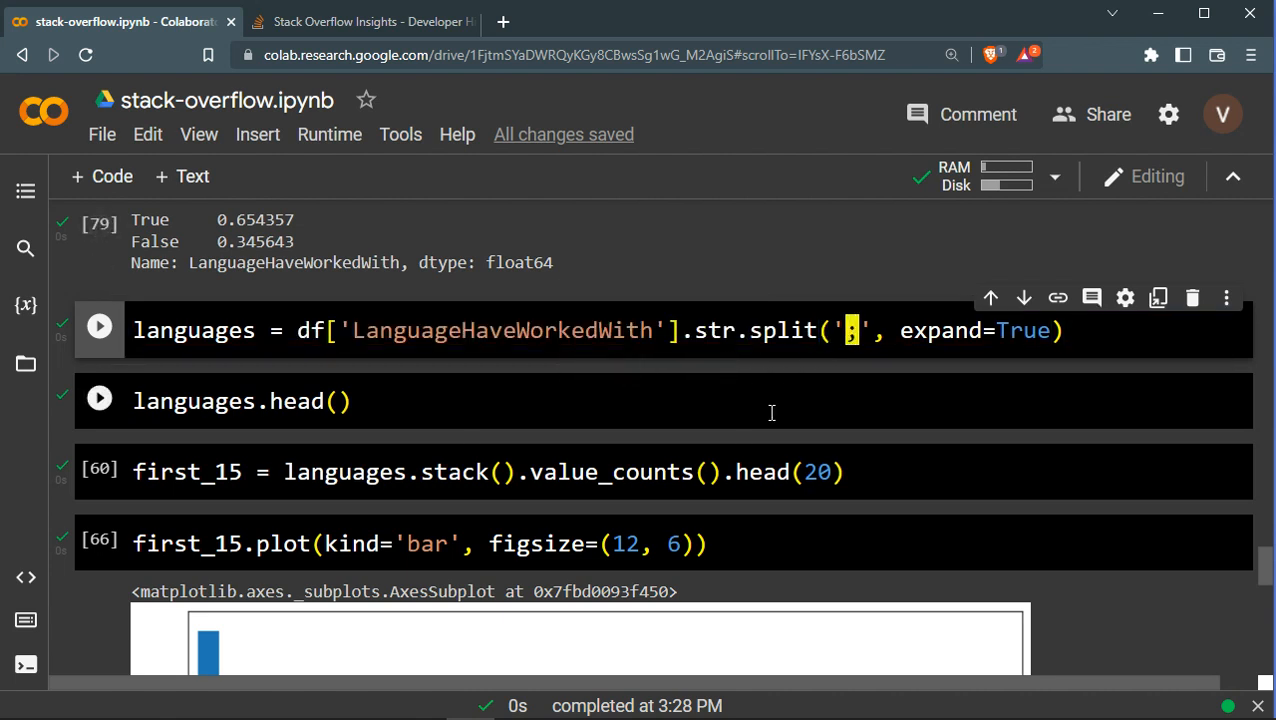
pyautogui.scroll(3)
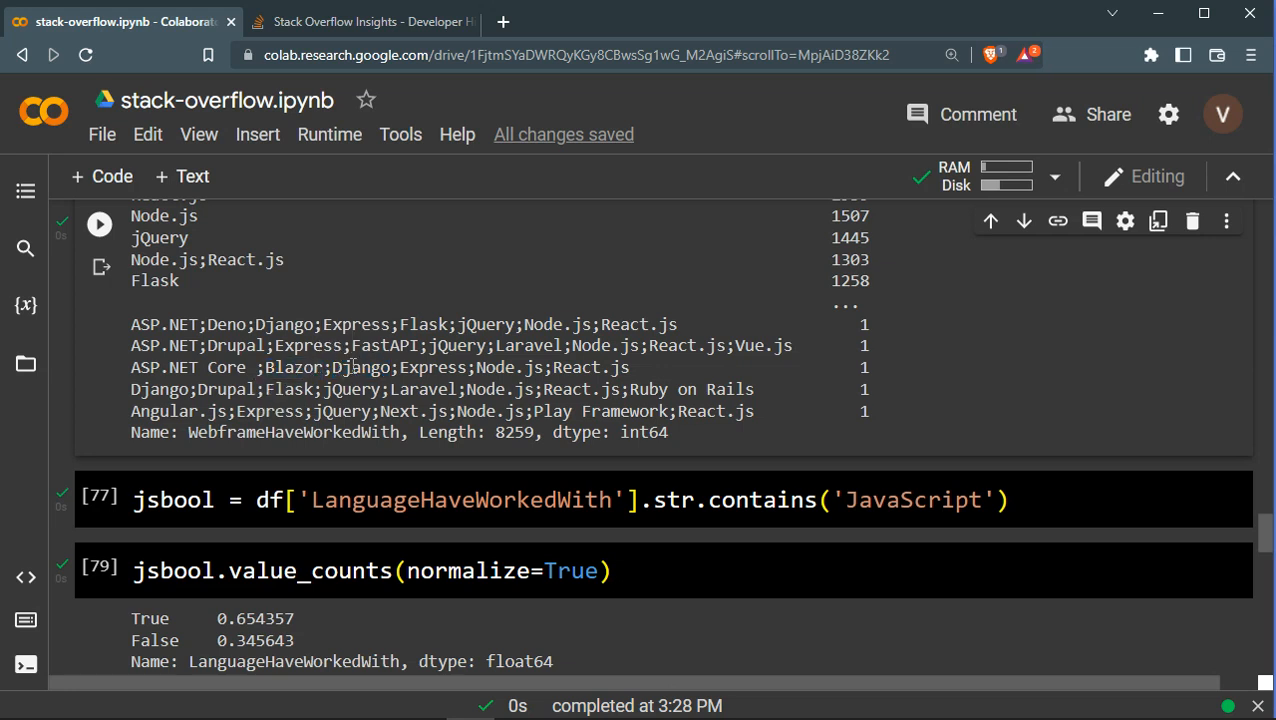
pyautogui.scroll(-3)
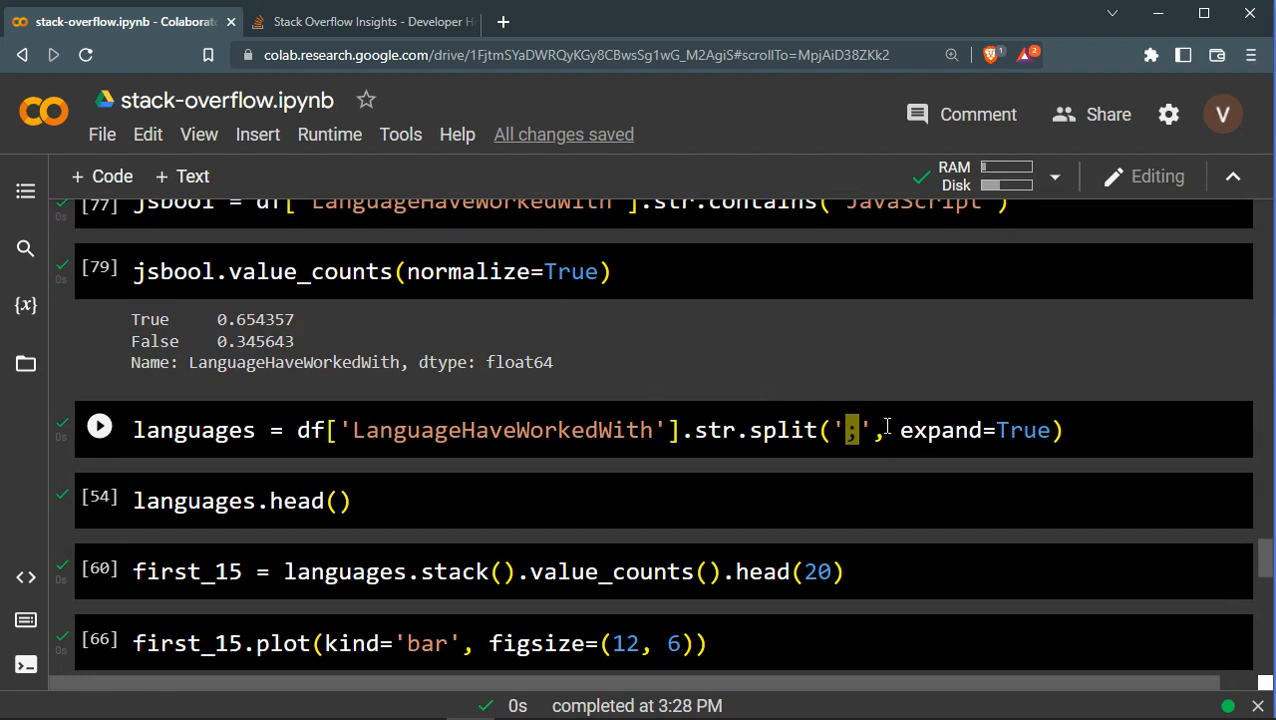
# Point out the ';' separator and expand=True in the split, then move to languages.head()
pyautogui.doubleClick(968, 430)
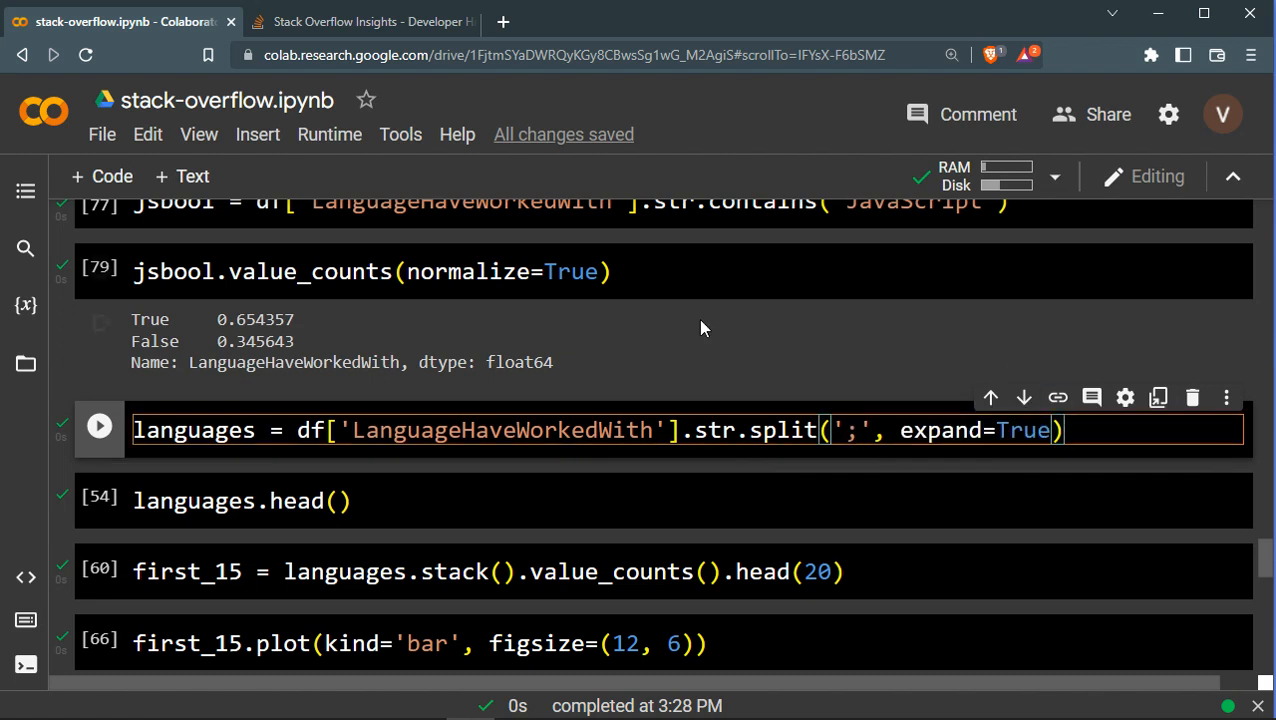
pyautogui.doubleClick(194, 430)
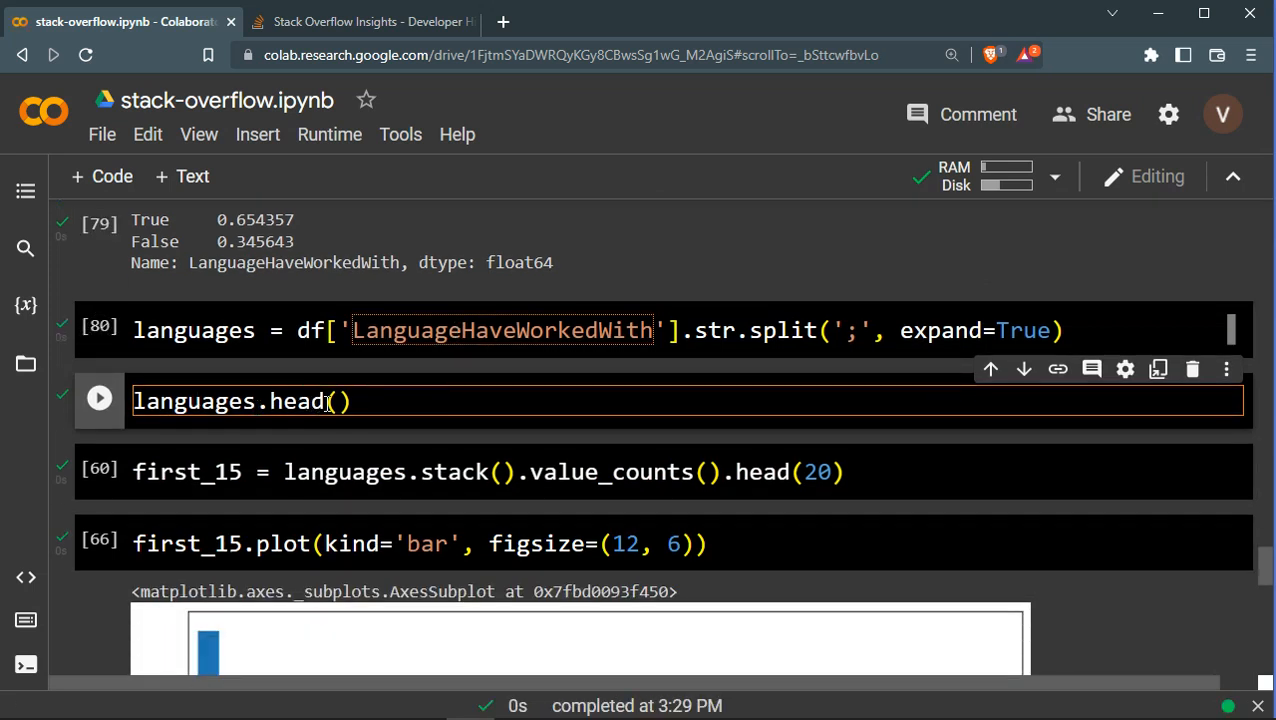
pyautogui.click(340, 400)
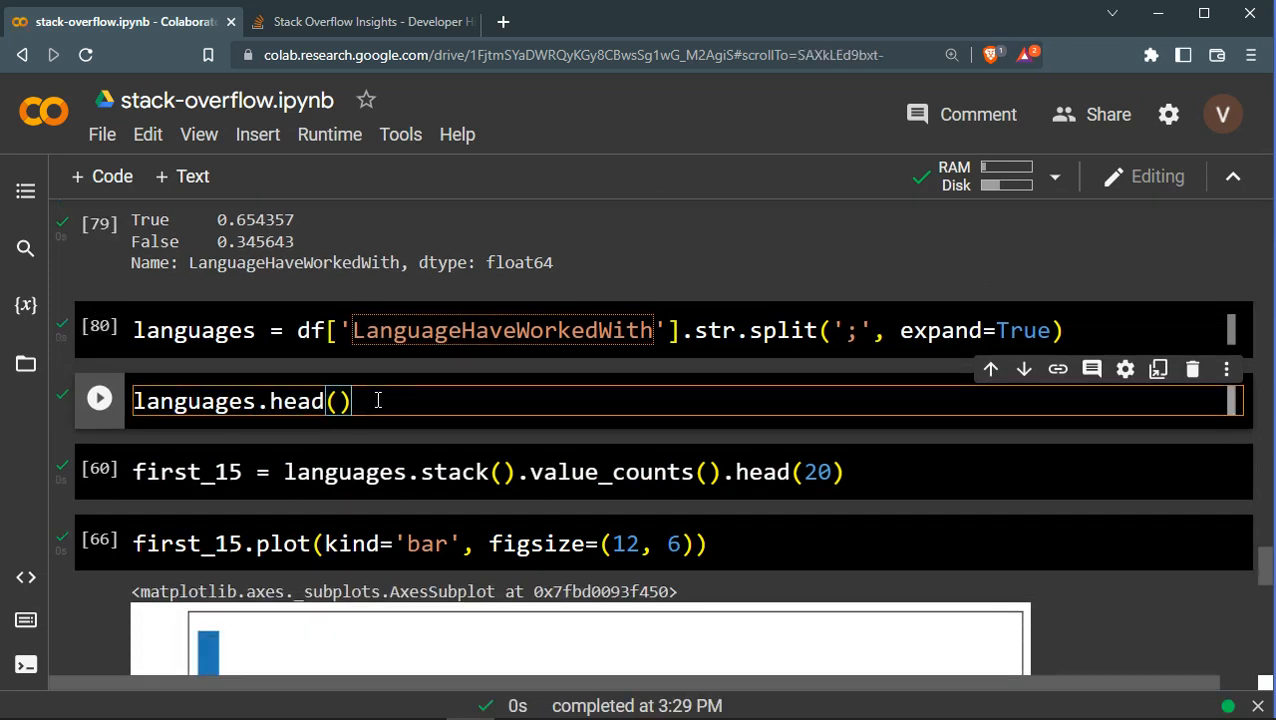
# Show languages.head(): five rows of split languages across 42 columns, JavaScript, TypeScript and more
pyautogui.click(100, 398)
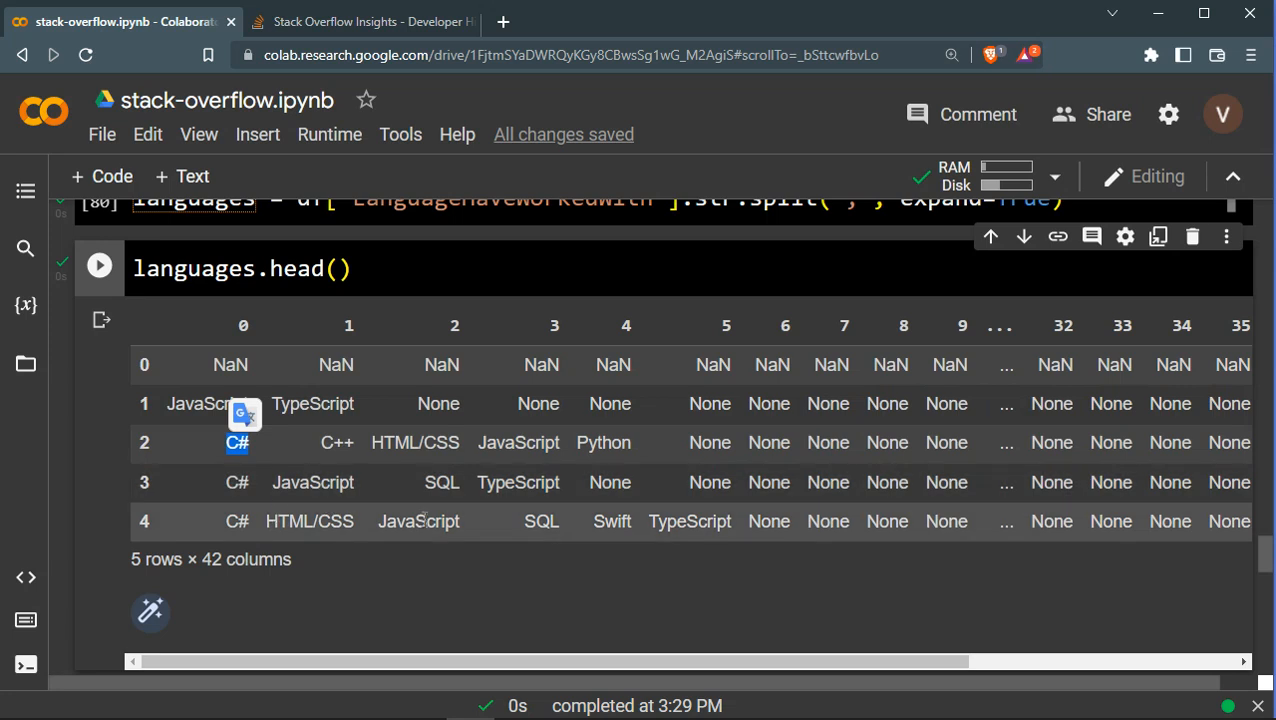
pyautogui.moveTo(756, 516)
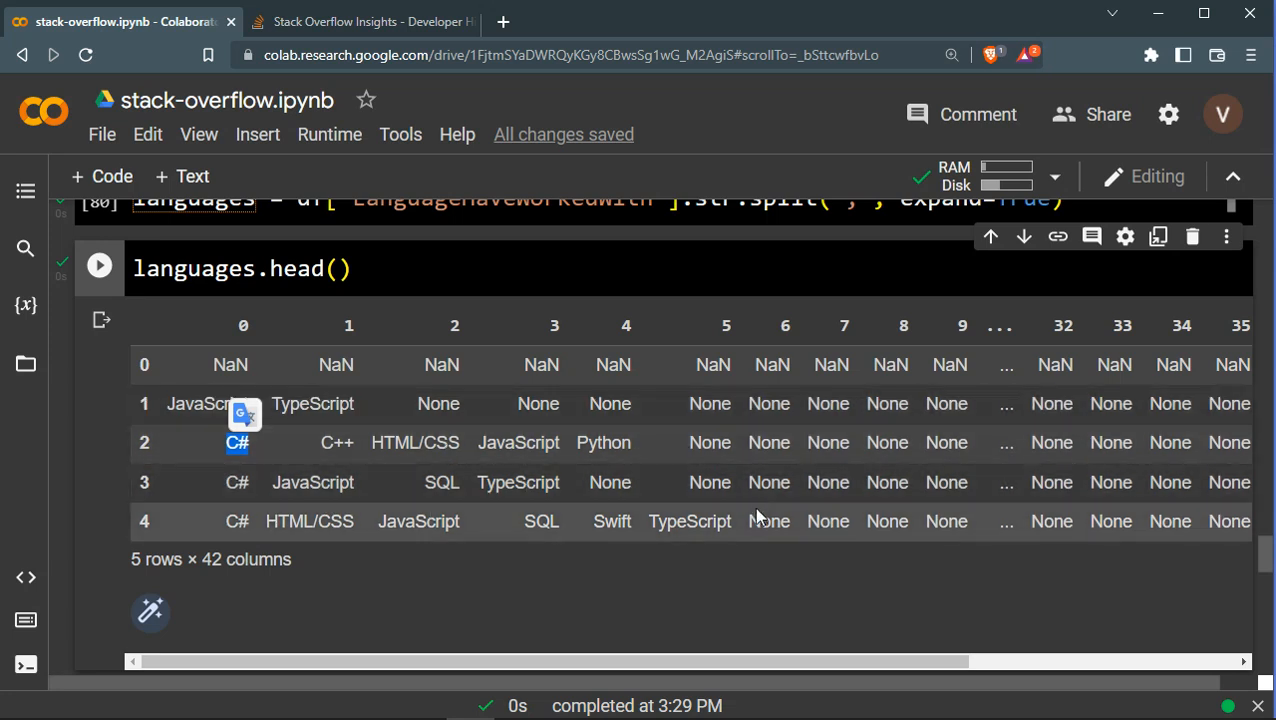
pyautogui.moveTo(530, 320)
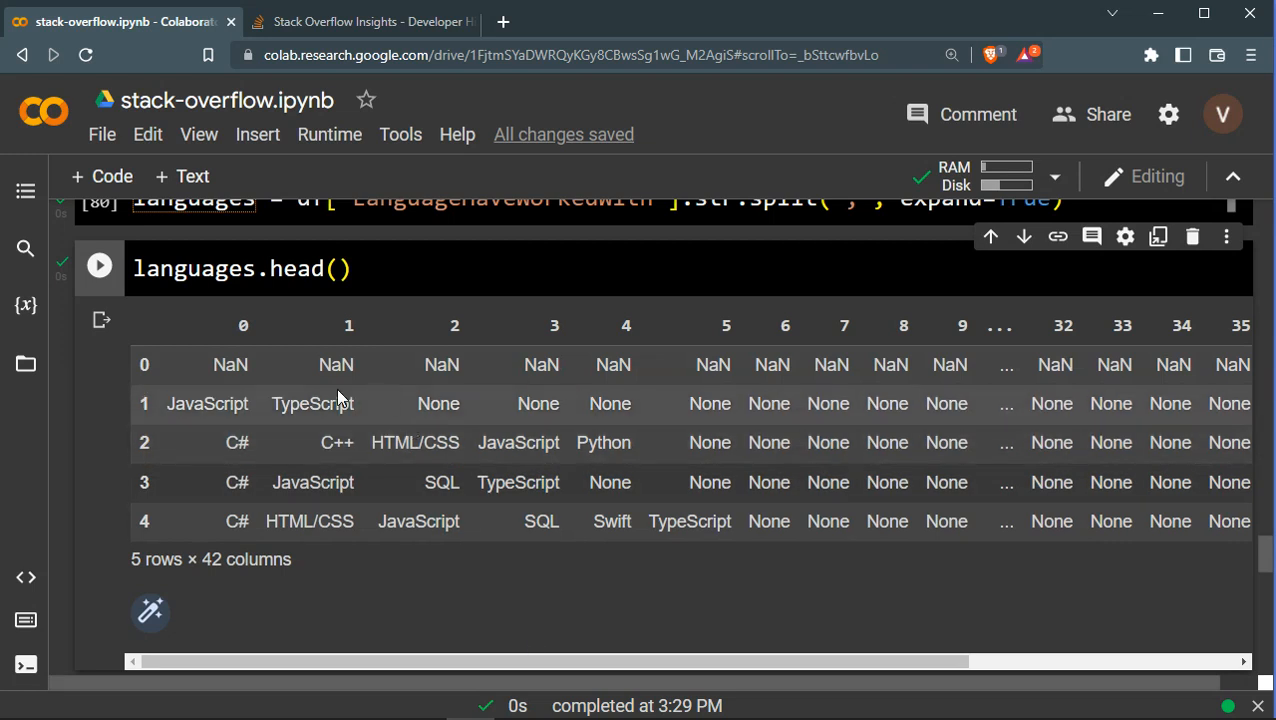
pyautogui.moveTo(672, 408)
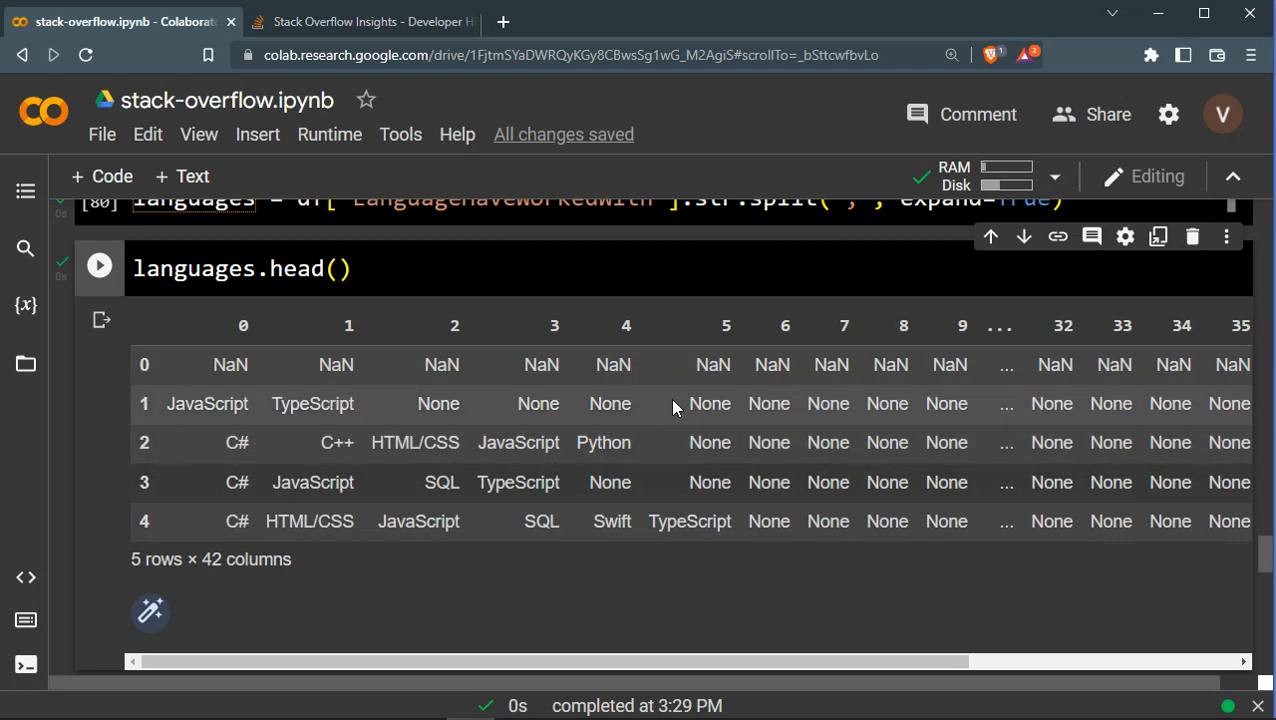
pyautogui.scroll(-3)
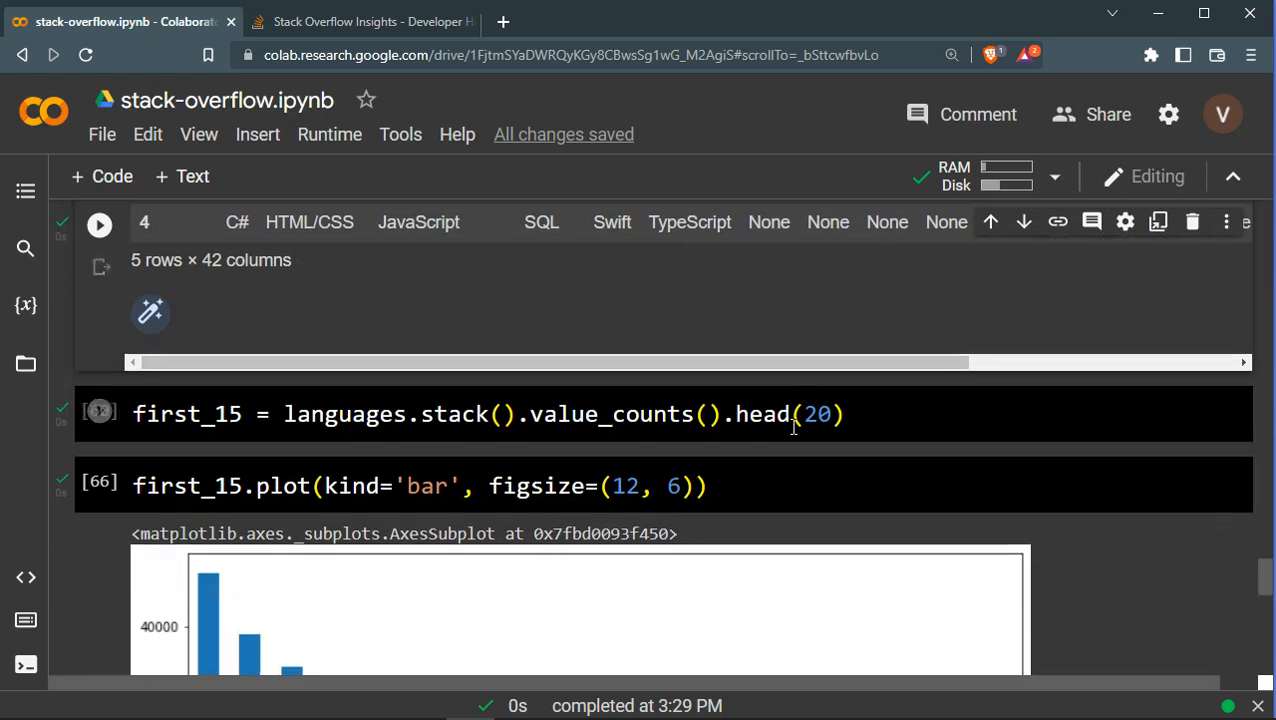
# Run languages.stack() to flatten the columns into one series of 367,821 entries
pyautogui.scroll(3)
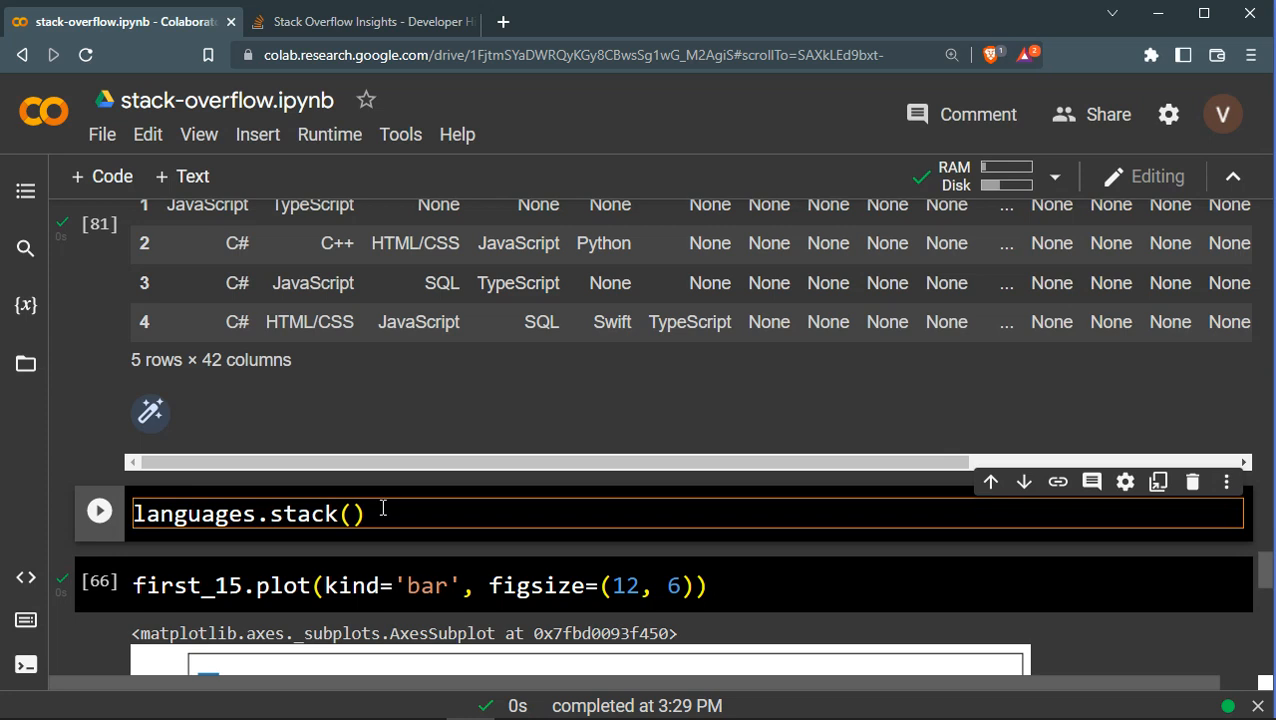
pyautogui.click(100, 512)
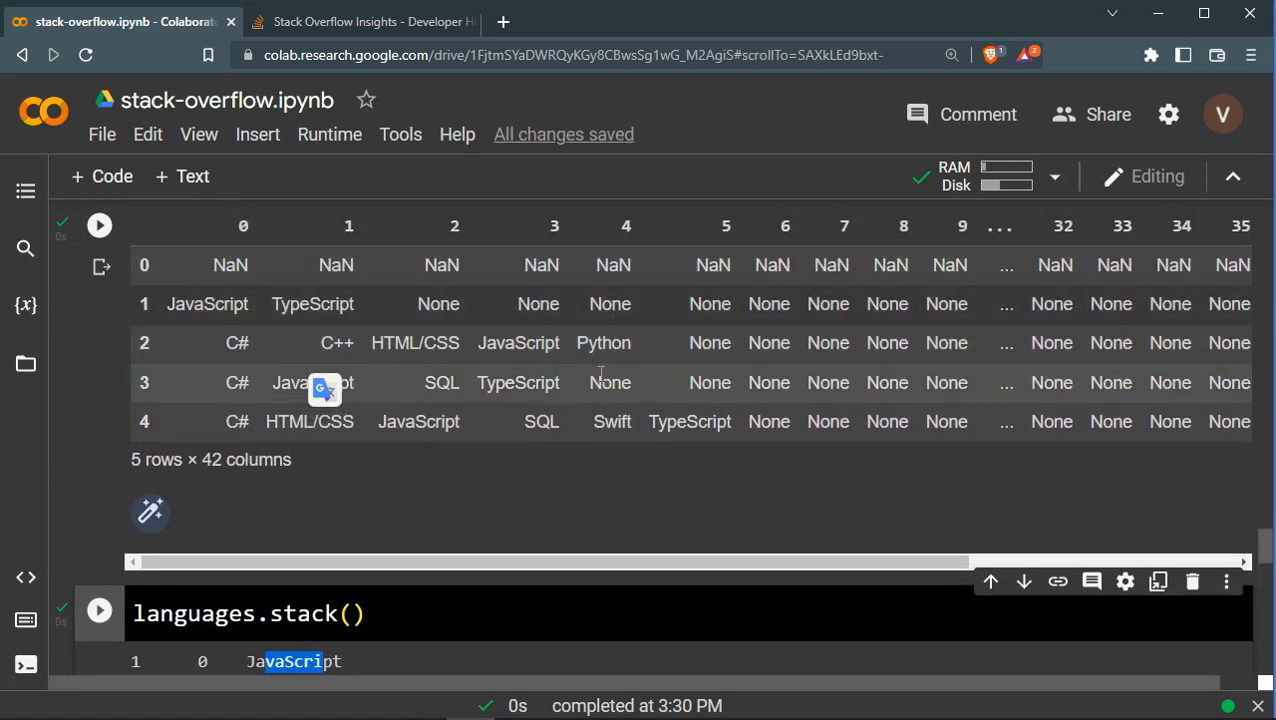
pyautogui.scroll(-3)
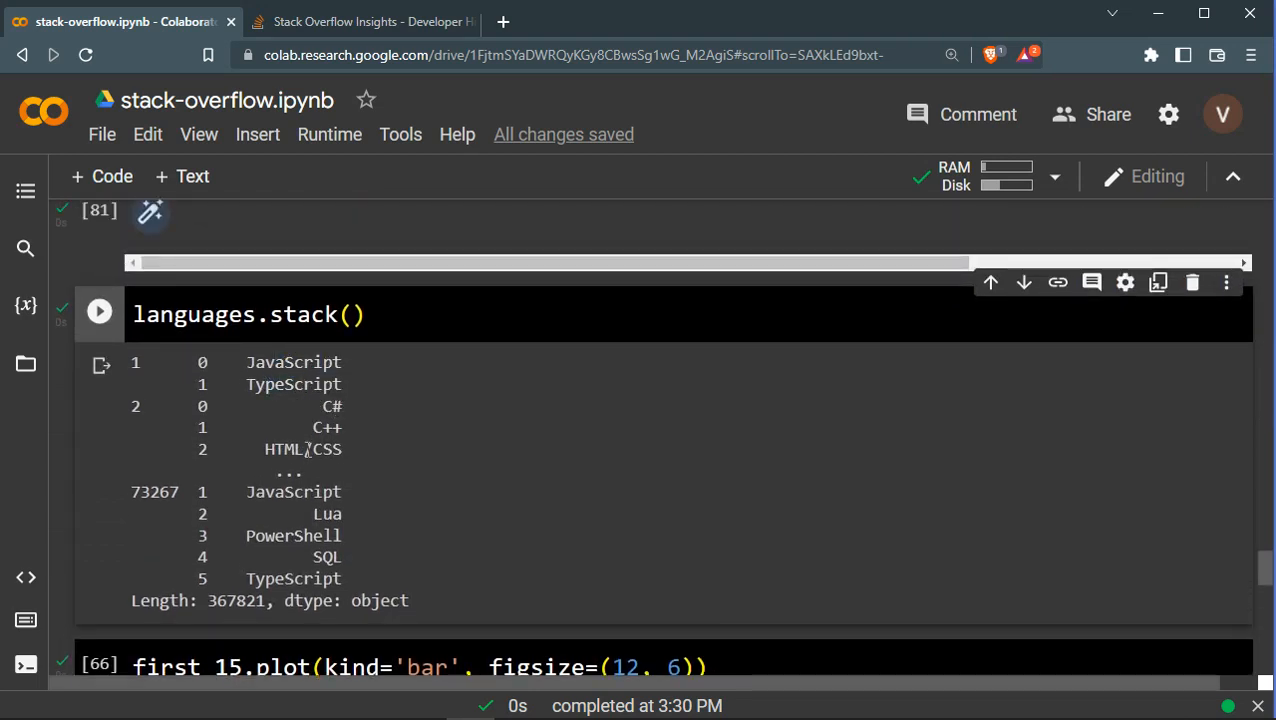
pyautogui.doubleClick(316, 492)
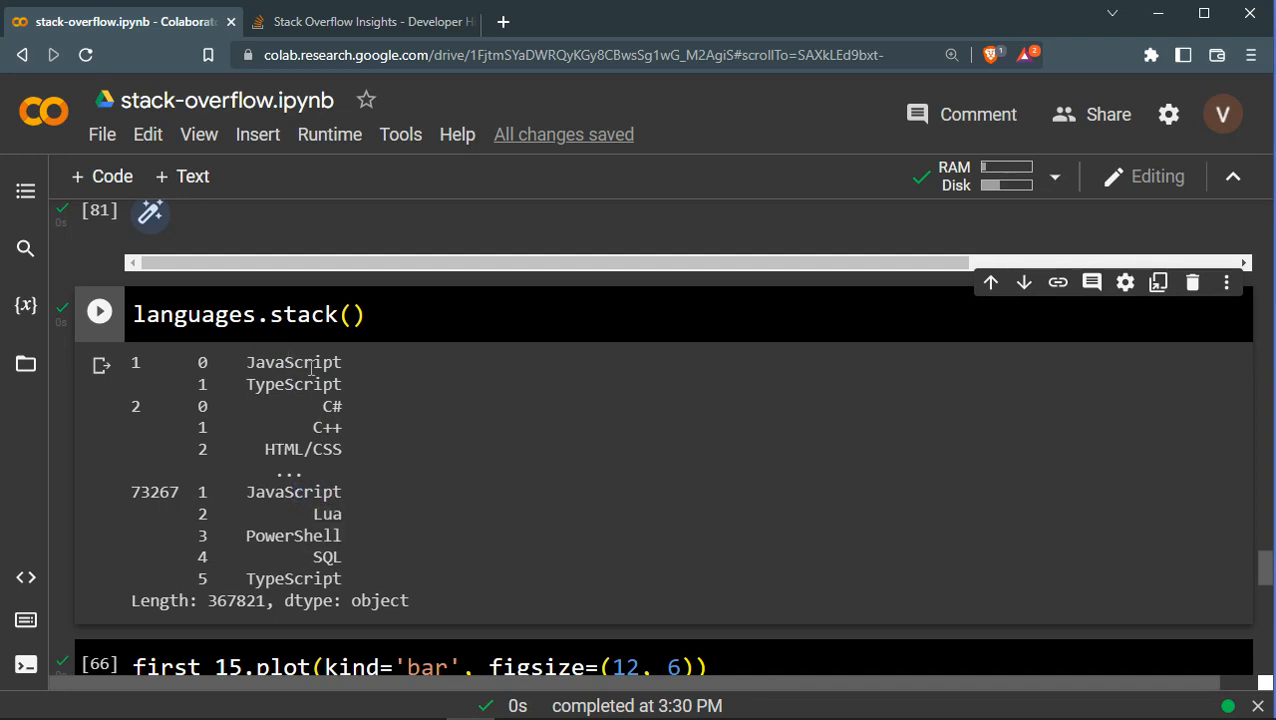
pyautogui.moveTo(324, 480)
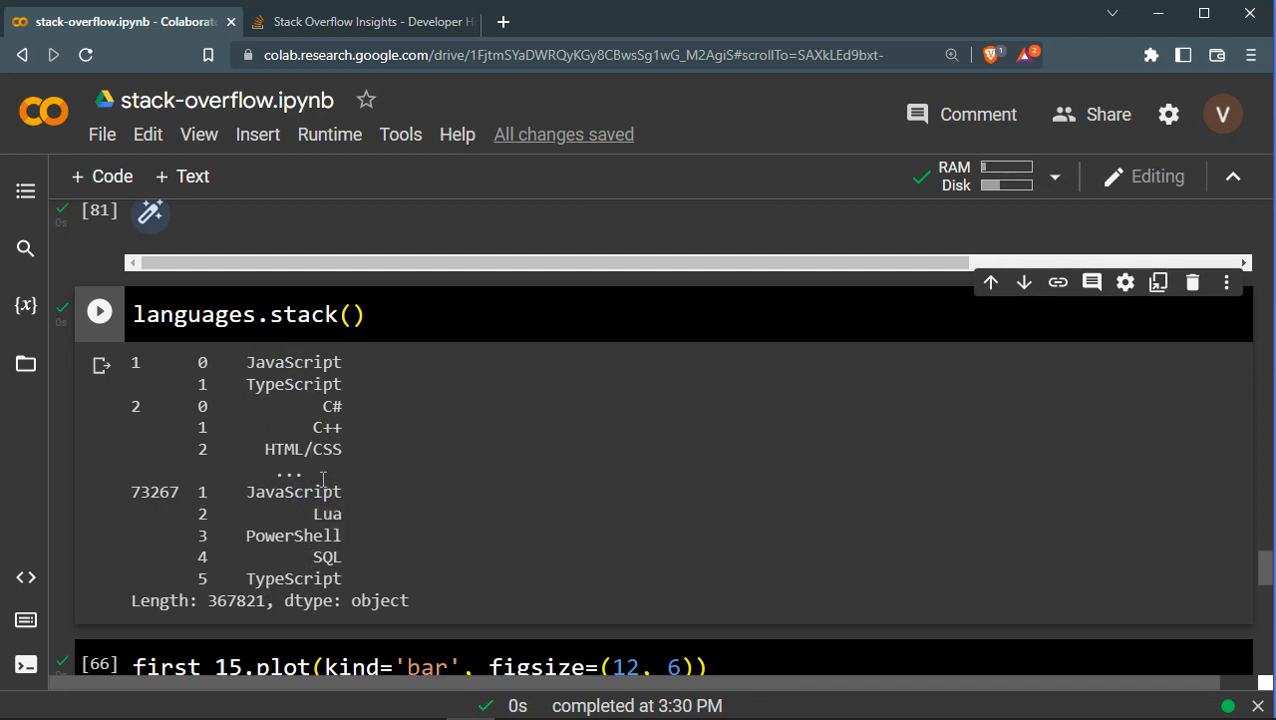
# Extend the expression to languages.stack().value_counts().head(20) for ranked language counts
pyautogui.click(388, 314)
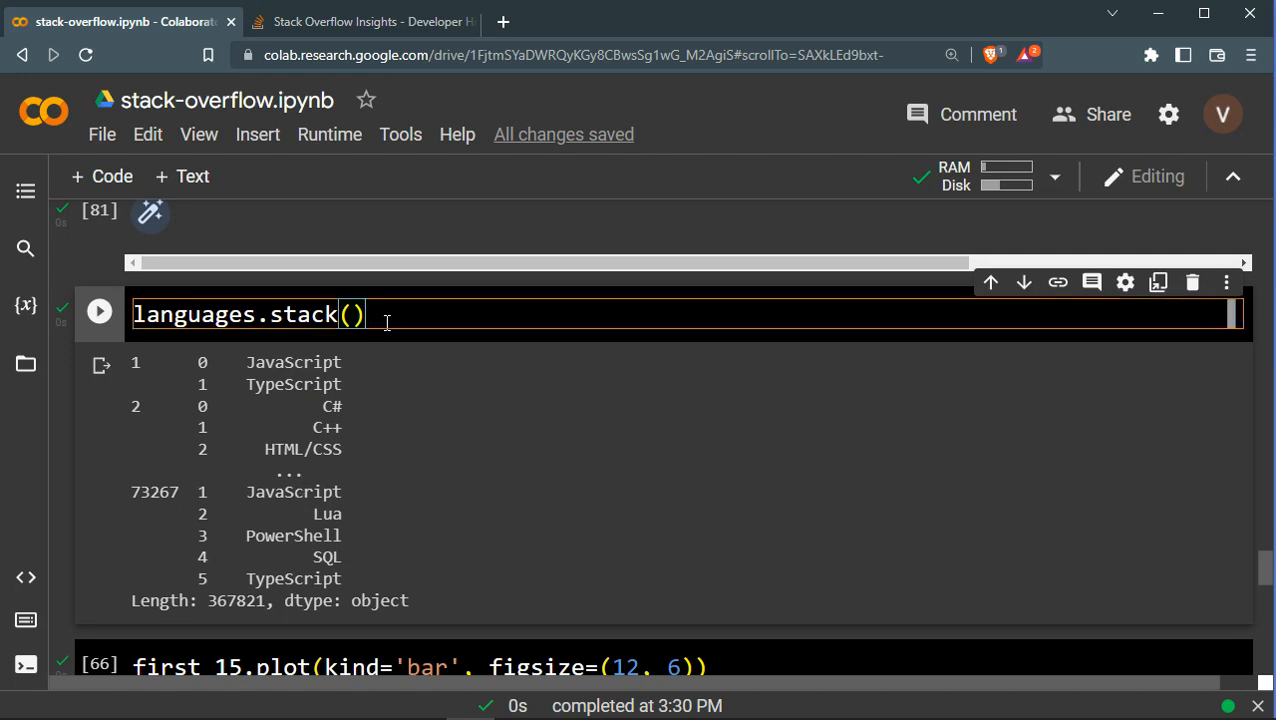
pyautogui.write('.value_counts().head(20)')
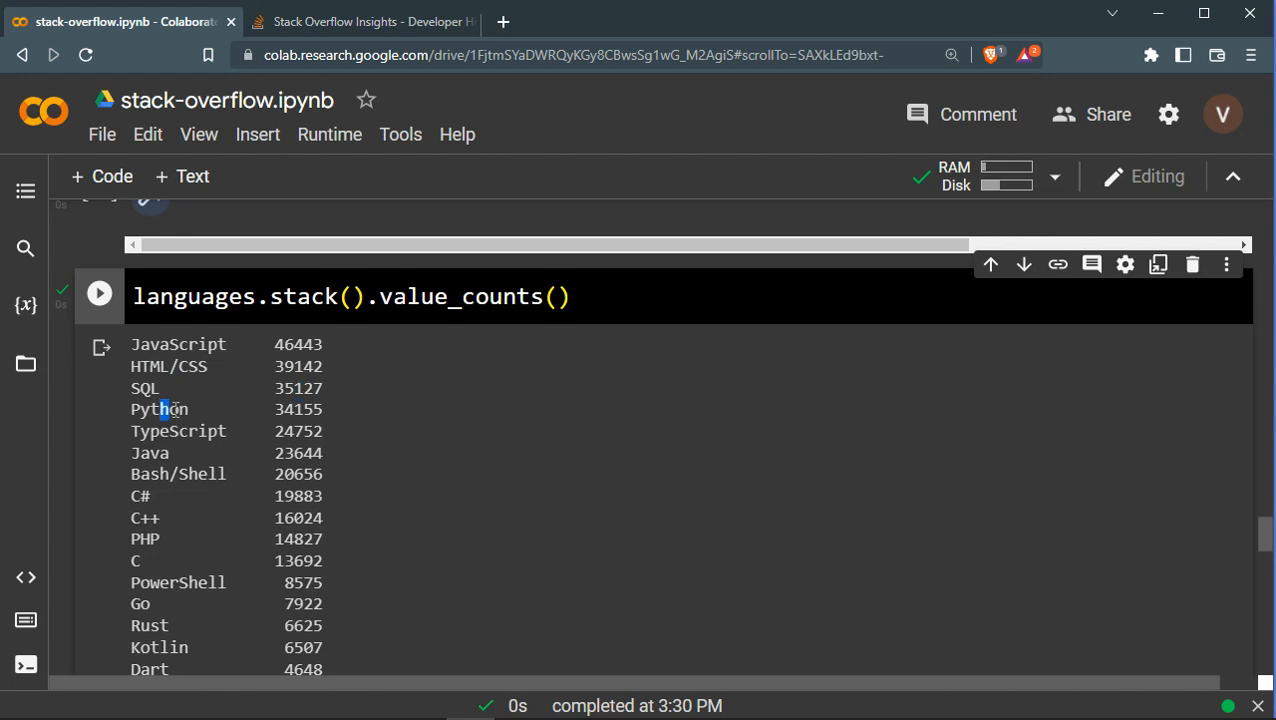
# Trim the value_counts output with .head(20), listing JavaScript at 46,443 down to R at 3,308
pyautogui.scroll(-3)
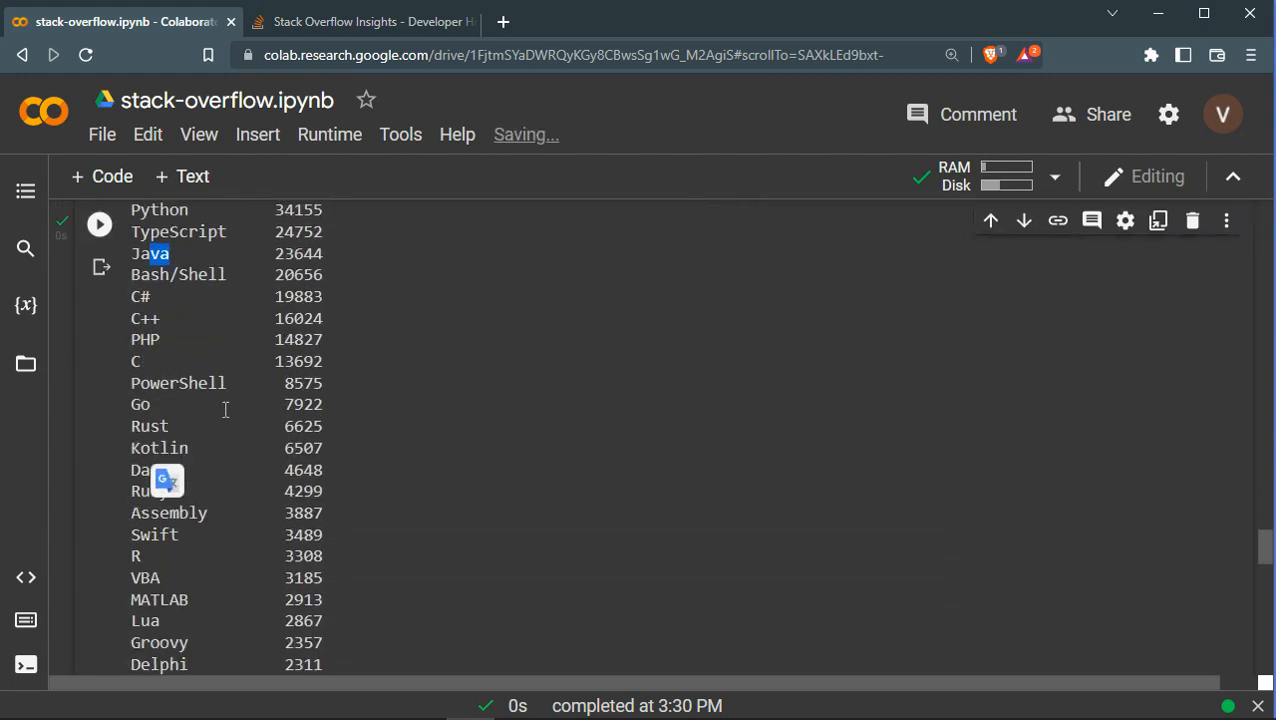
pyautogui.scroll(-3)
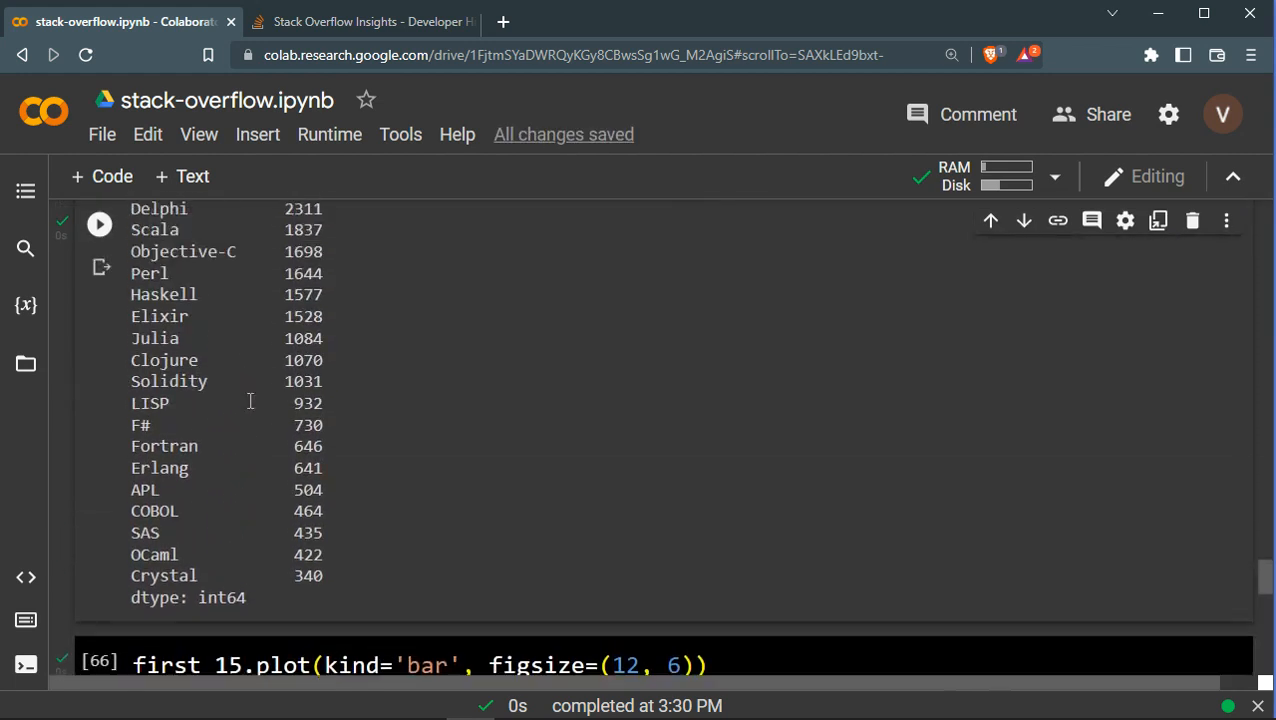
pyautogui.scroll(3)
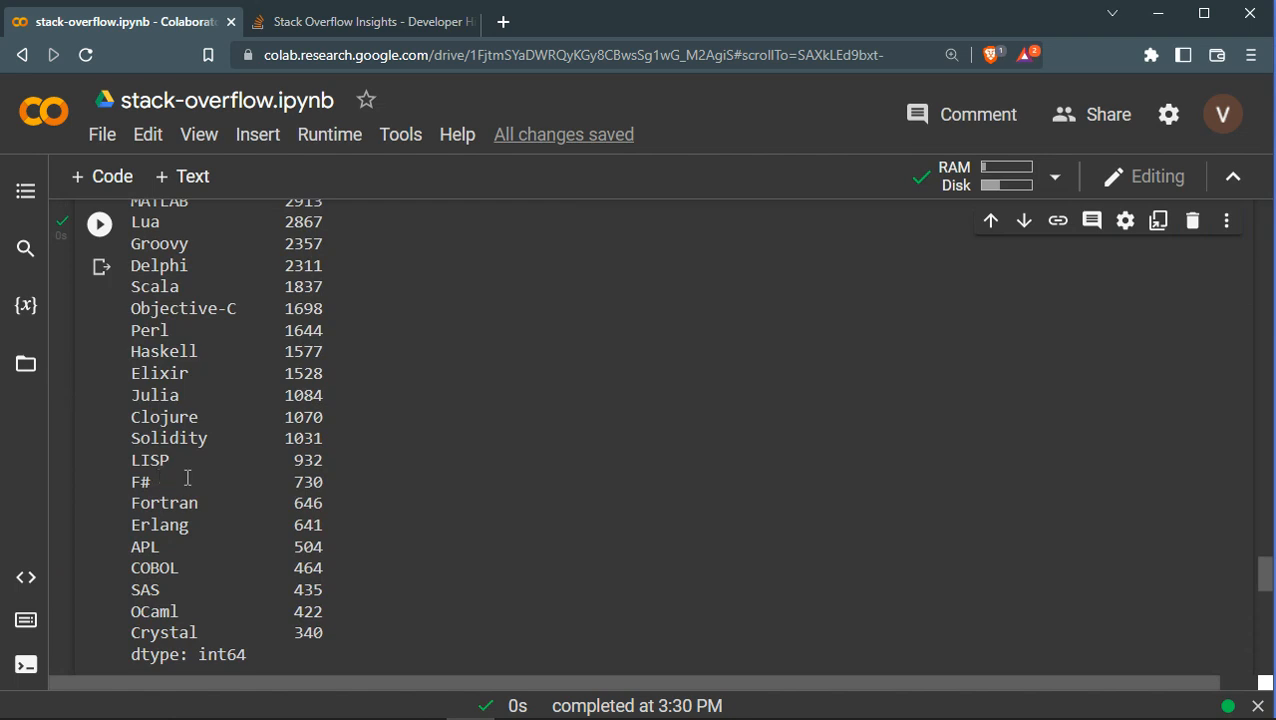
pyautogui.scroll(3)
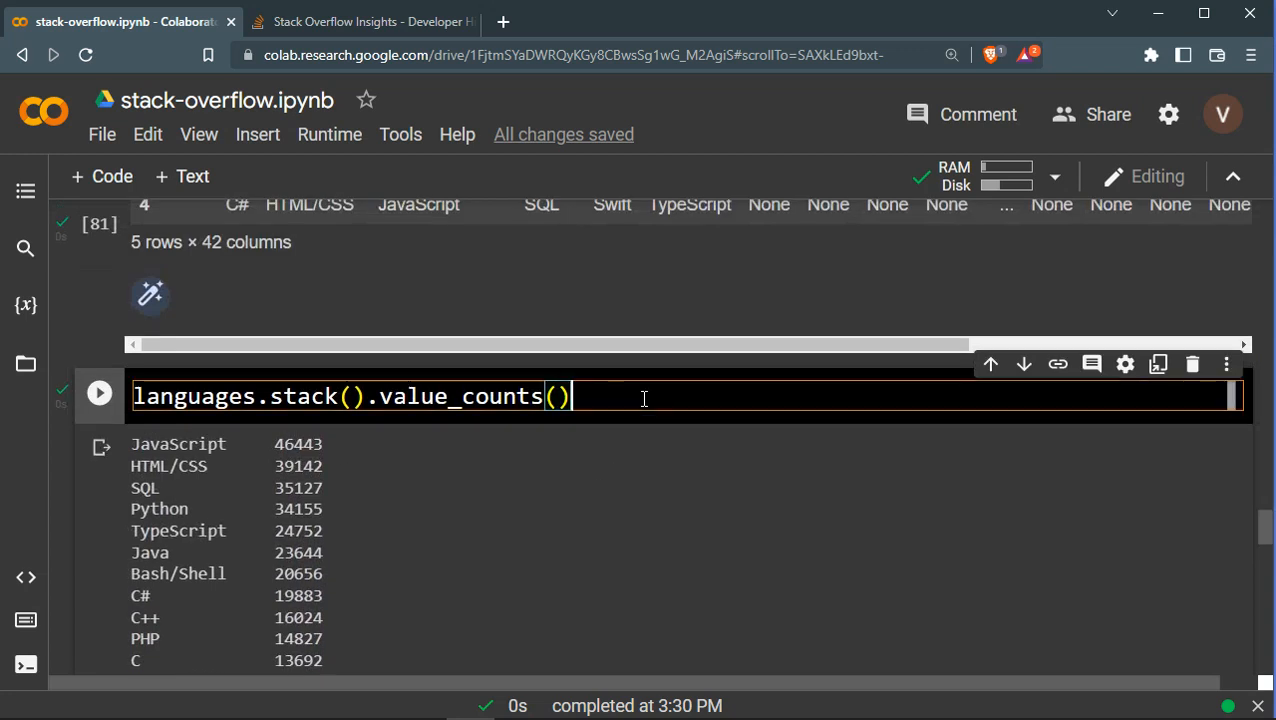
pyautogui.write('.head(20)')
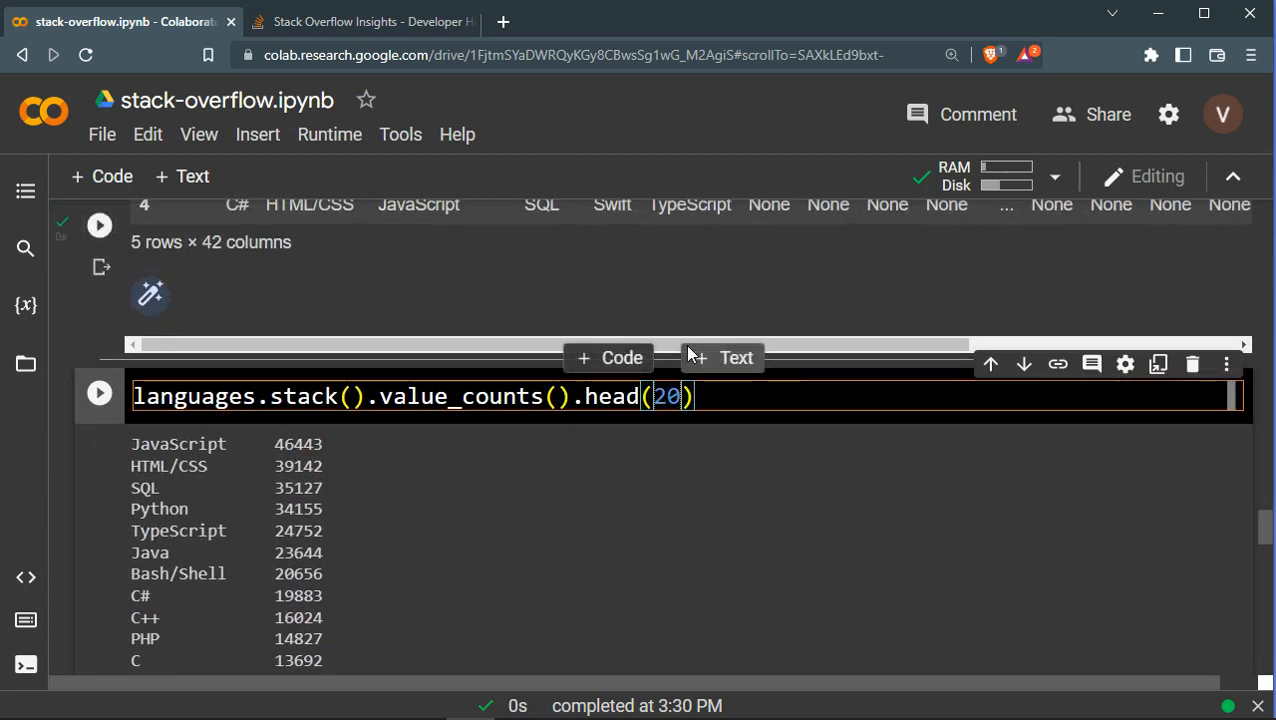
pyautogui.scroll(-3)
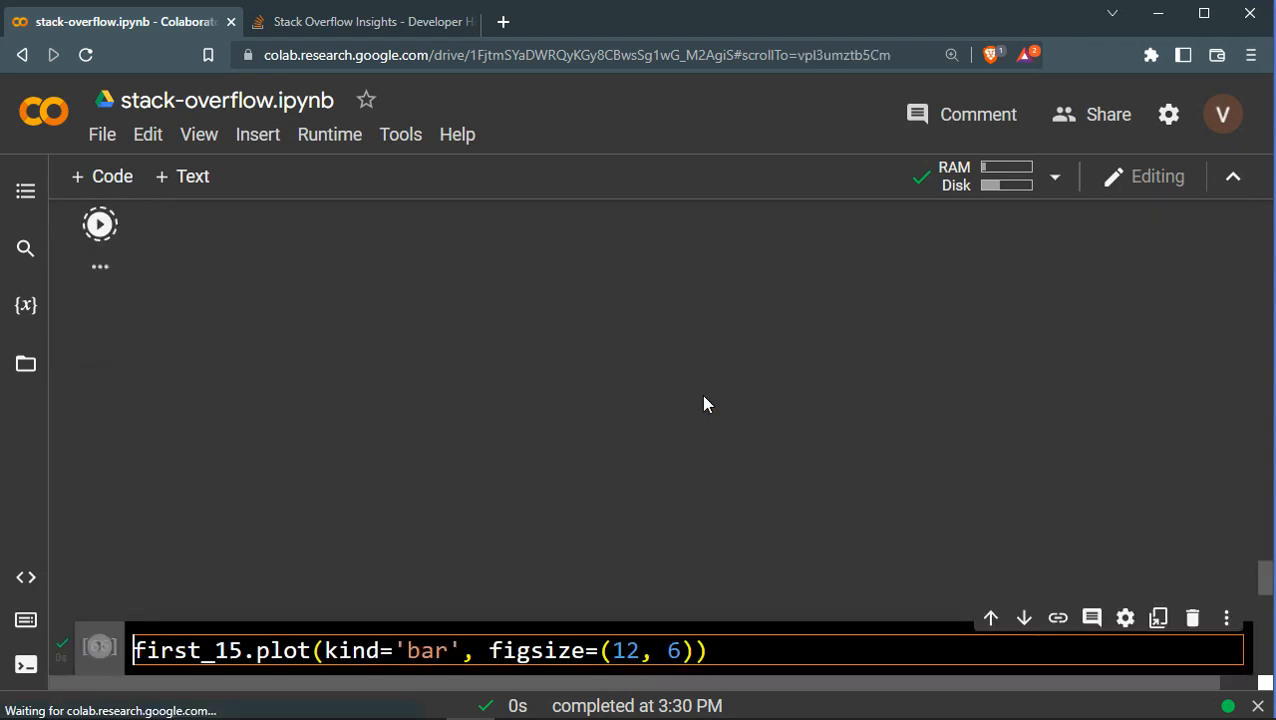
pyautogui.click(100, 224)
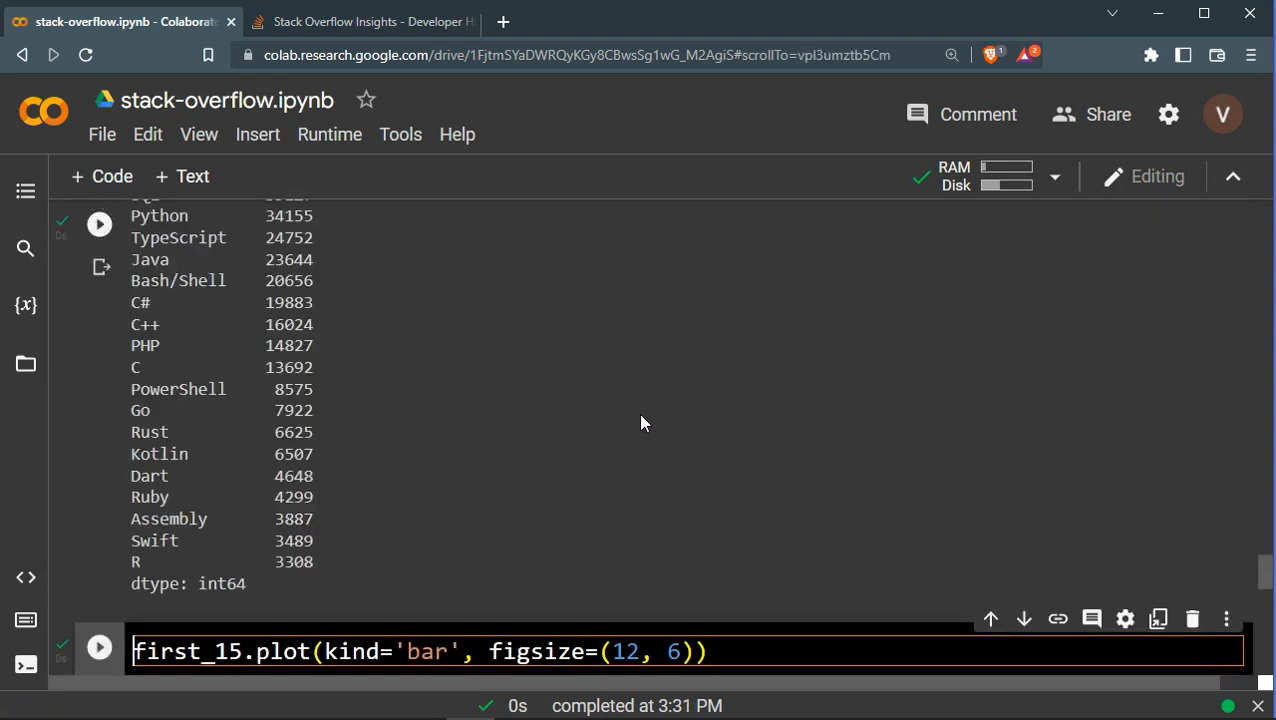
pyautogui.scroll(3)
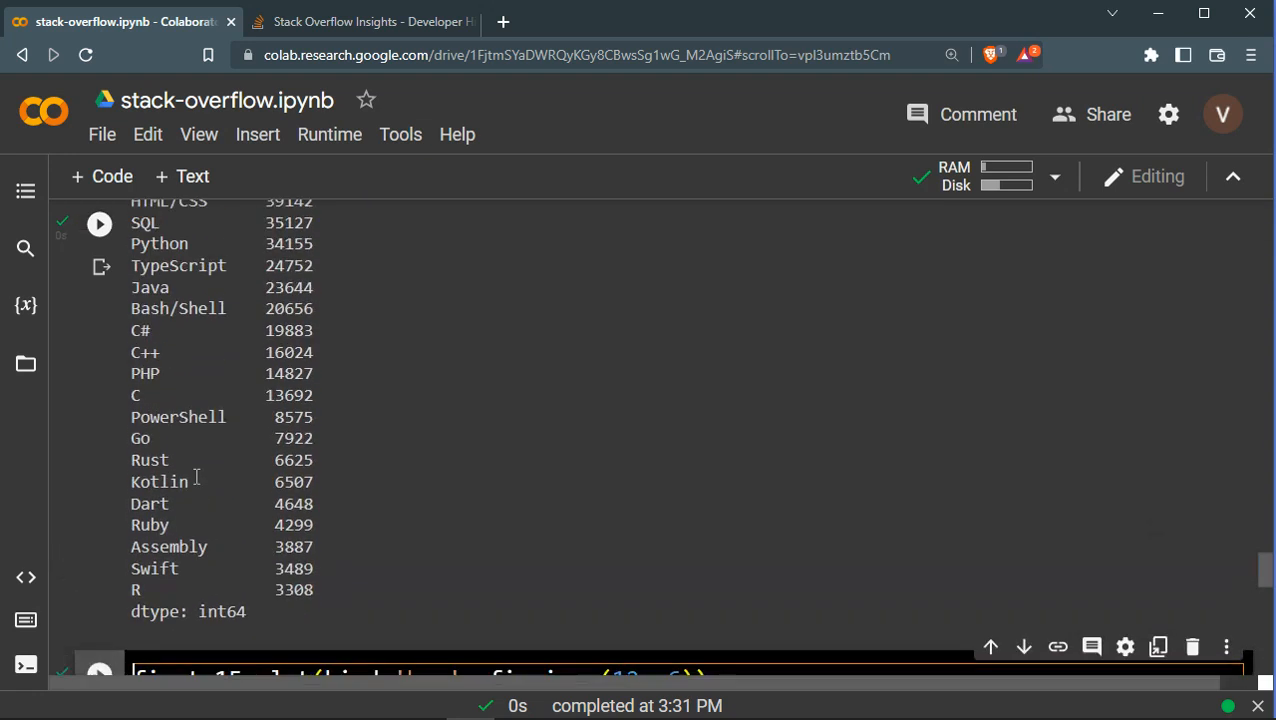
pyautogui.scroll(3)
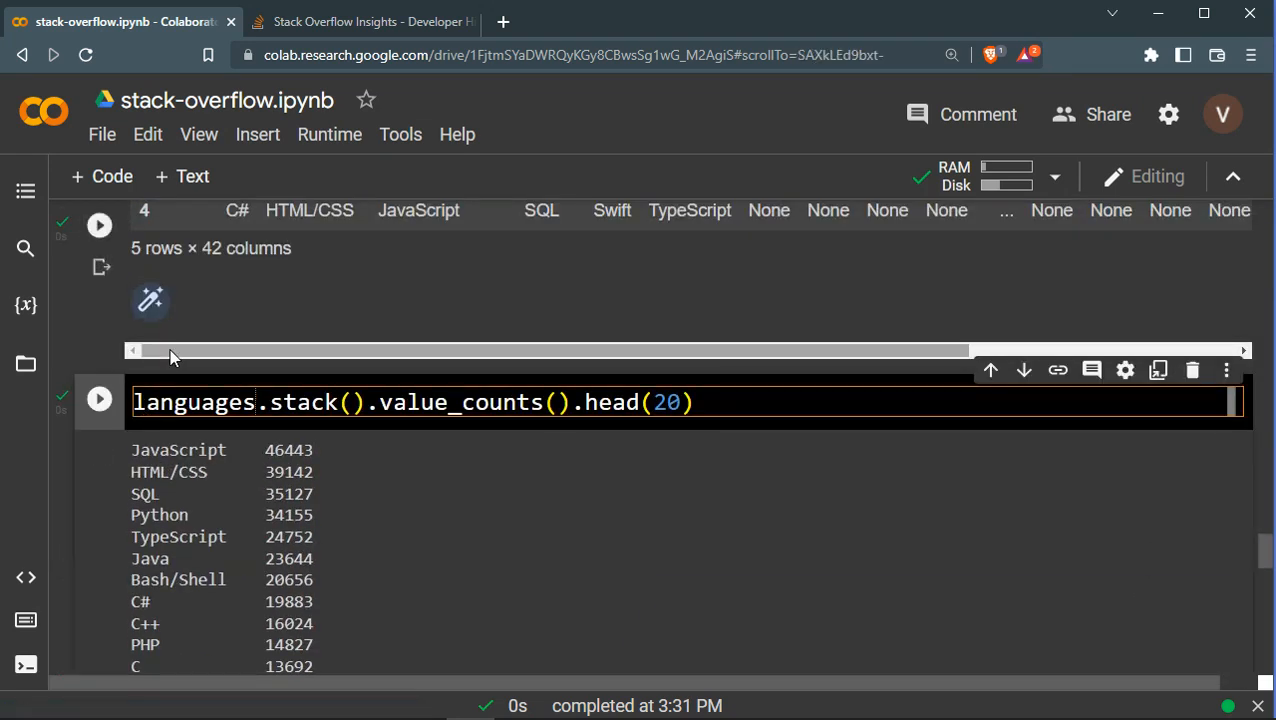
# Assign the top 20 language counts to a first_20 variable
pyautogui.write('first_20 =')
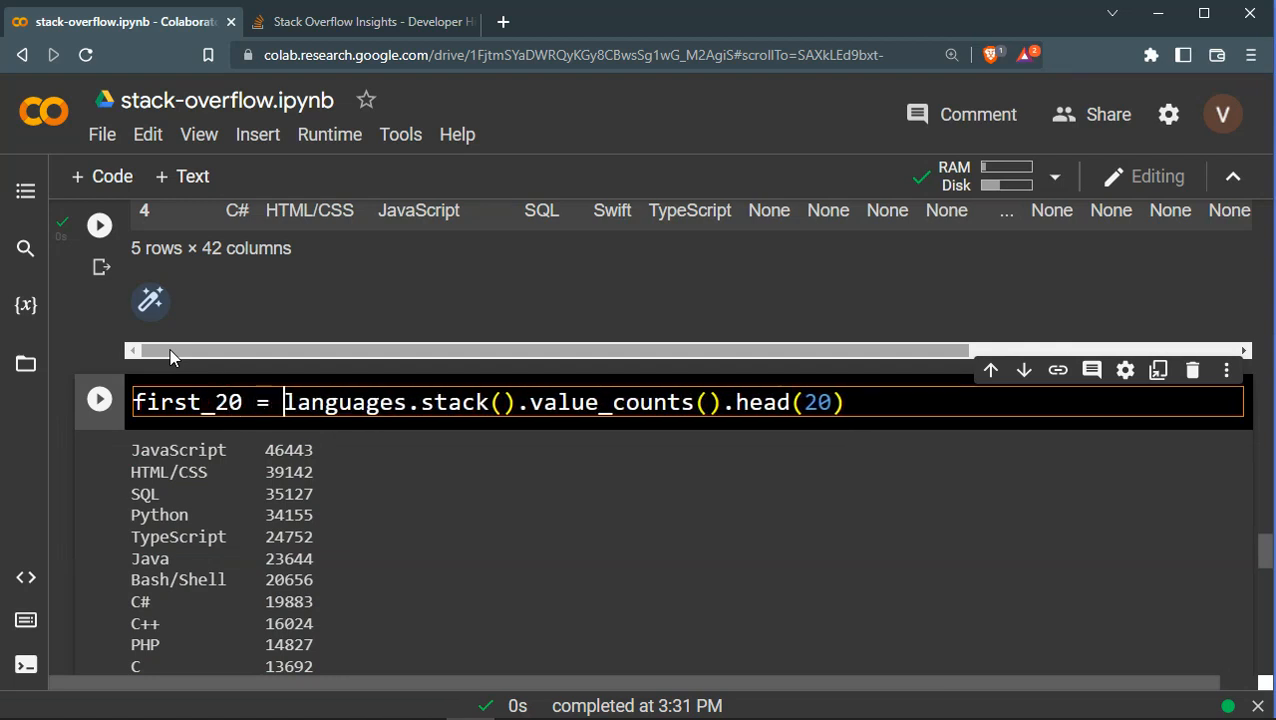
pyautogui.scroll(-3)
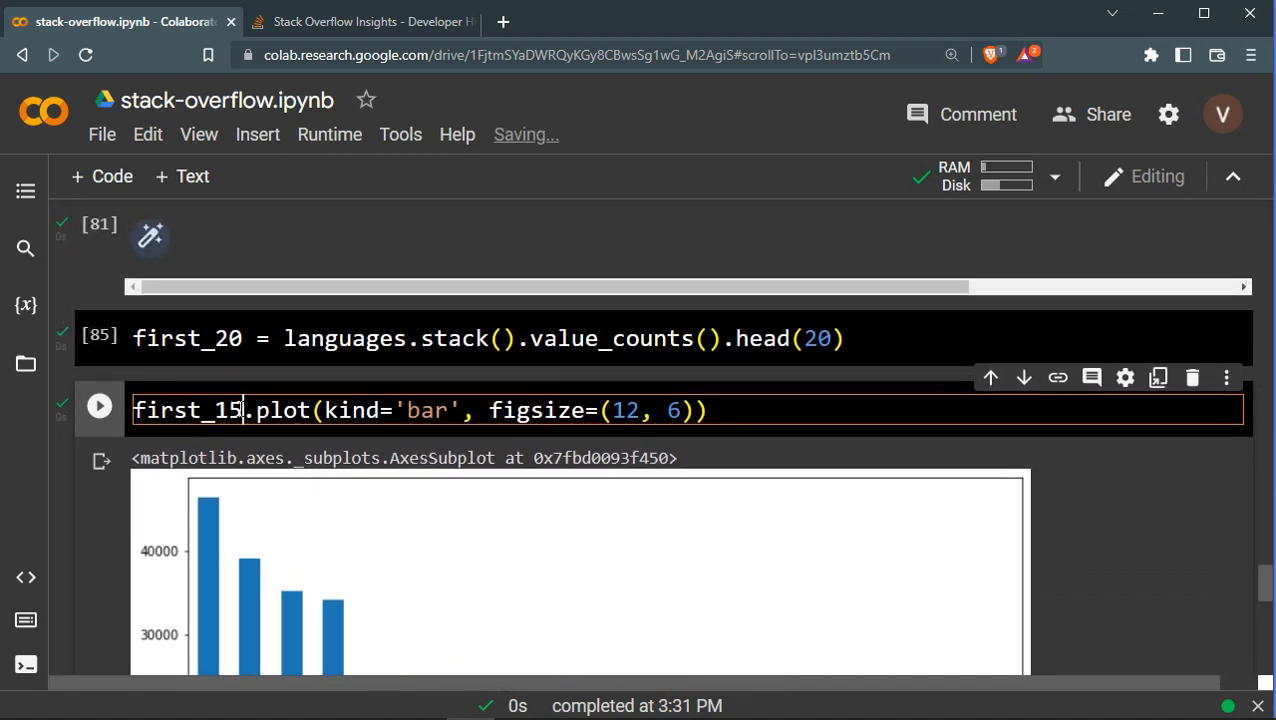
pyautogui.write('20')
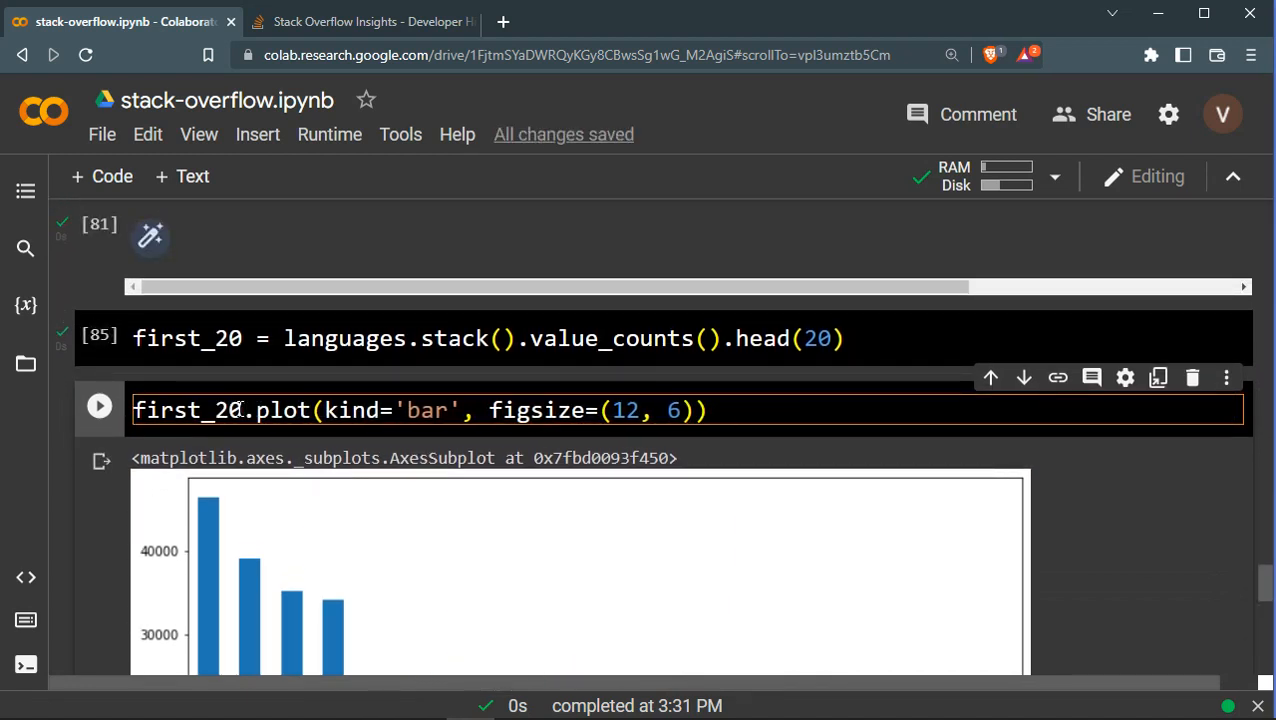
# Change the plot cell to first_20.plot(kind='bar'), dropping the figsize=(12, 6) argument
pyautogui.doubleClick(186, 410)
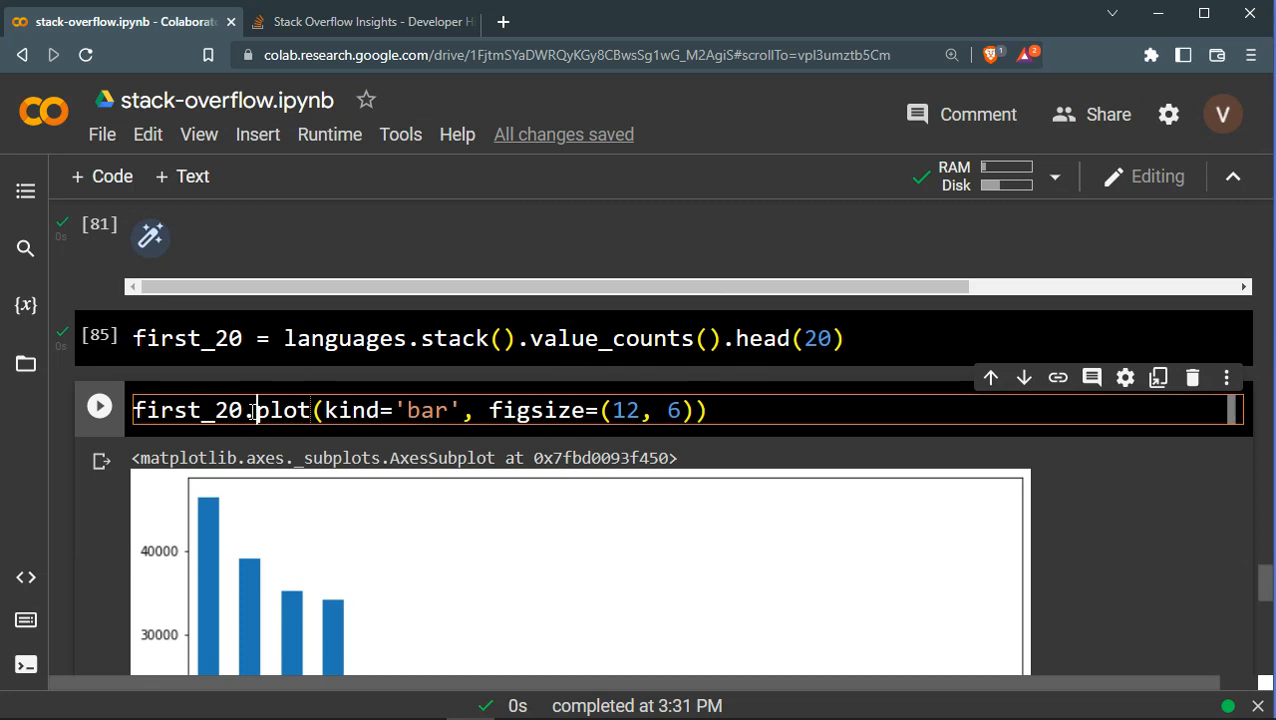
pyautogui.doubleClick(284, 410)
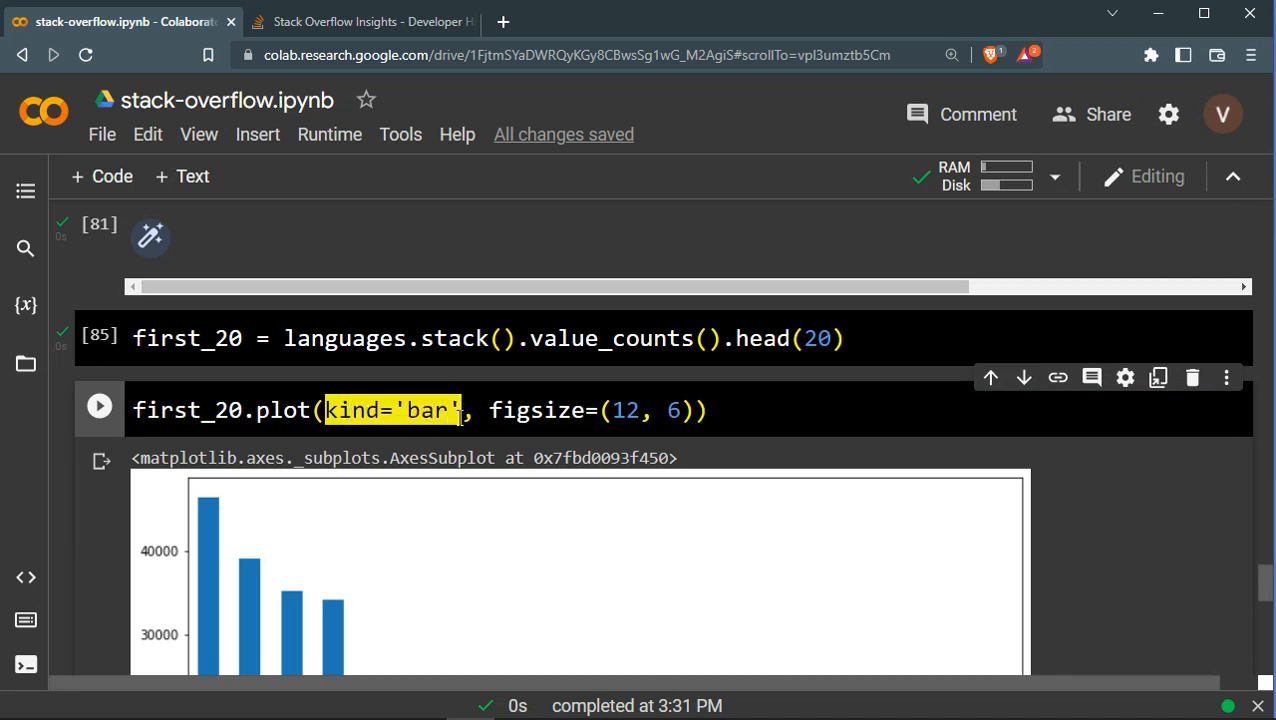
pyautogui.click(488, 410)
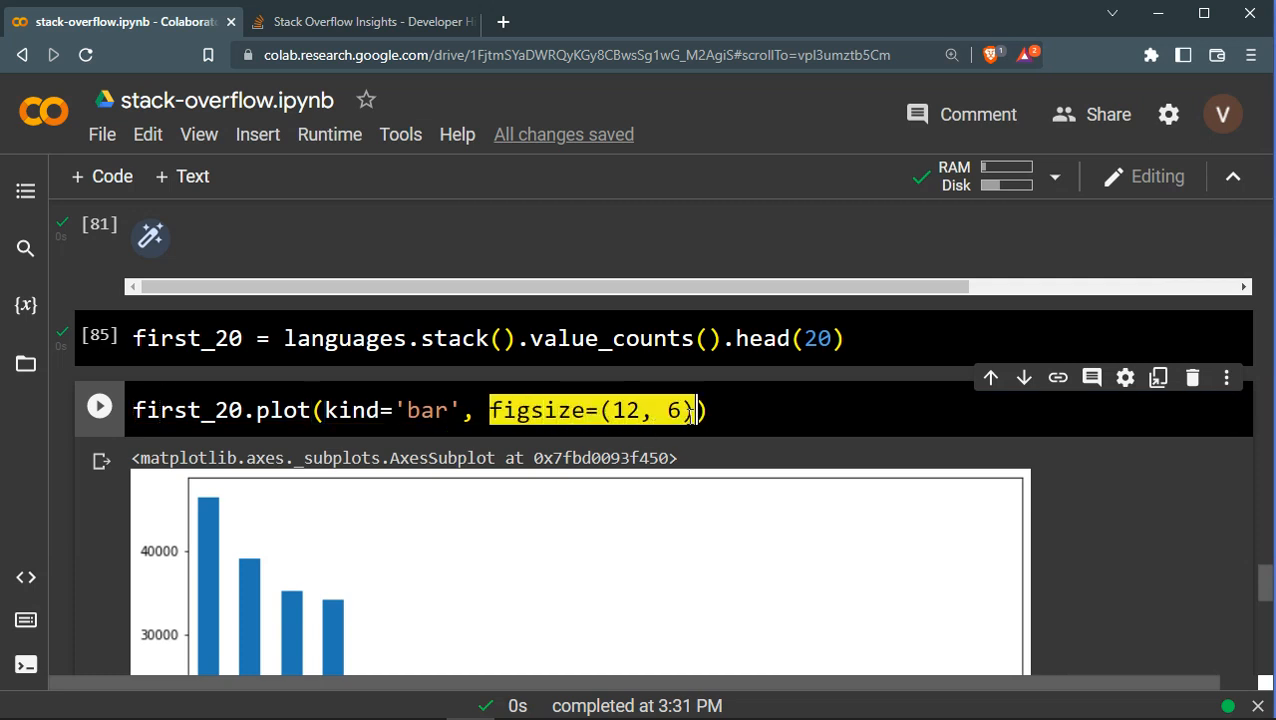
pyautogui.scroll(-3)
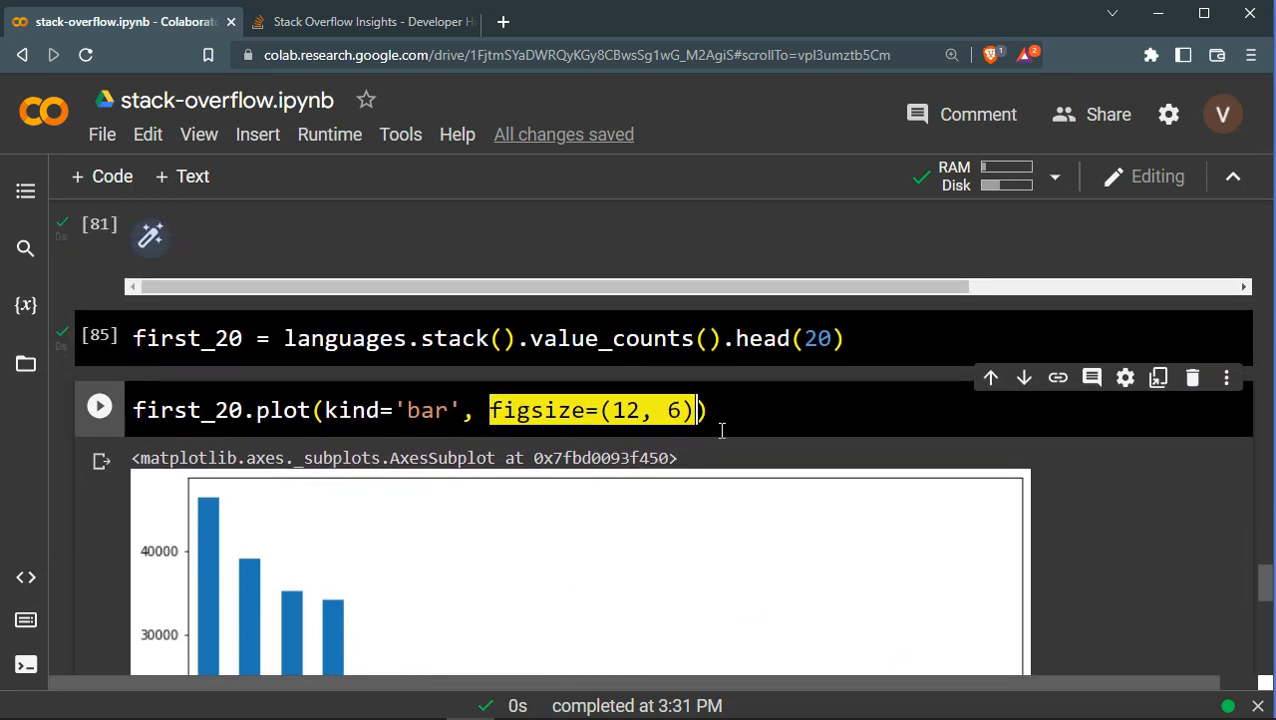
pyautogui.press('Delete')
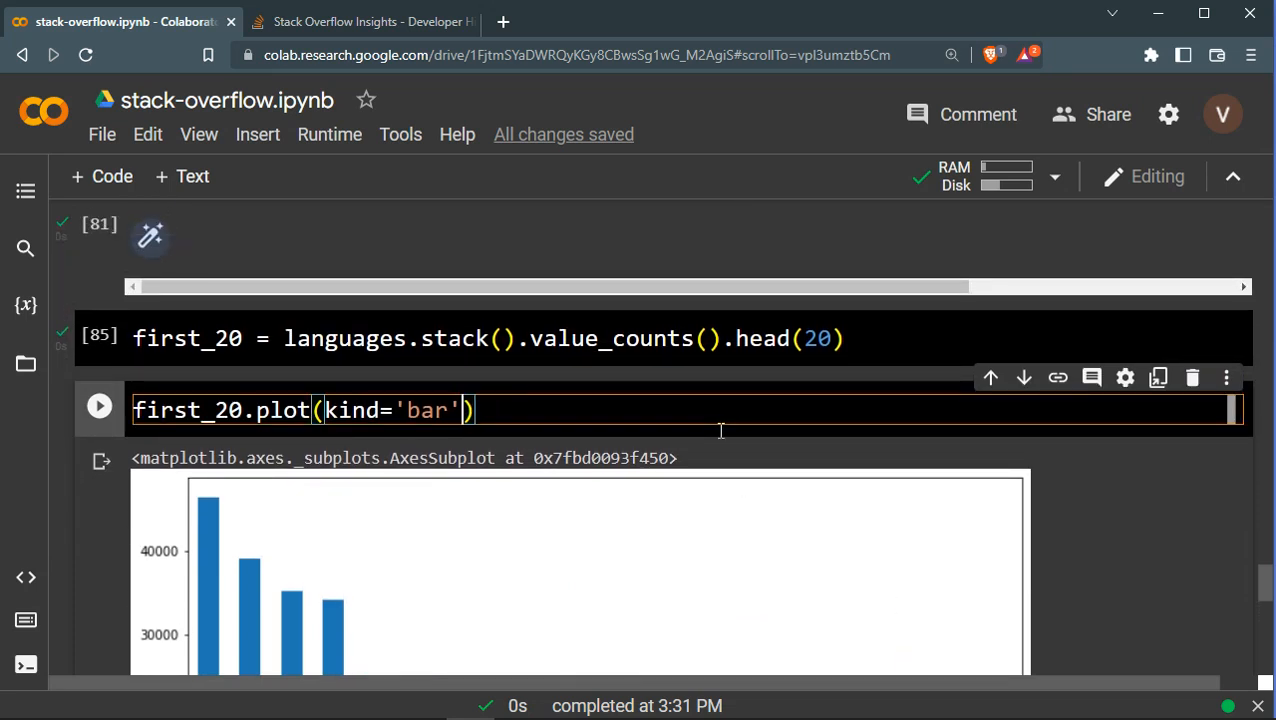
# Re-run the first_20 bar chart with figsize=(12, 6) for wider bars from JavaScript to R
pyautogui.scroll(-3)
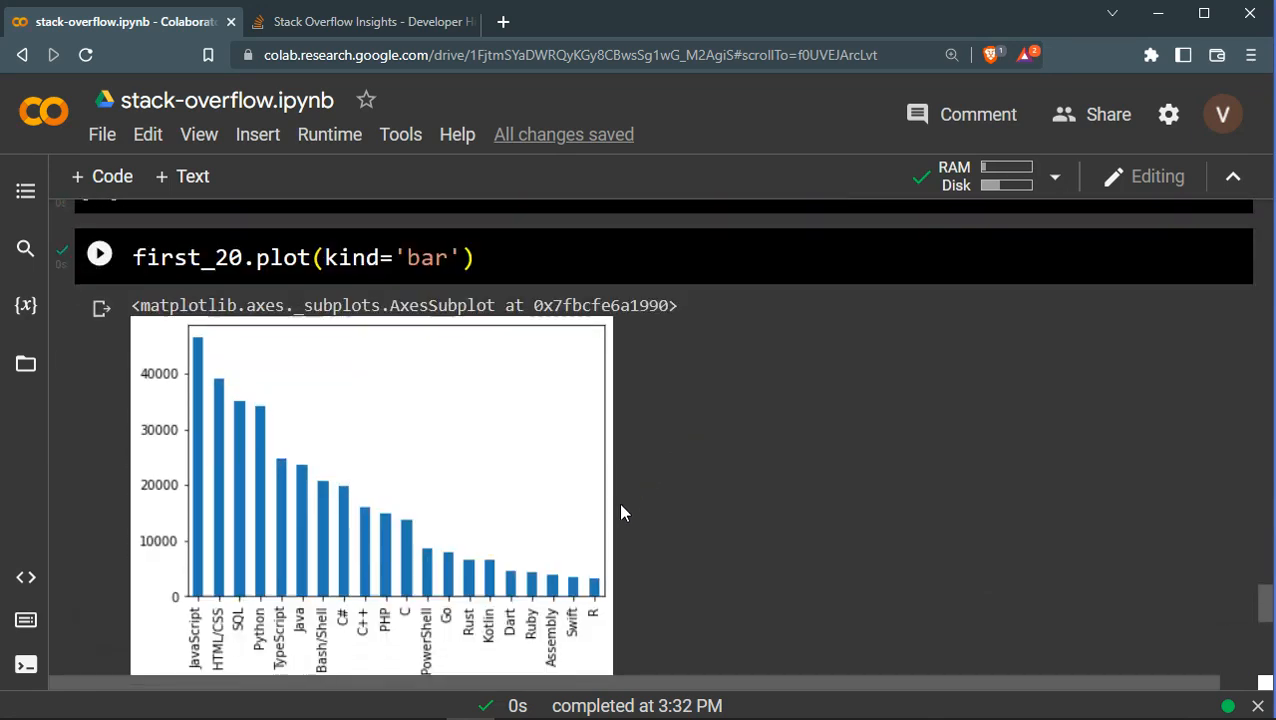
pyautogui.scroll(3)
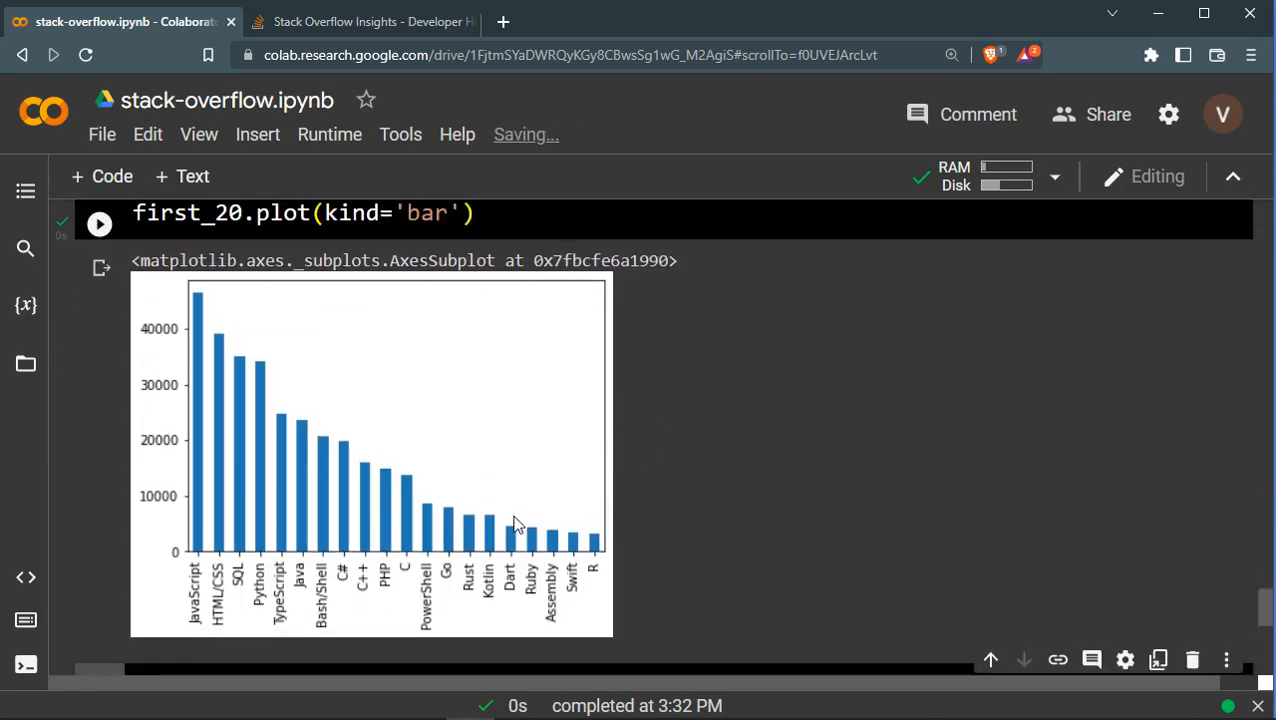
pyautogui.write(', figsize=(12, 6)')
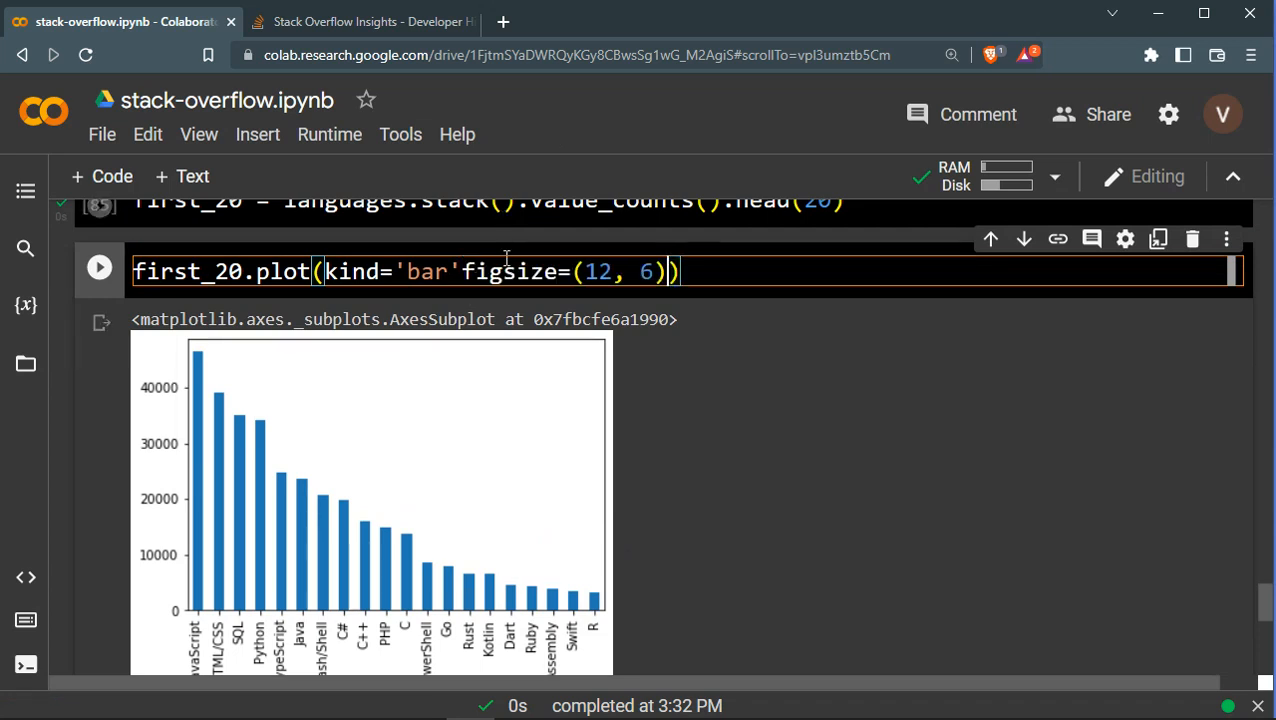
pyautogui.moveTo(476, 244)
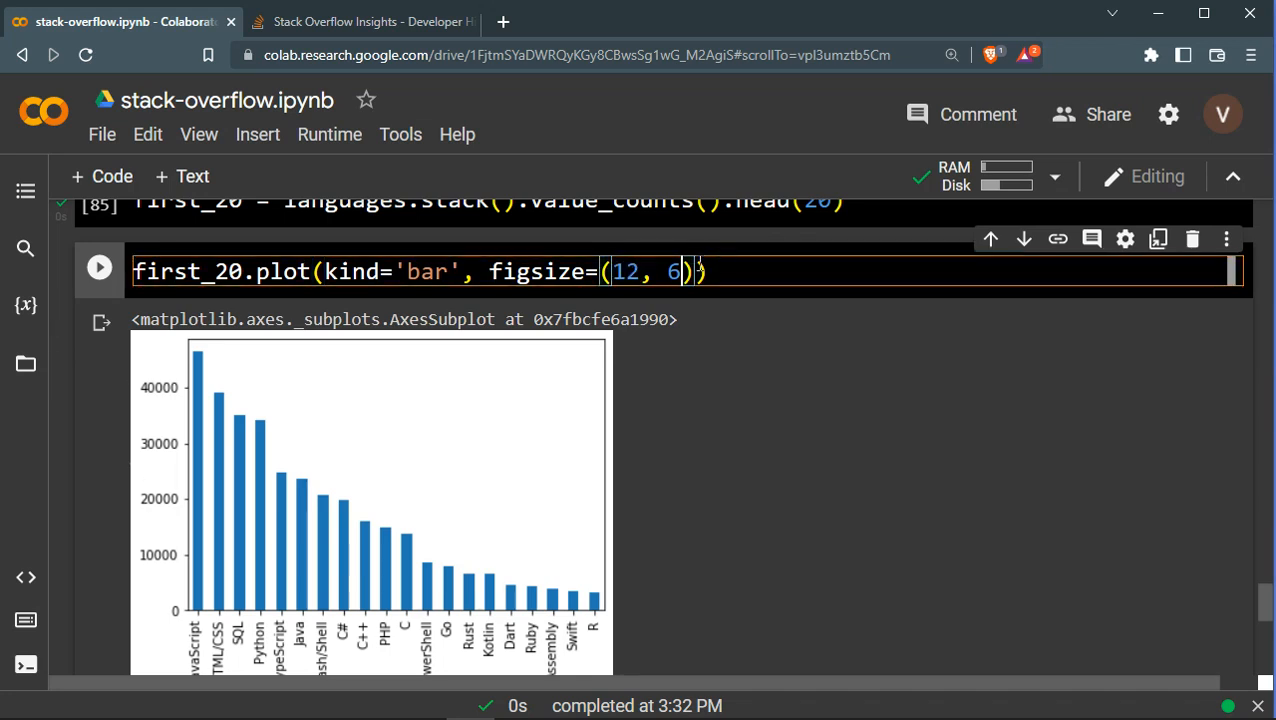
pyautogui.scroll(-3)
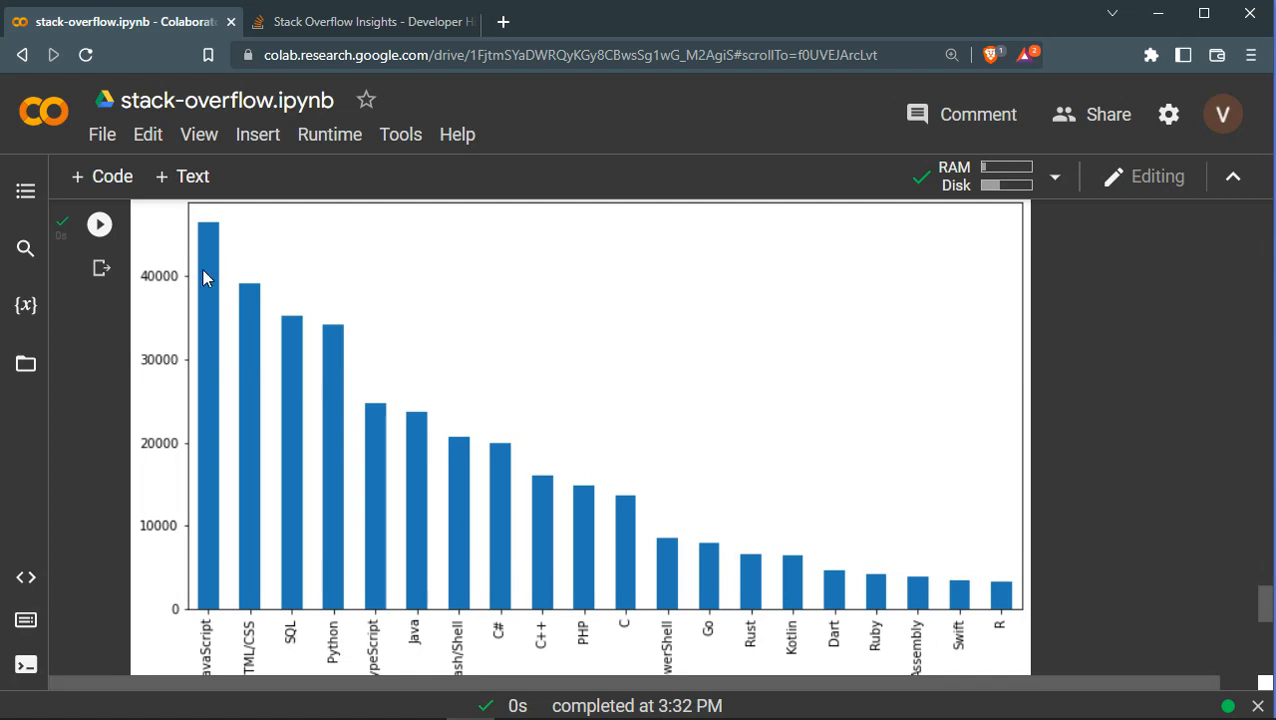
pyautogui.moveTo(268, 598)
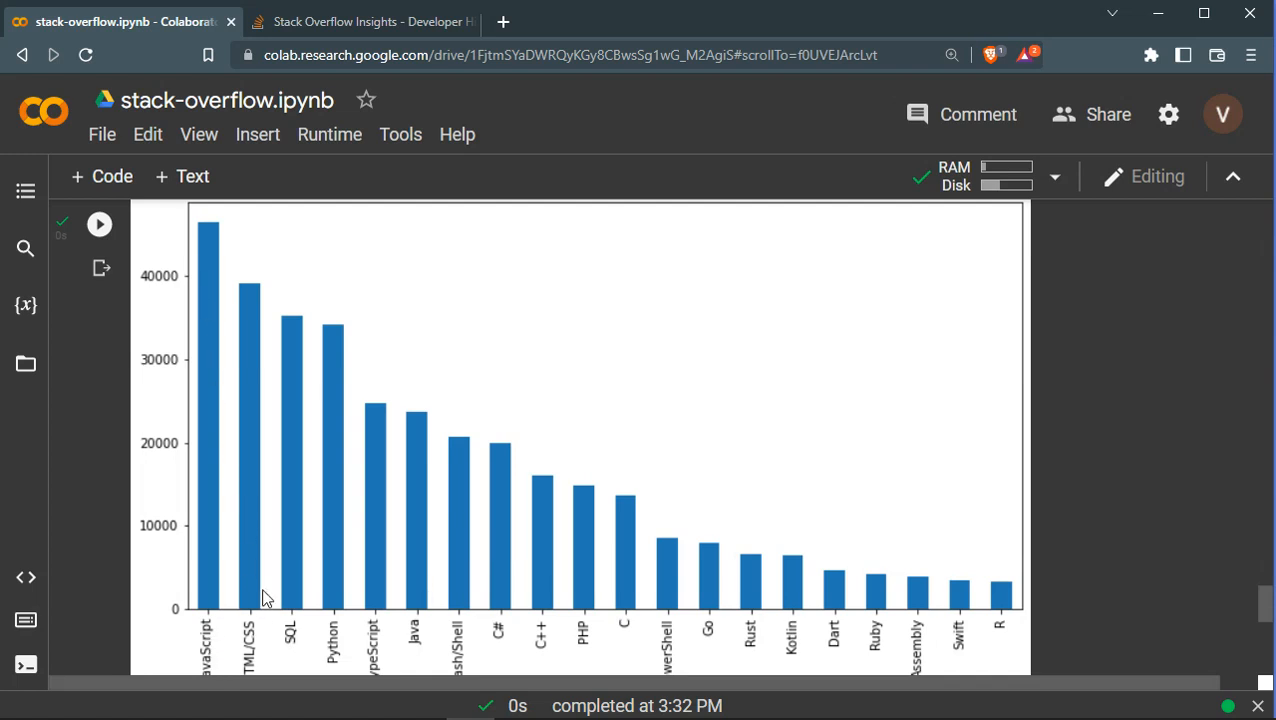
pyautogui.moveTo(784, 468)
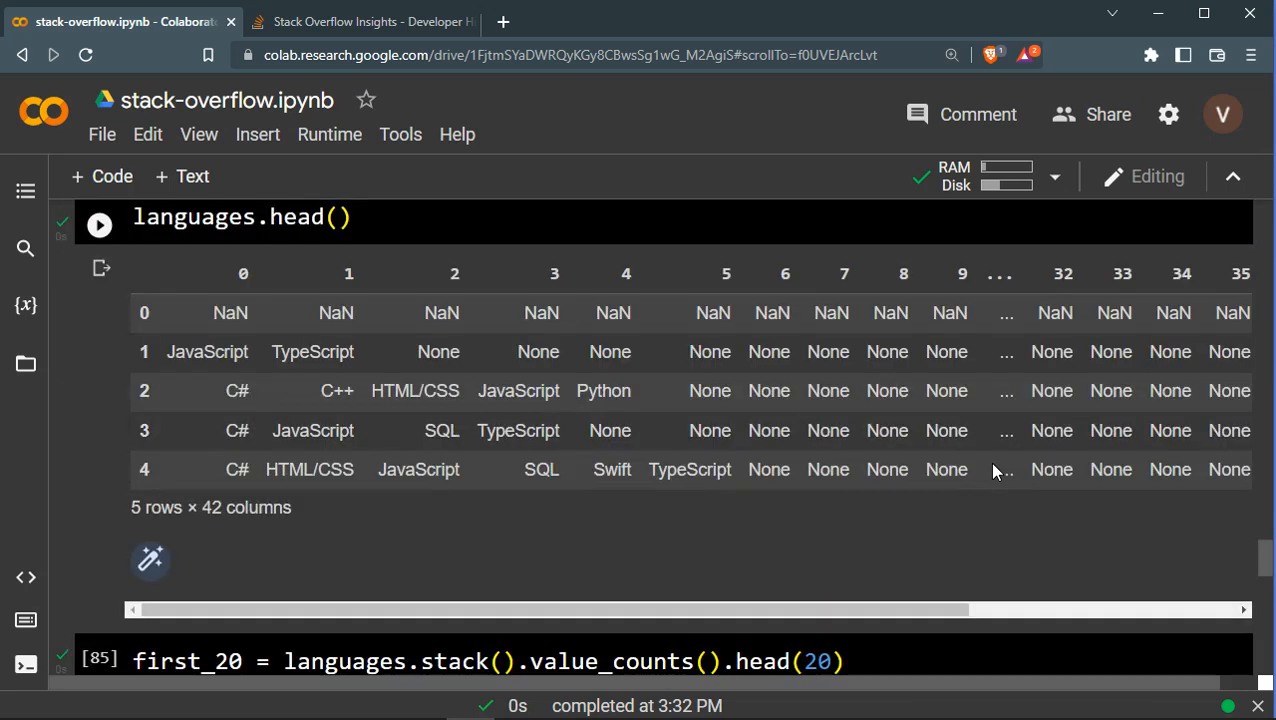
pyautogui.scroll(3)
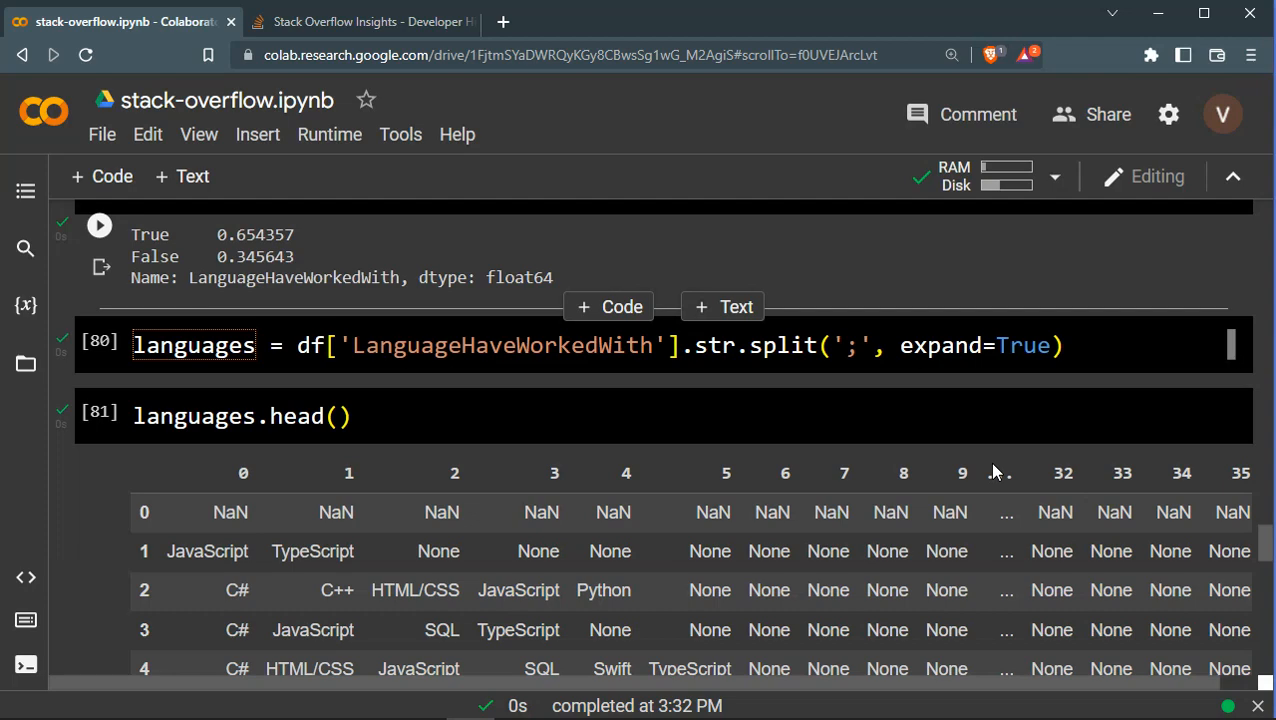
pyautogui.scroll(3)
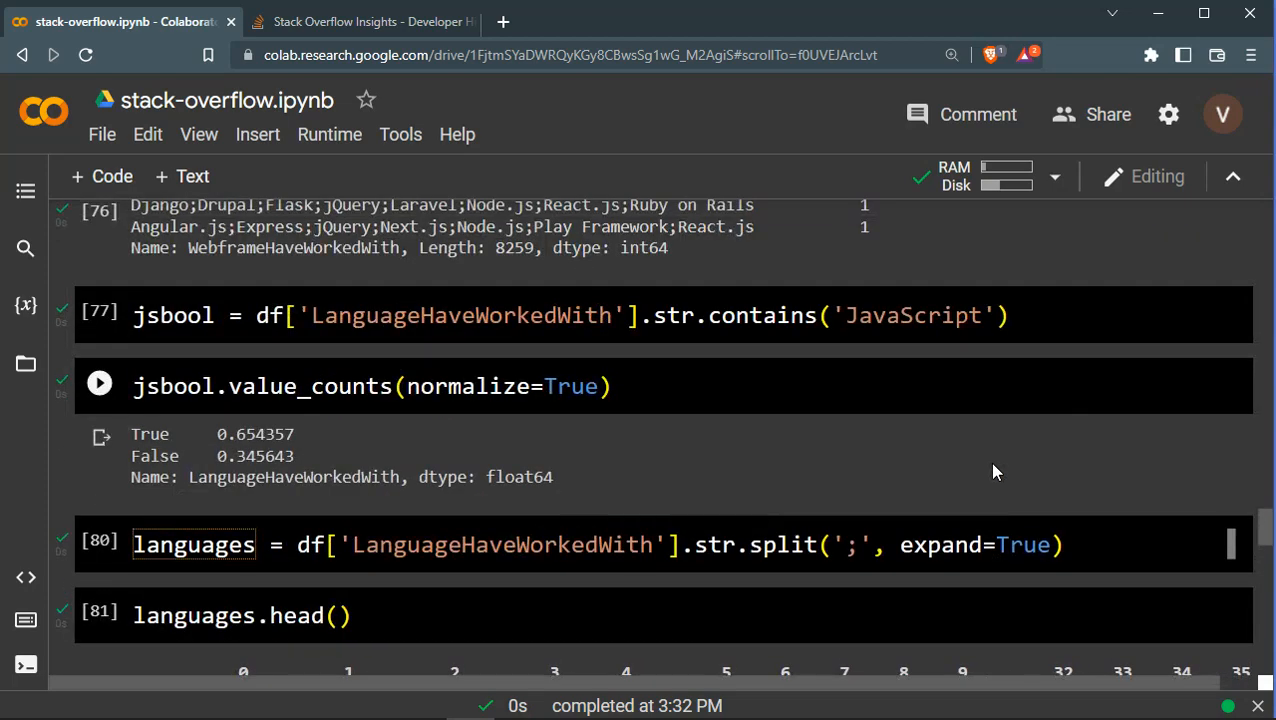
pyautogui.scroll(3)
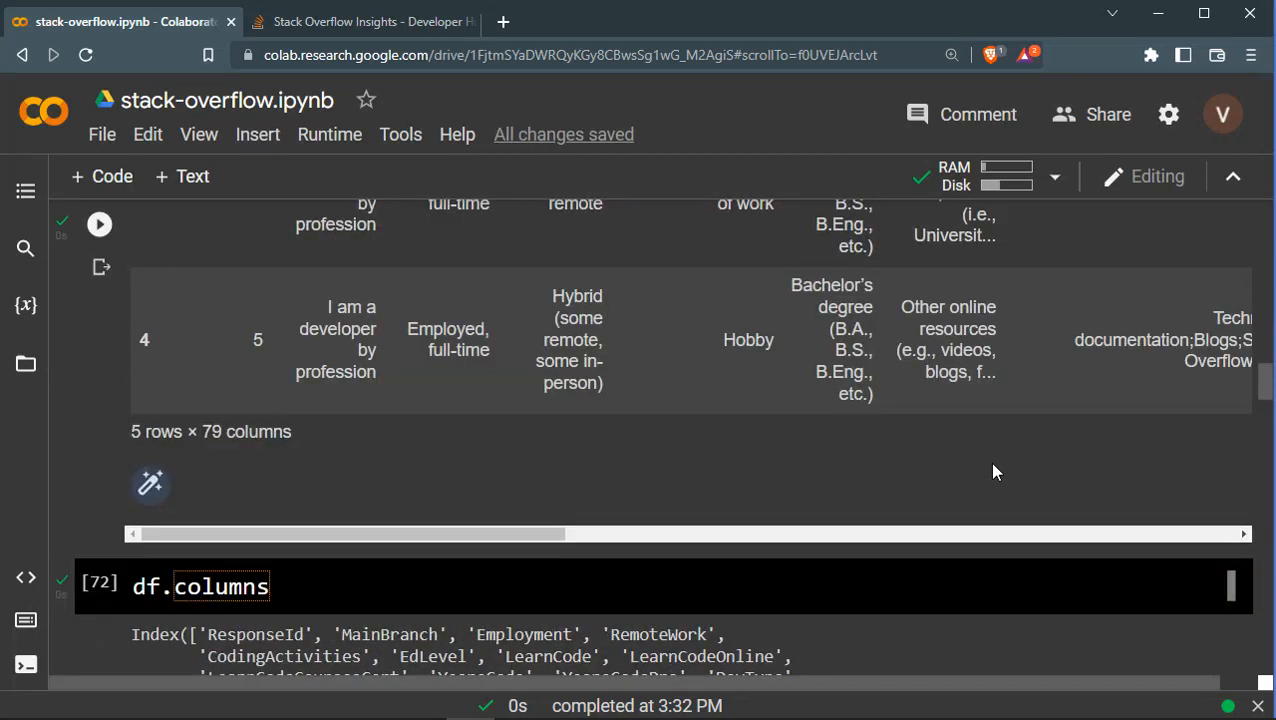
pyautogui.scroll(-3)
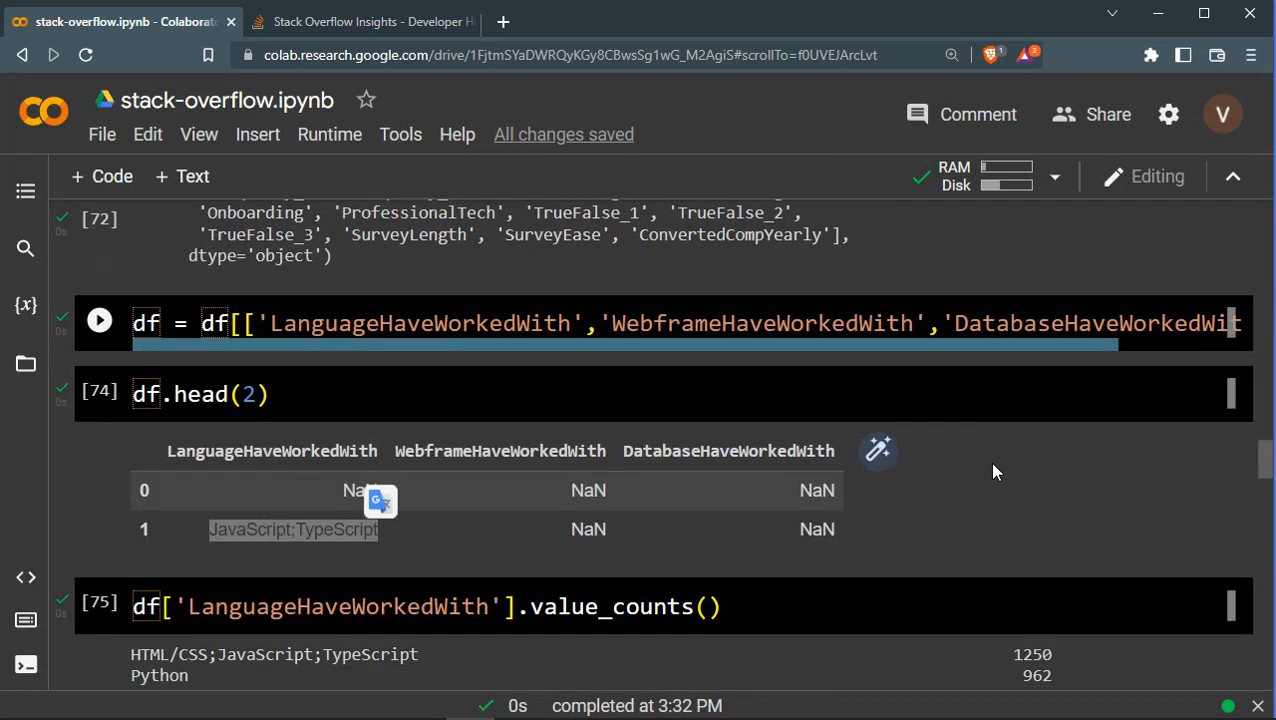